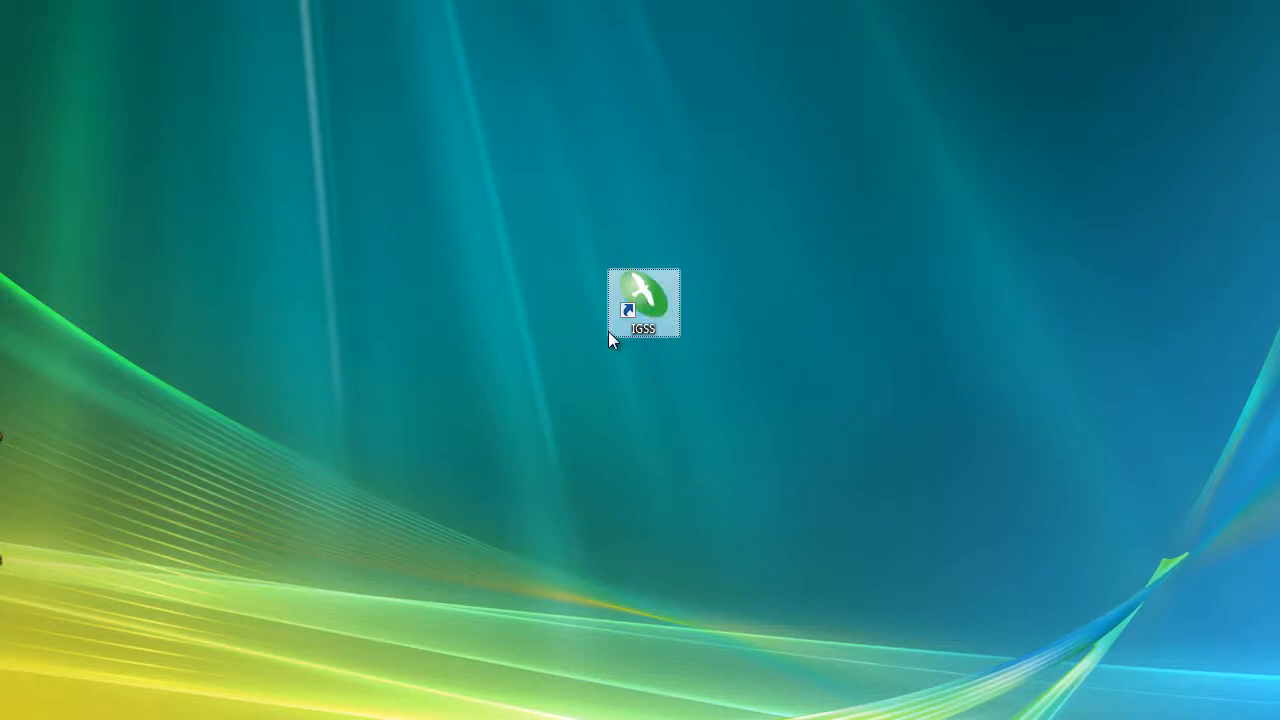
Launch the IGSS demo project, close About IGSS, and minimize Supervise
{"action": "double_click", "coordinate": [643, 300]}
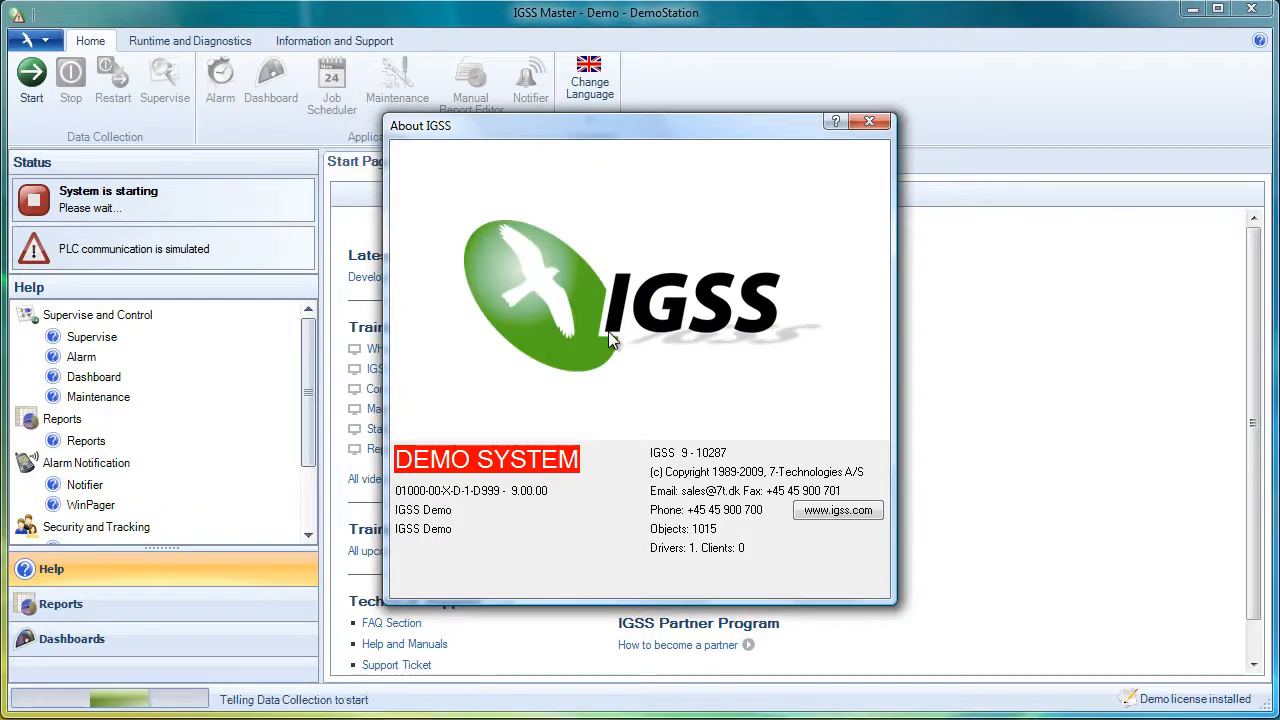
{"action": "mouse_move", "coordinate": [870, 121]}
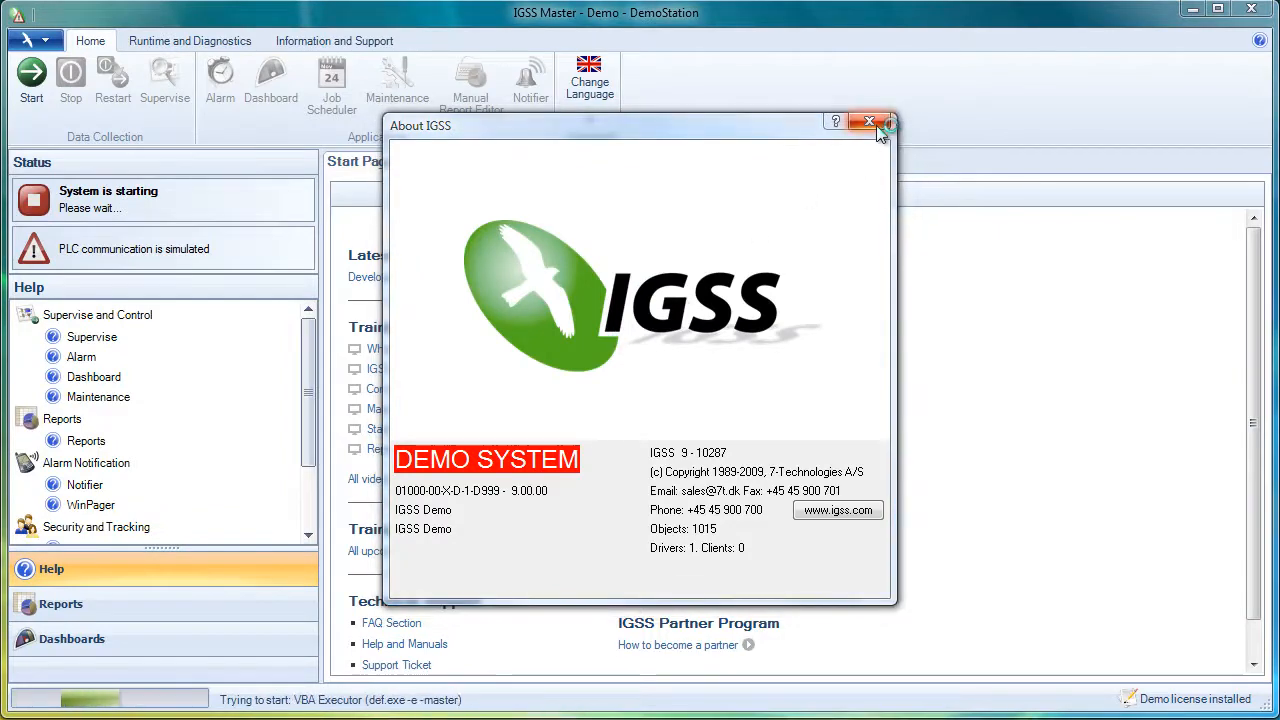
{"action": "left_click", "coordinate": [869, 121]}
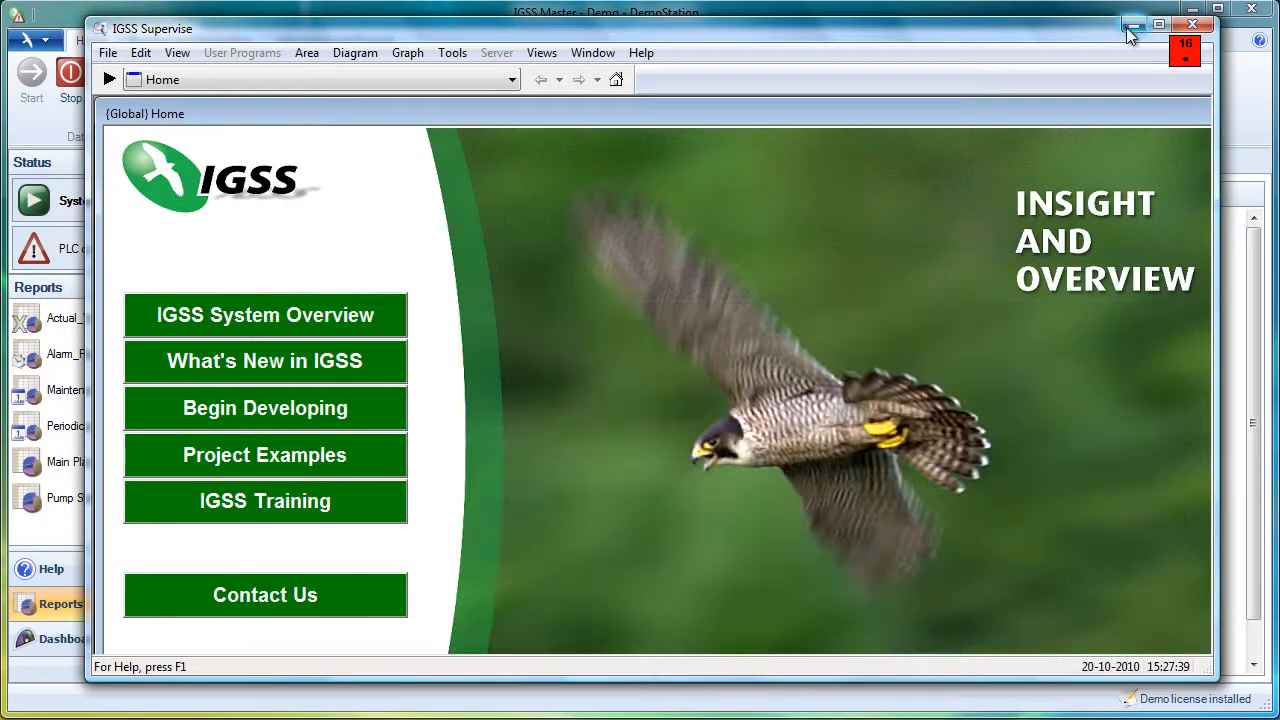
{"action": "left_click", "coordinate": [1158, 24]}
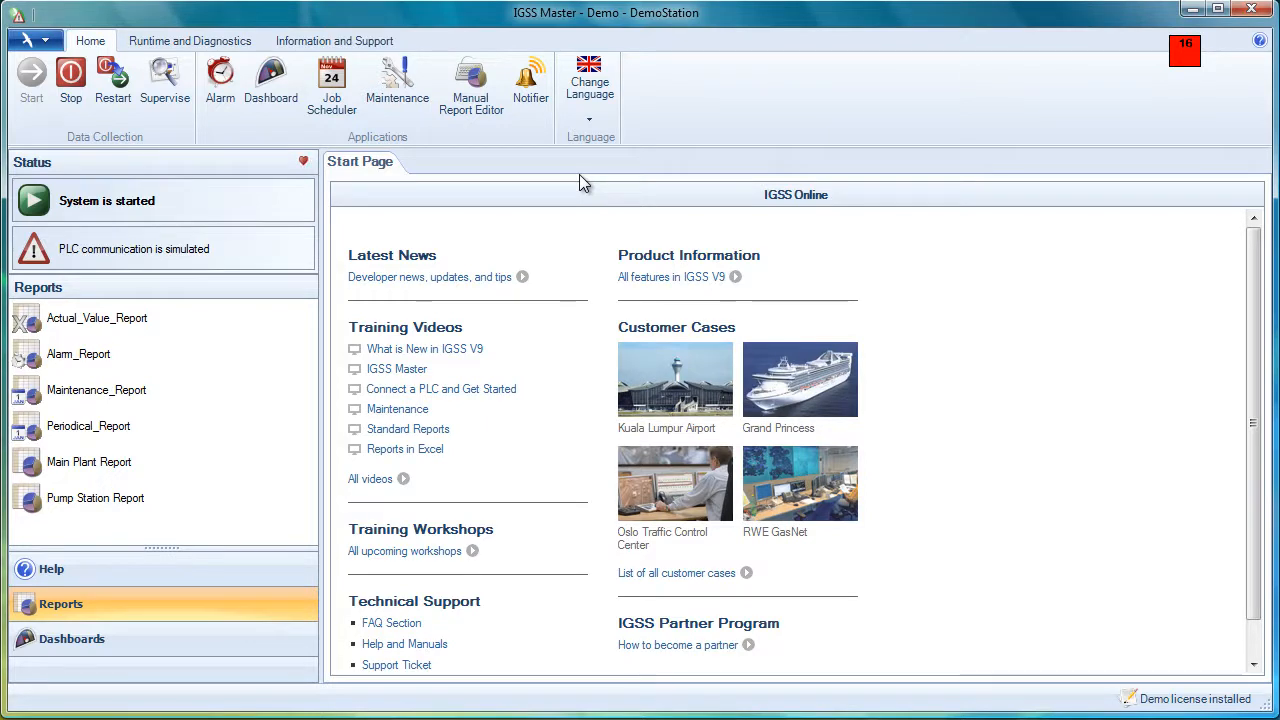
{"action": "mouse_move", "coordinate": [600, 25]}
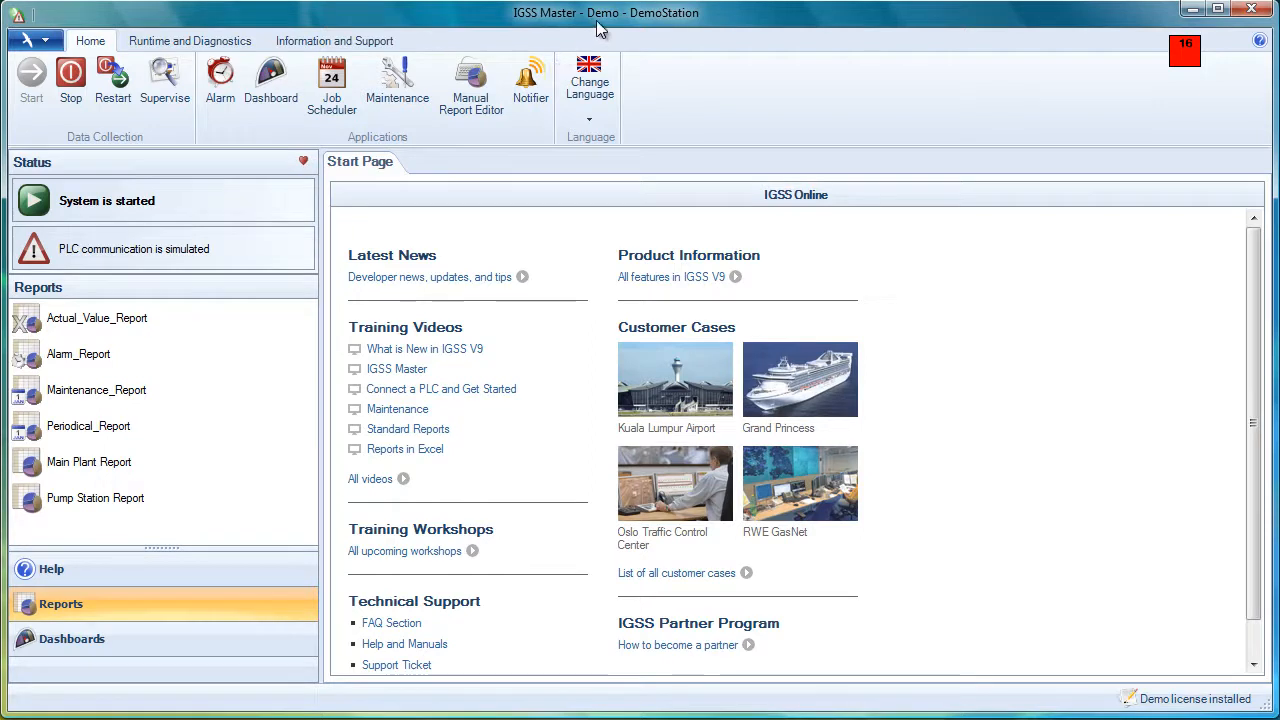
{"action": "mouse_move", "coordinate": [653, 22]}
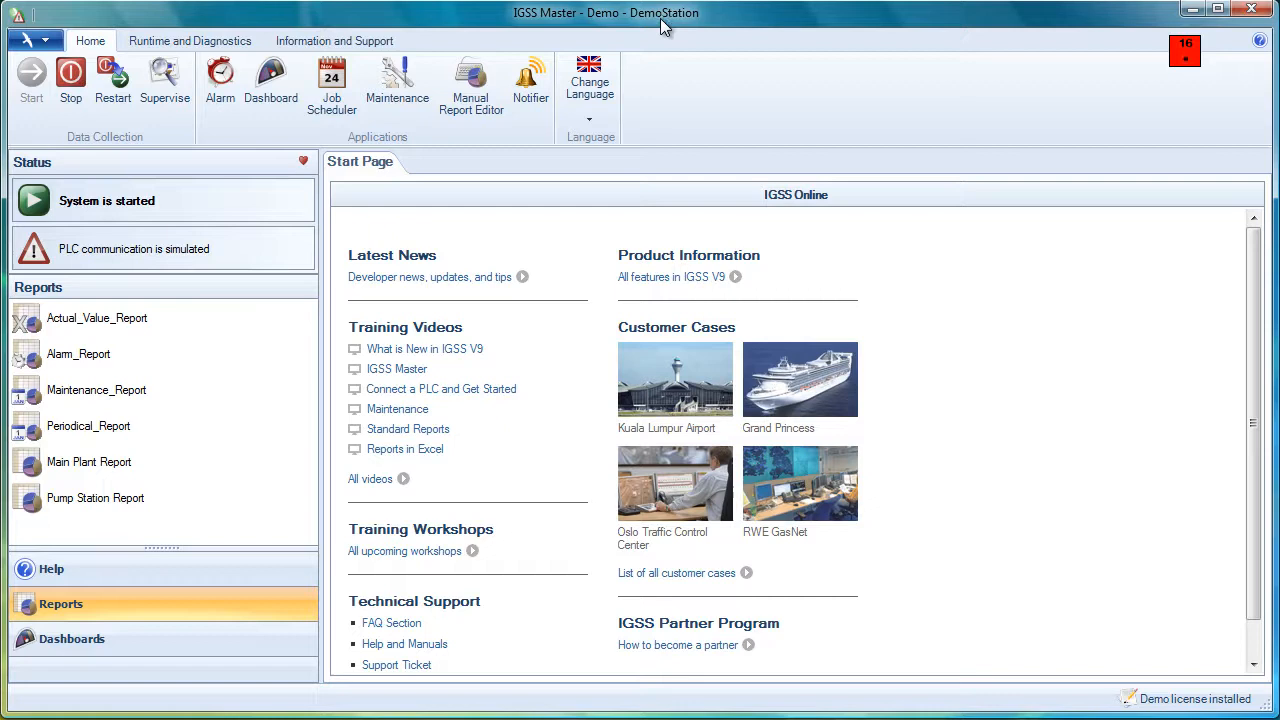
{"action": "mouse_move", "coordinate": [429, 234]}
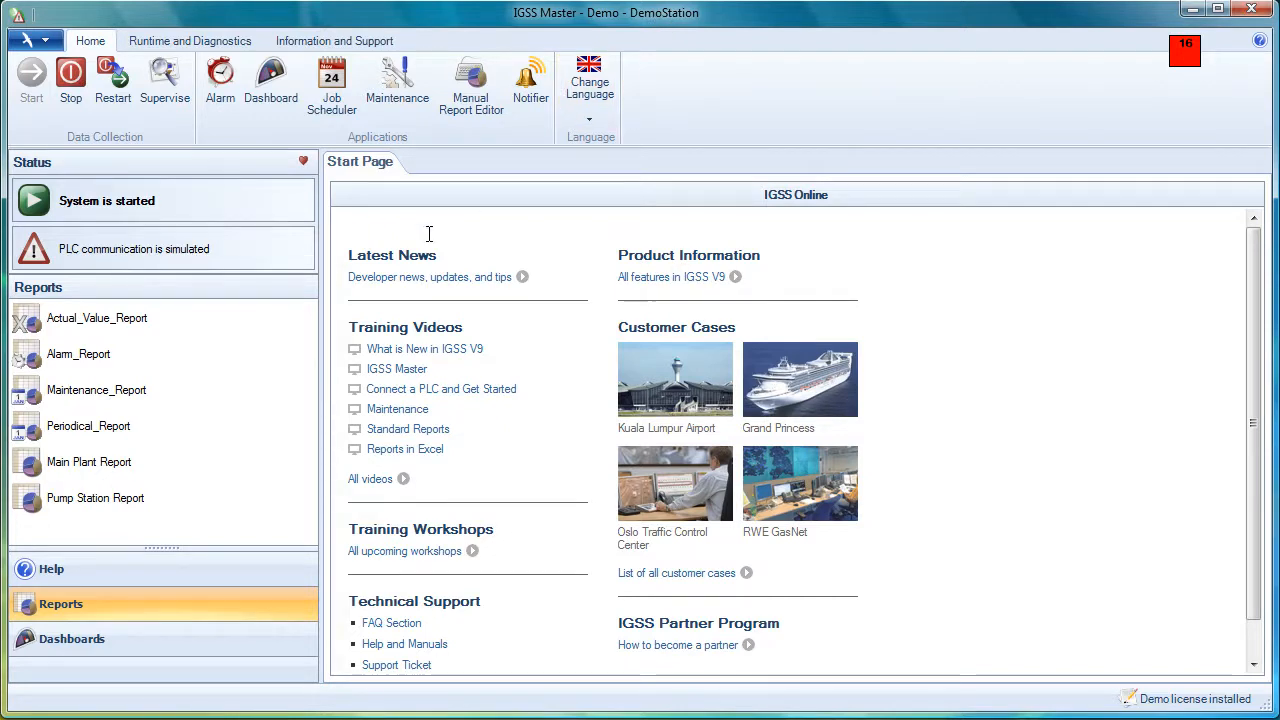
{"action": "mouse_move", "coordinate": [90, 142]}
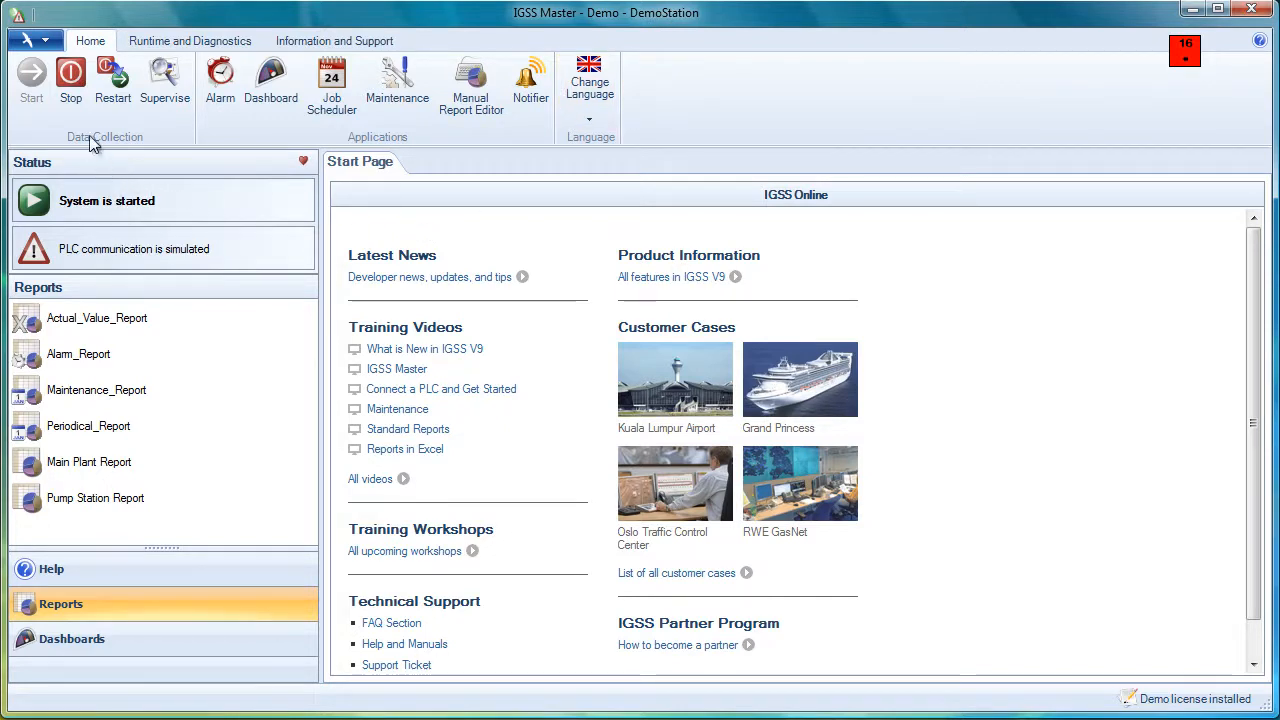
{"action": "left_click", "coordinate": [35, 40]}
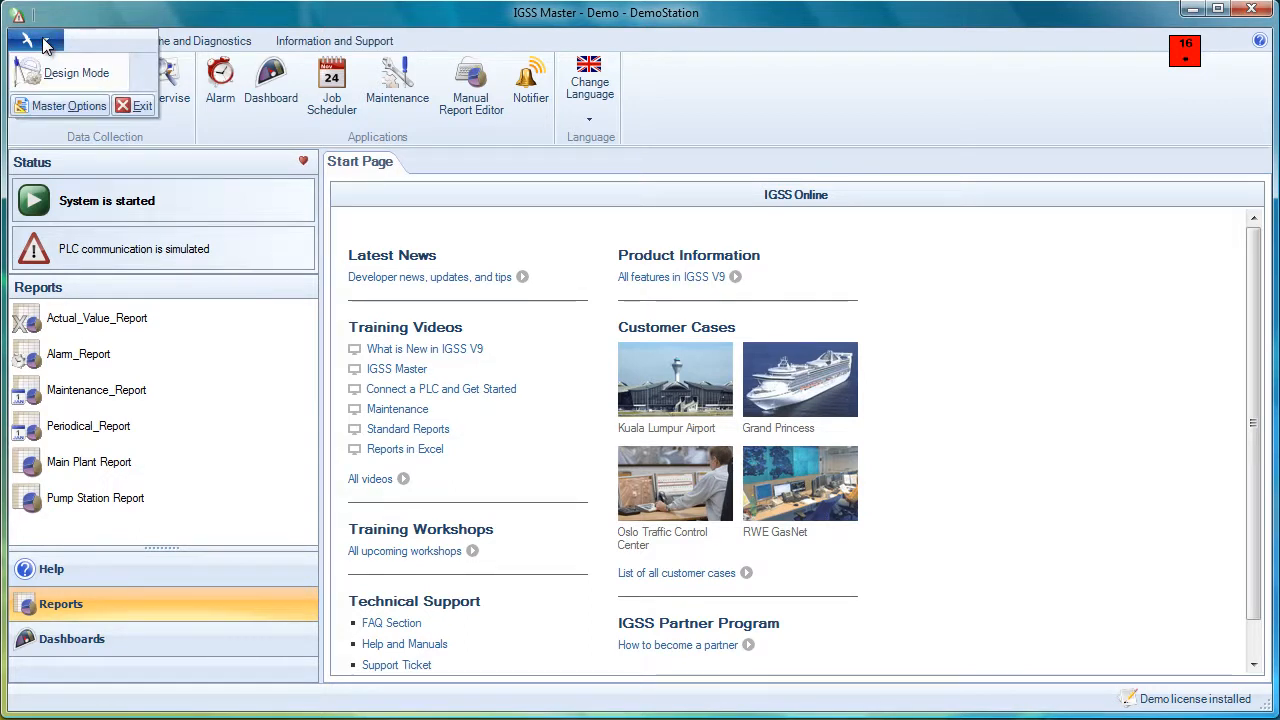
{"action": "mouse_move", "coordinate": [77, 72]}
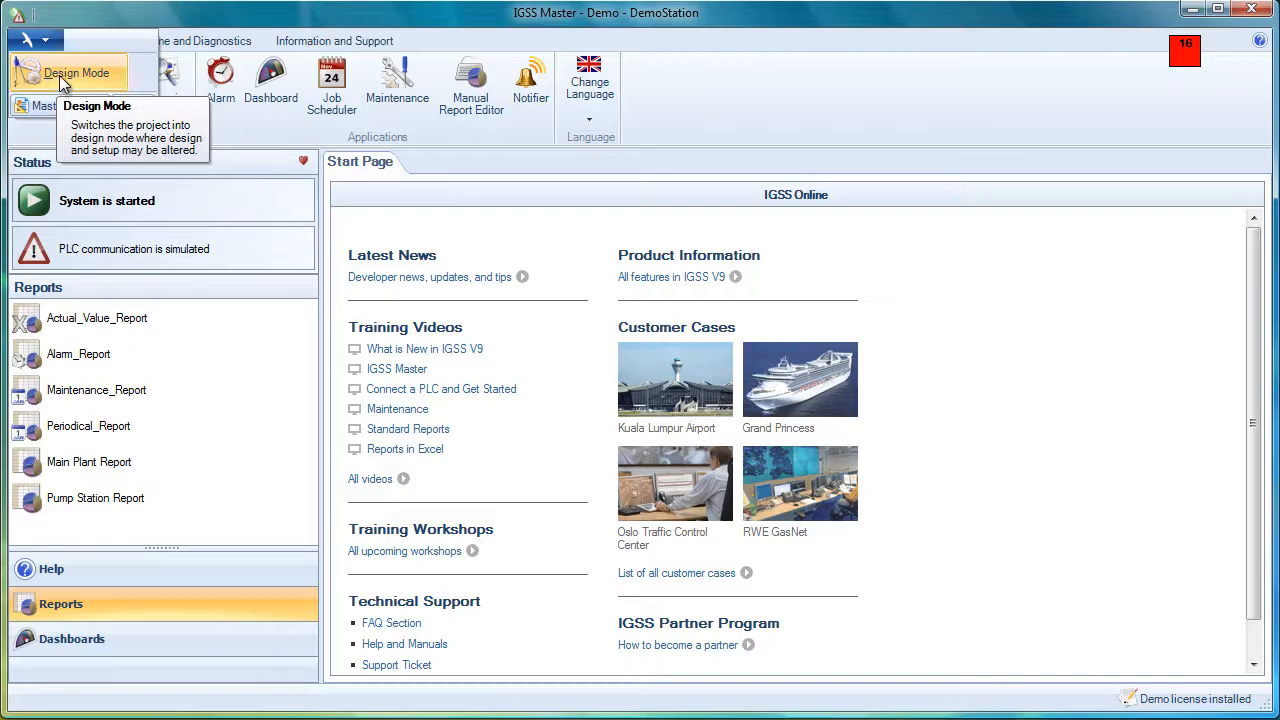
{"action": "left_click", "coordinate": [77, 73]}
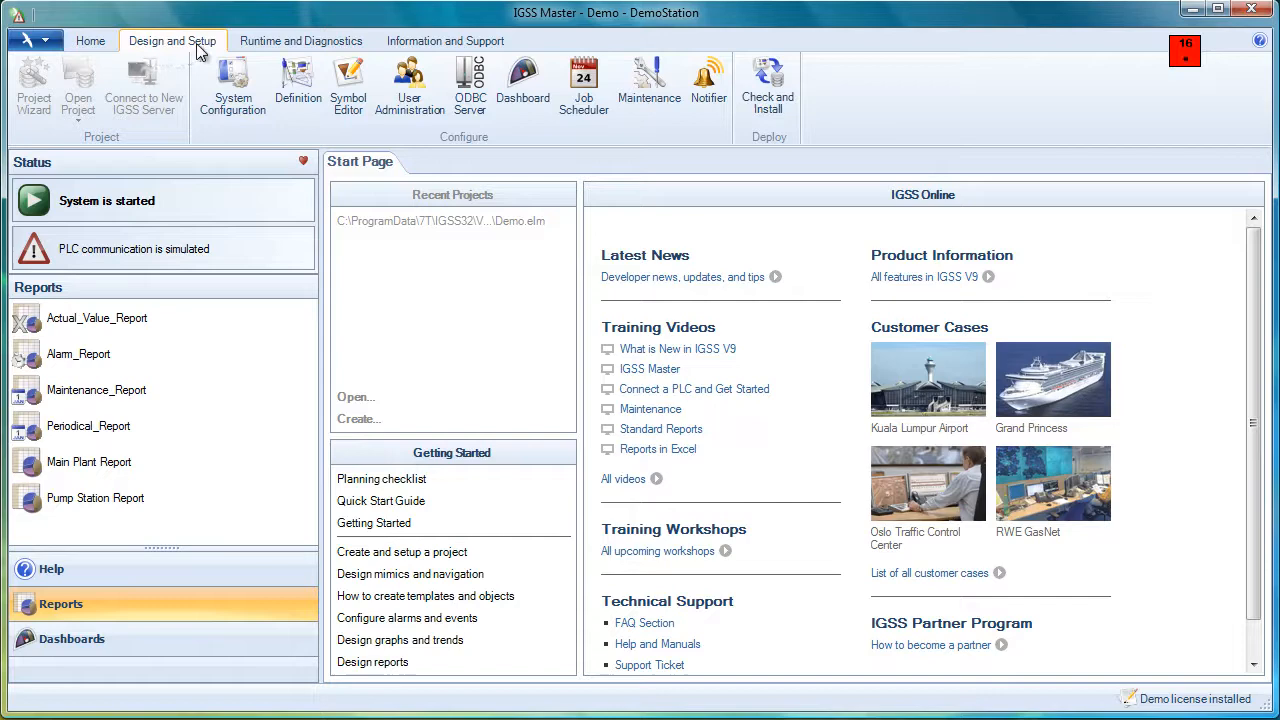
{"action": "left_click", "coordinate": [30, 40]}
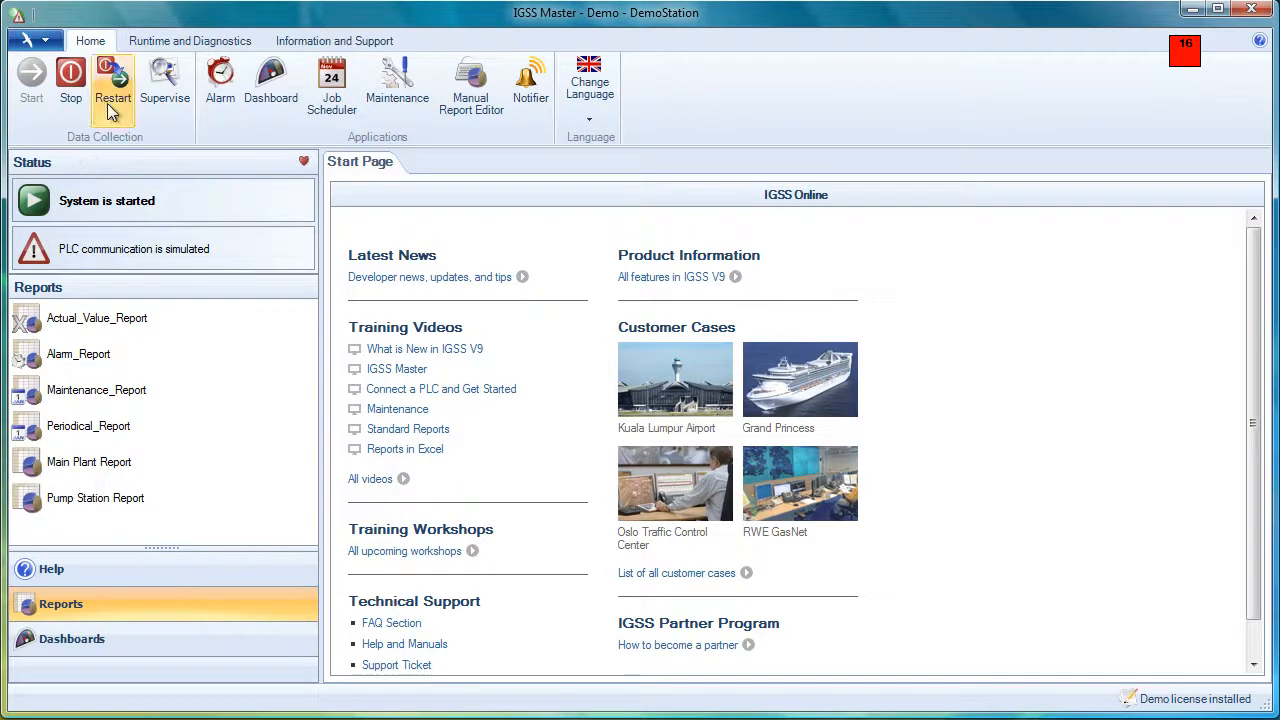
{"action": "mouse_move", "coordinate": [45, 112]}
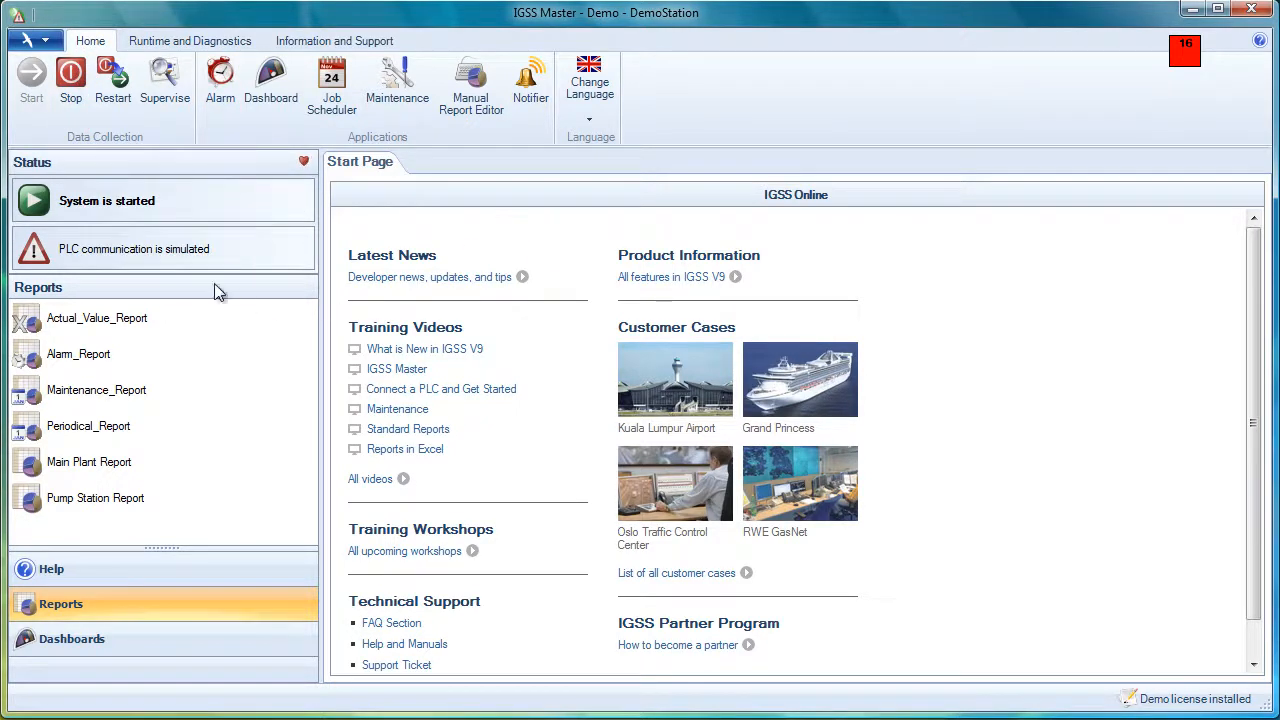
{"action": "mouse_move", "coordinate": [210, 668]}
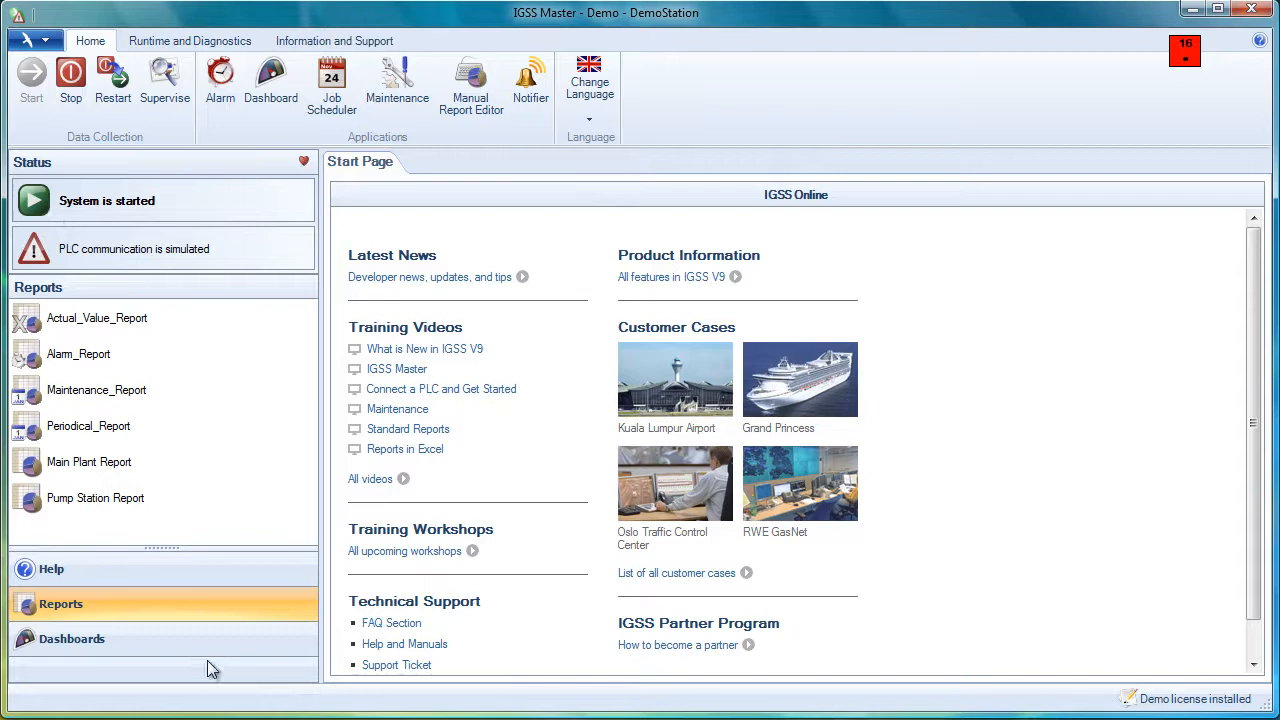
{"action": "mouse_move", "coordinate": [108, 201]}
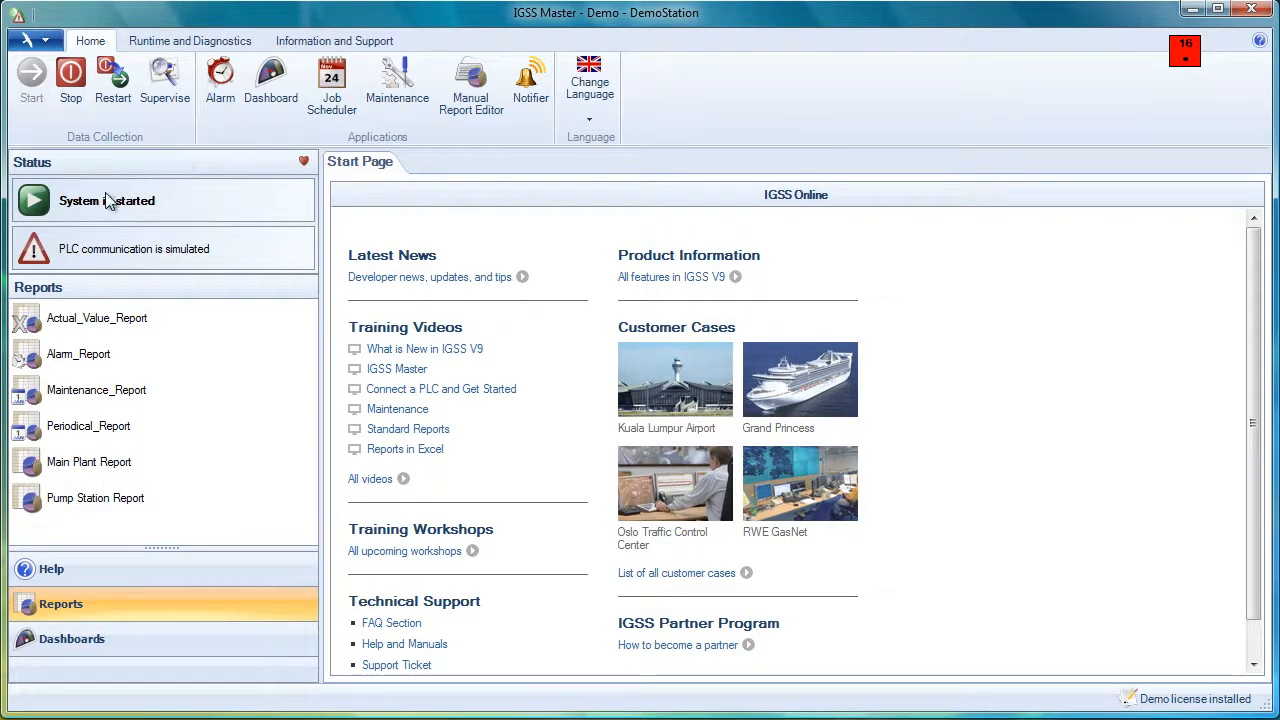
{"action": "mouse_move", "coordinate": [245, 414]}
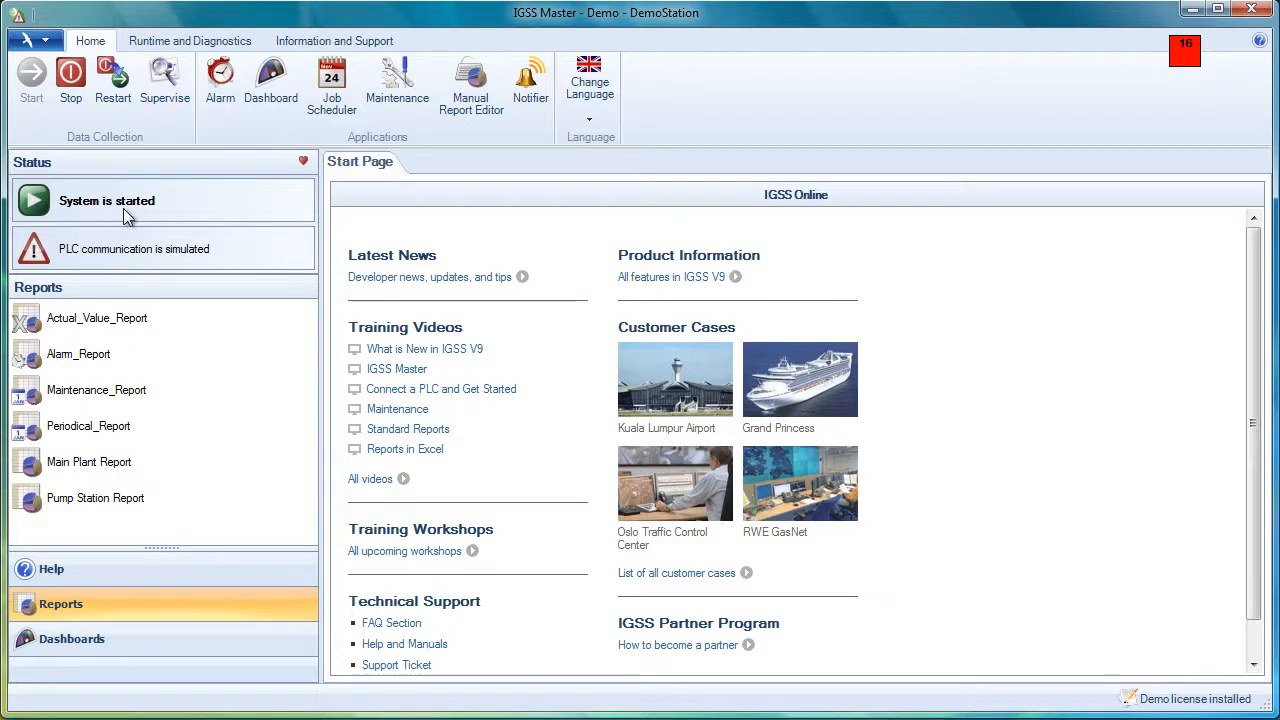
{"action": "mouse_move", "coordinate": [135, 220]}
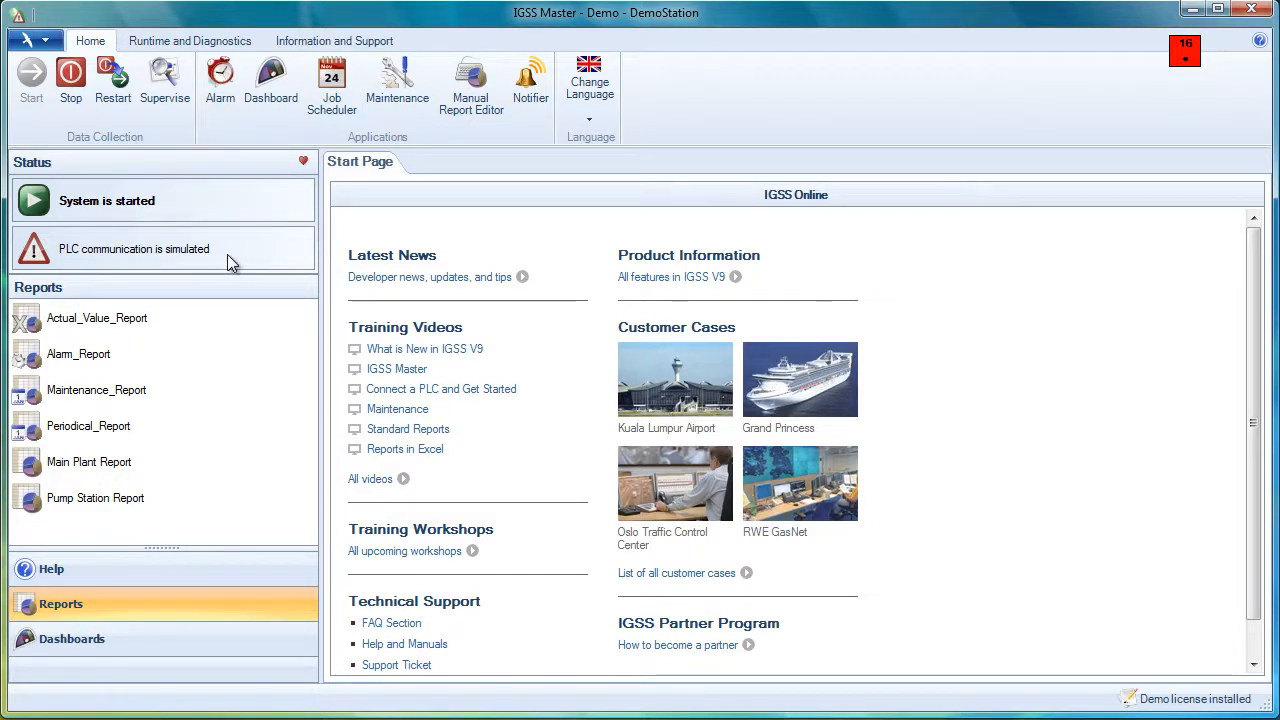
{"action": "mouse_move", "coordinate": [255, 335]}
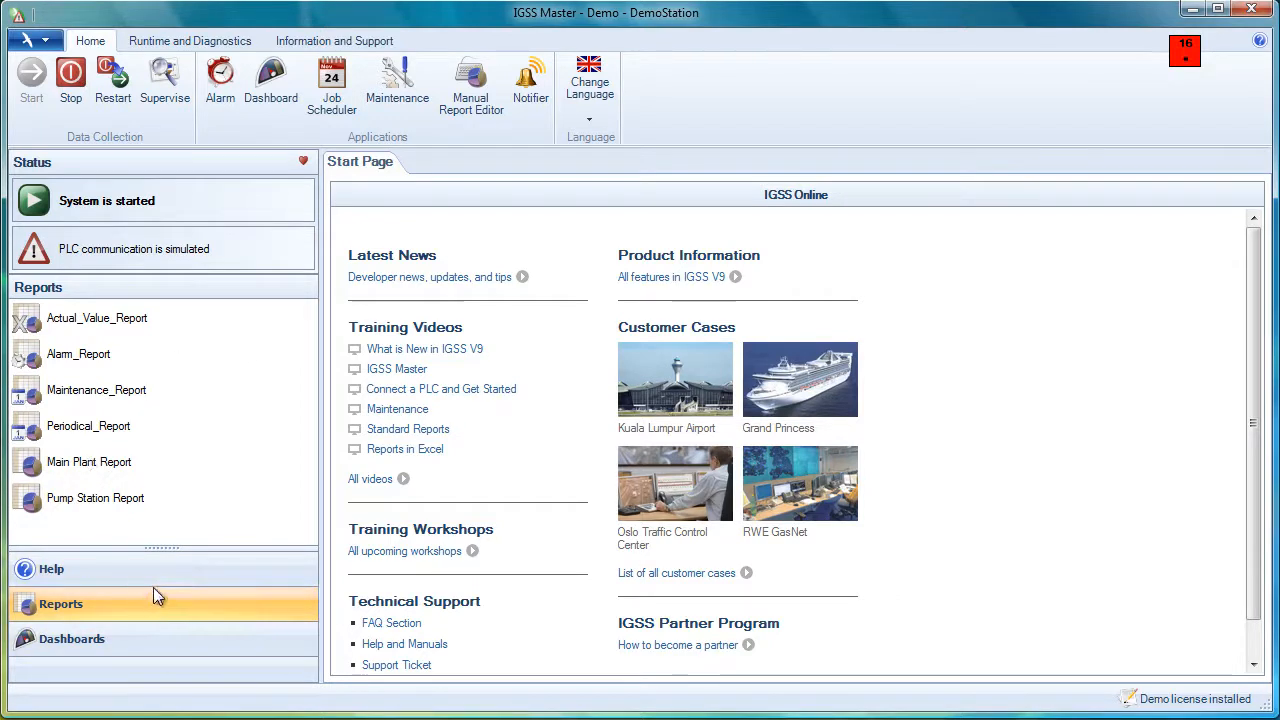
{"action": "left_click", "coordinate": [51, 568]}
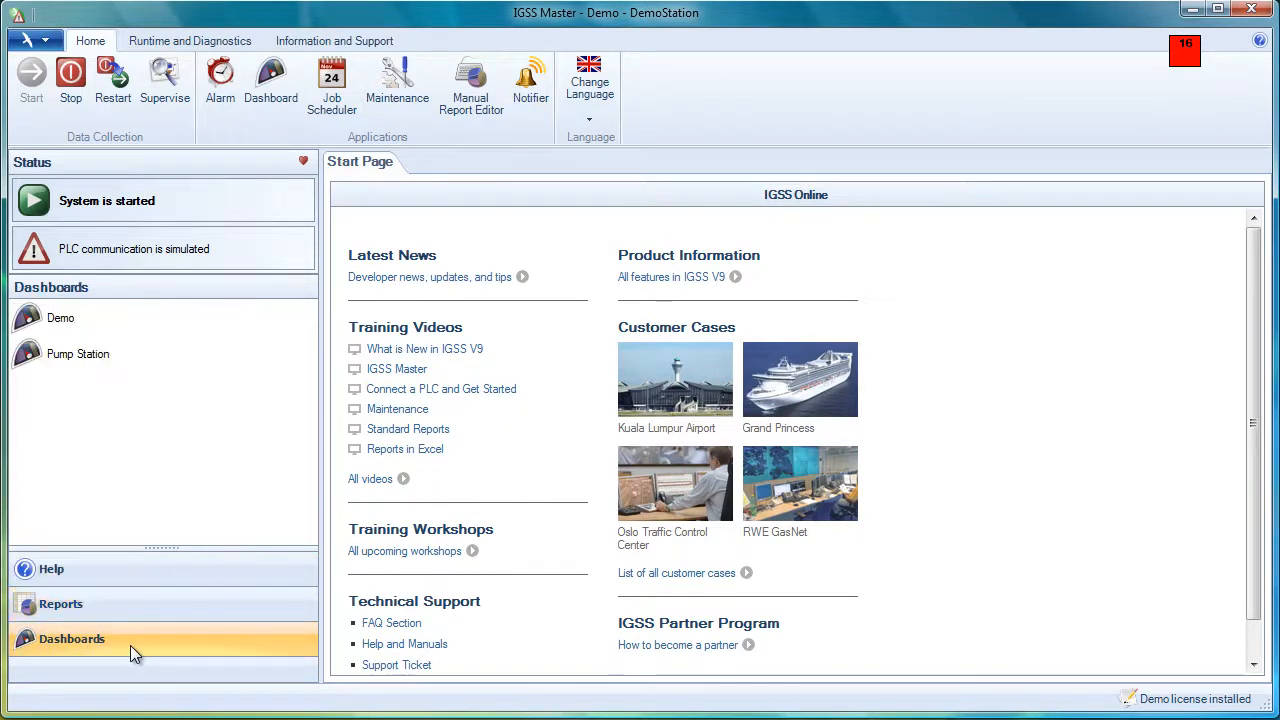
{"action": "mouse_move", "coordinate": [165, 540]}
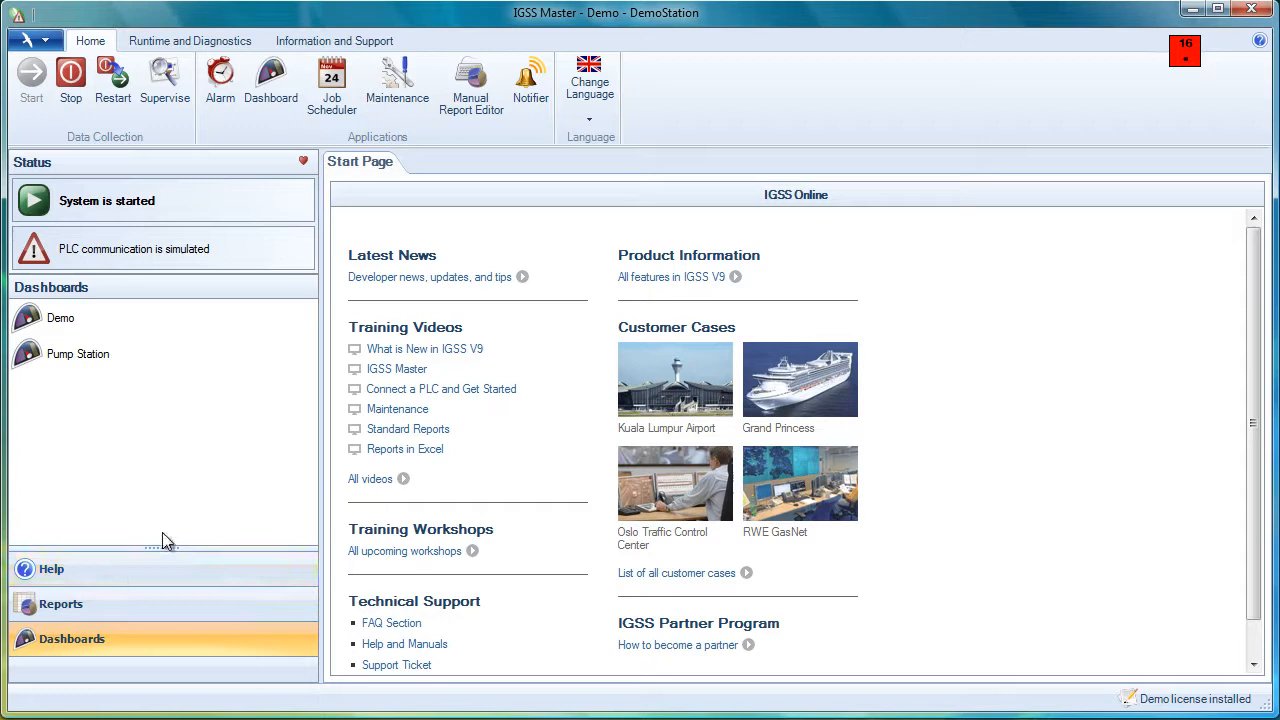
{"action": "mouse_move", "coordinate": [270, 404]}
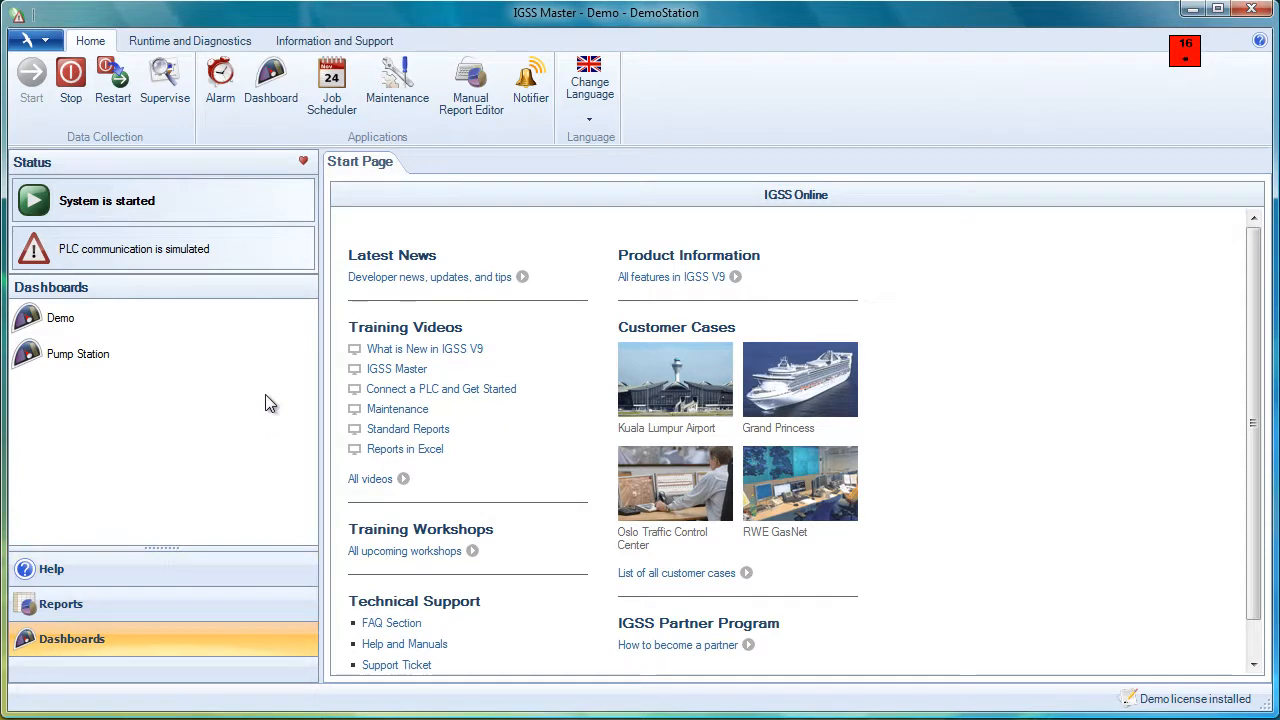
{"action": "mouse_move", "coordinate": [865, 167]}
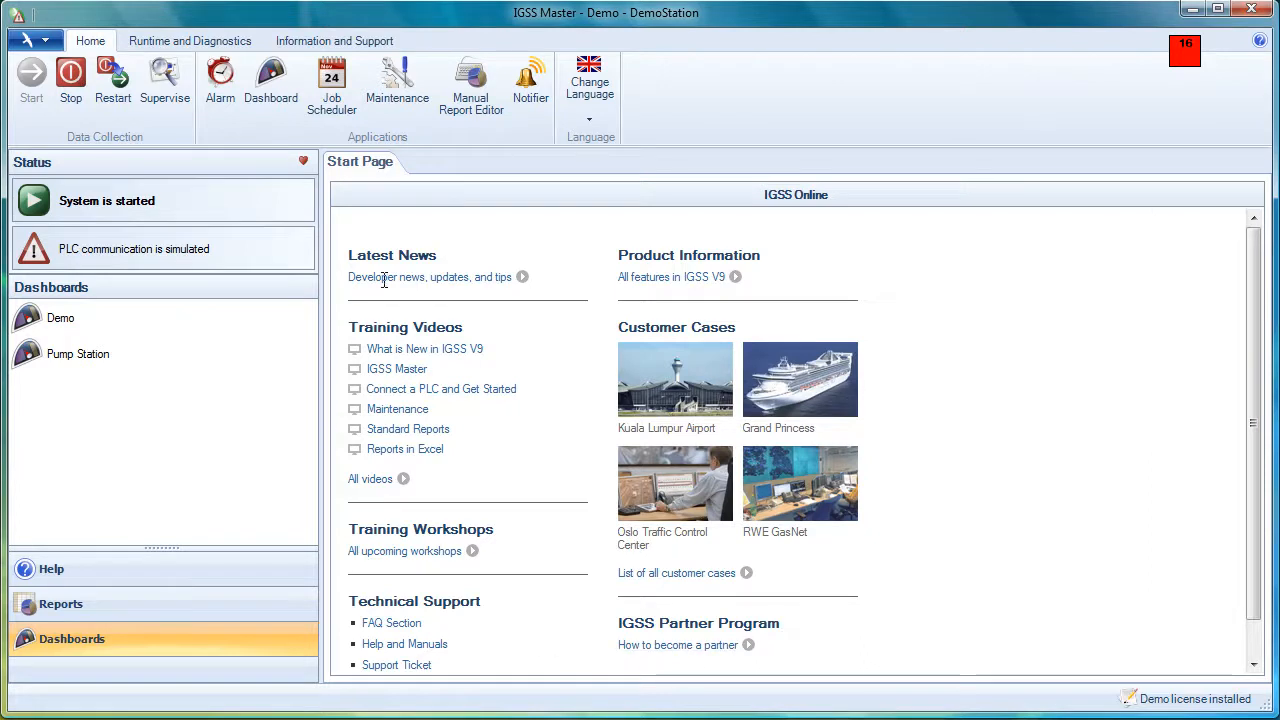
{"action": "mouse_move", "coordinate": [838, 207]}
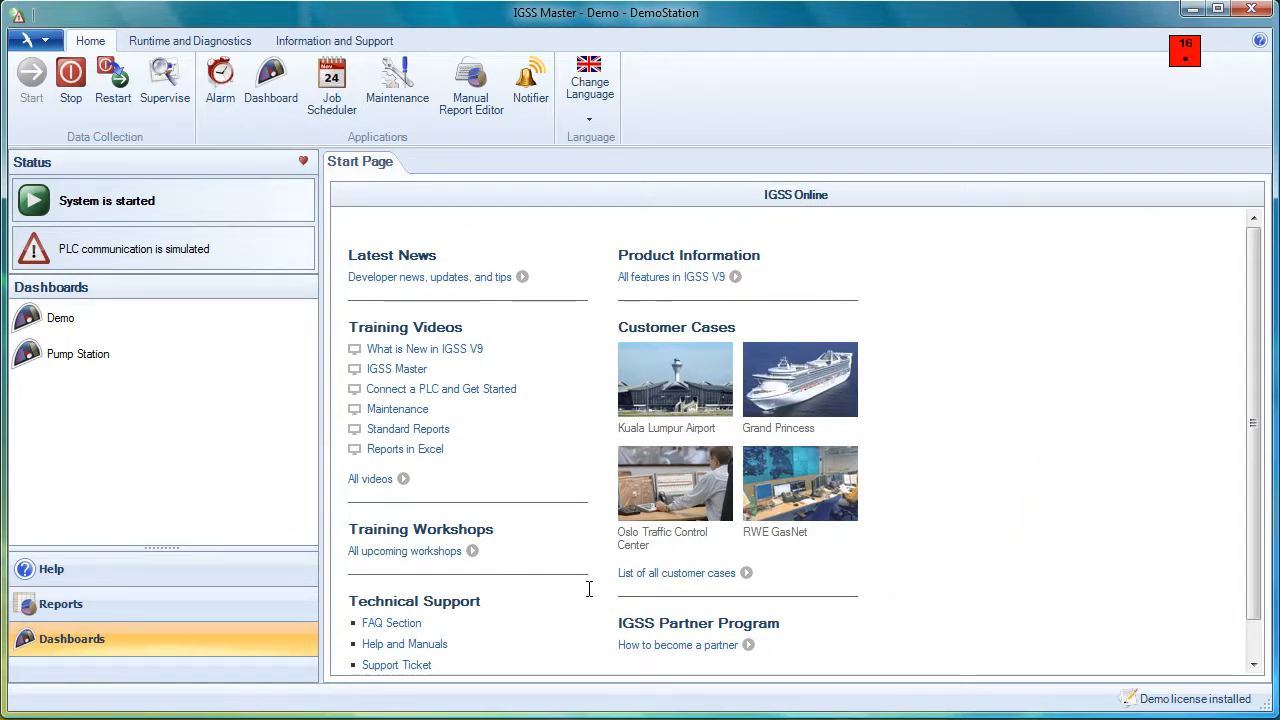
{"action": "mouse_move", "coordinate": [872, 259]}
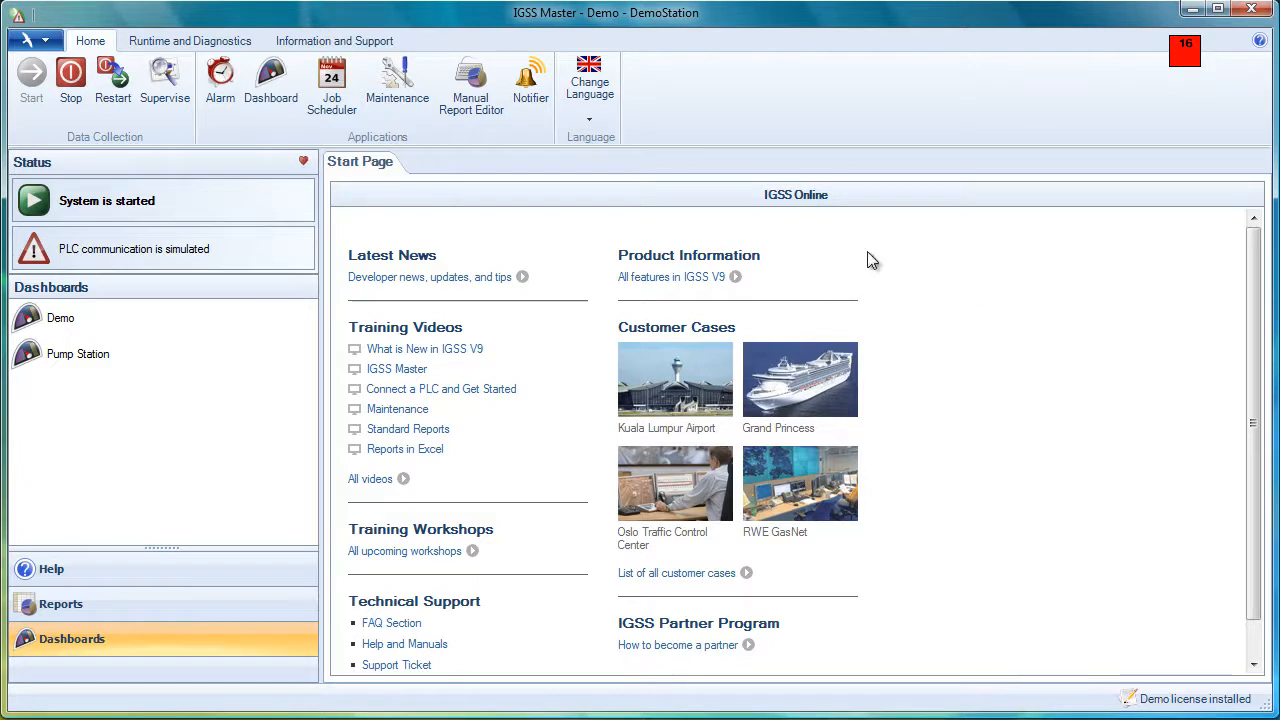
{"action": "mouse_move", "coordinate": [927, 320]}
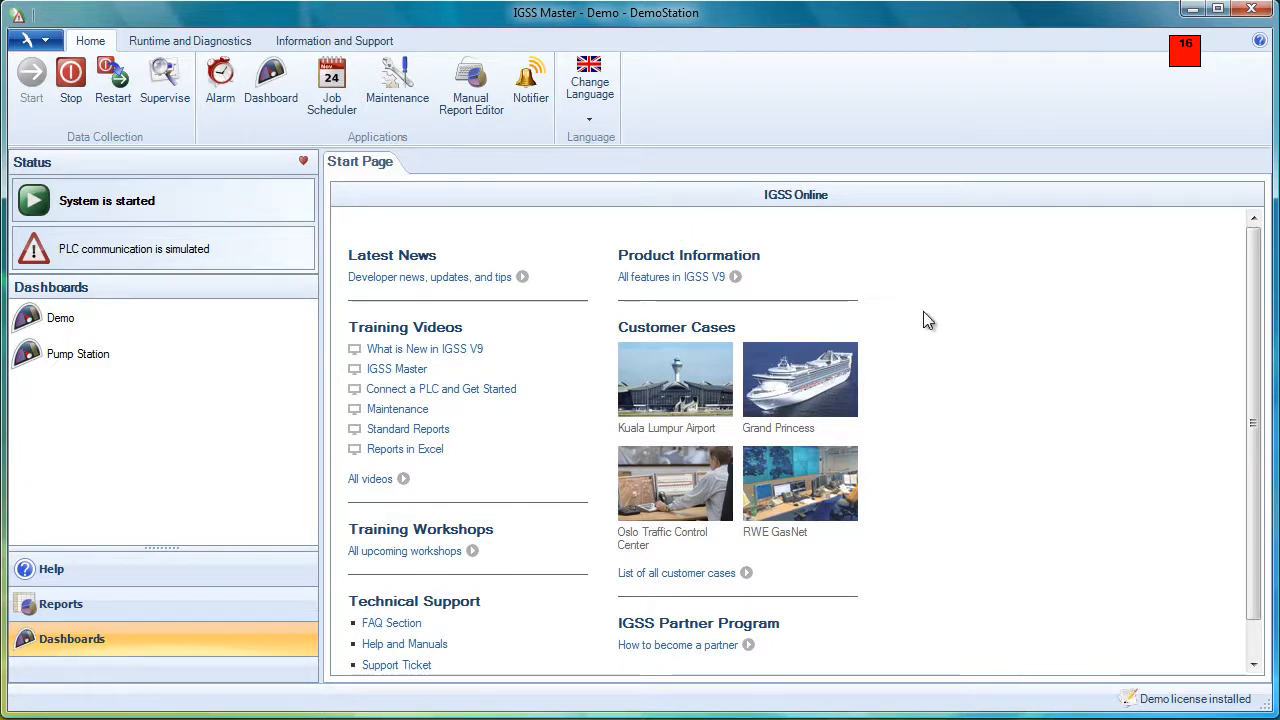
{"action": "mouse_move", "coordinate": [990, 355]}
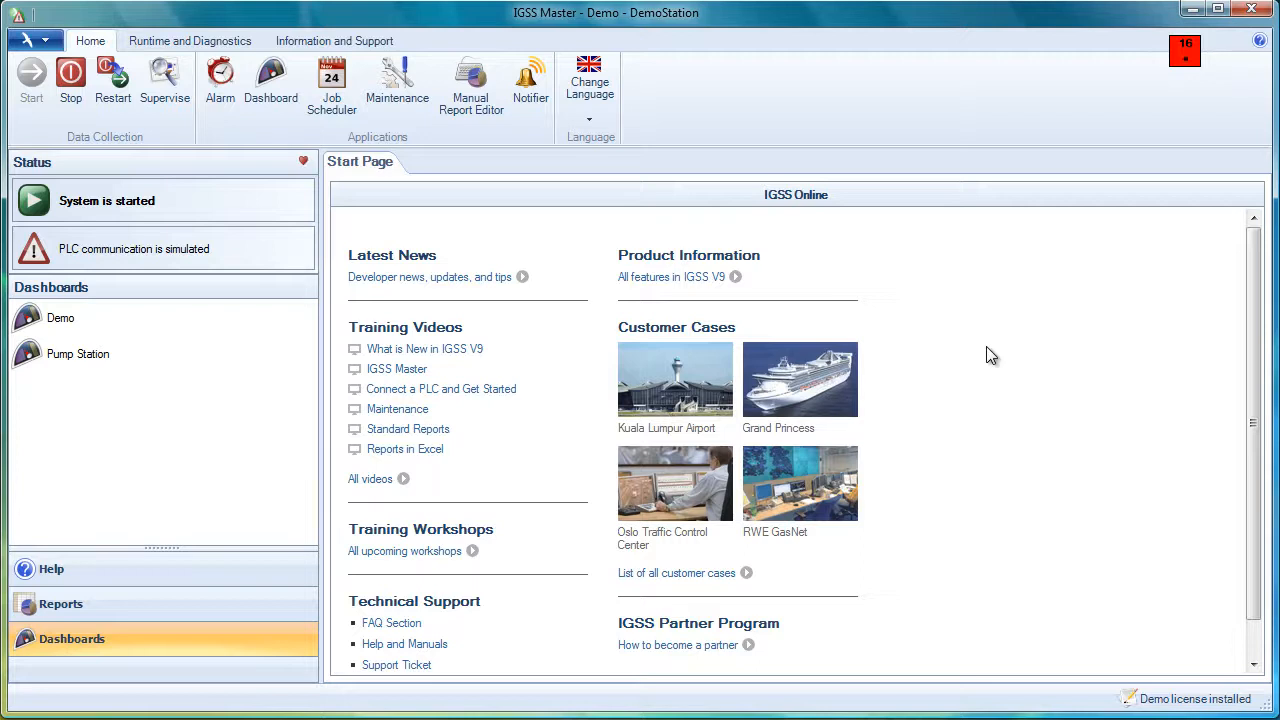
{"action": "mouse_move", "coordinate": [305, 408]}
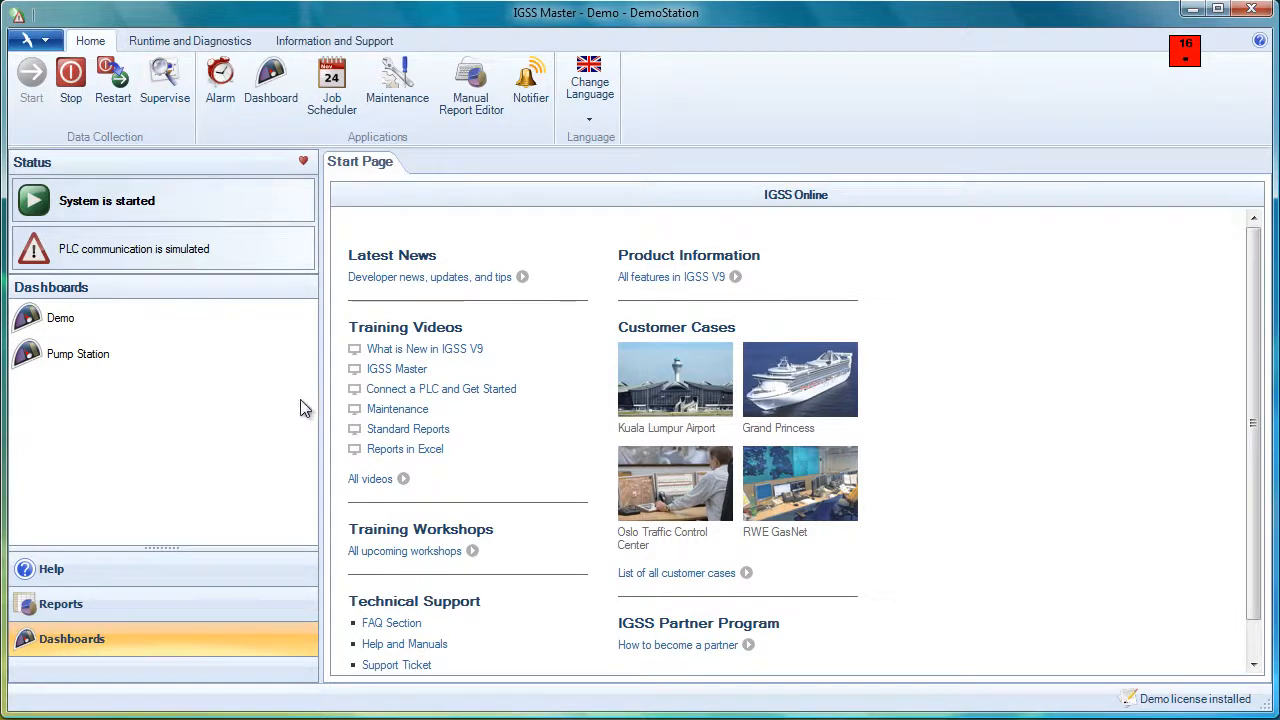
{"action": "mouse_move", "coordinate": [325, 328]}
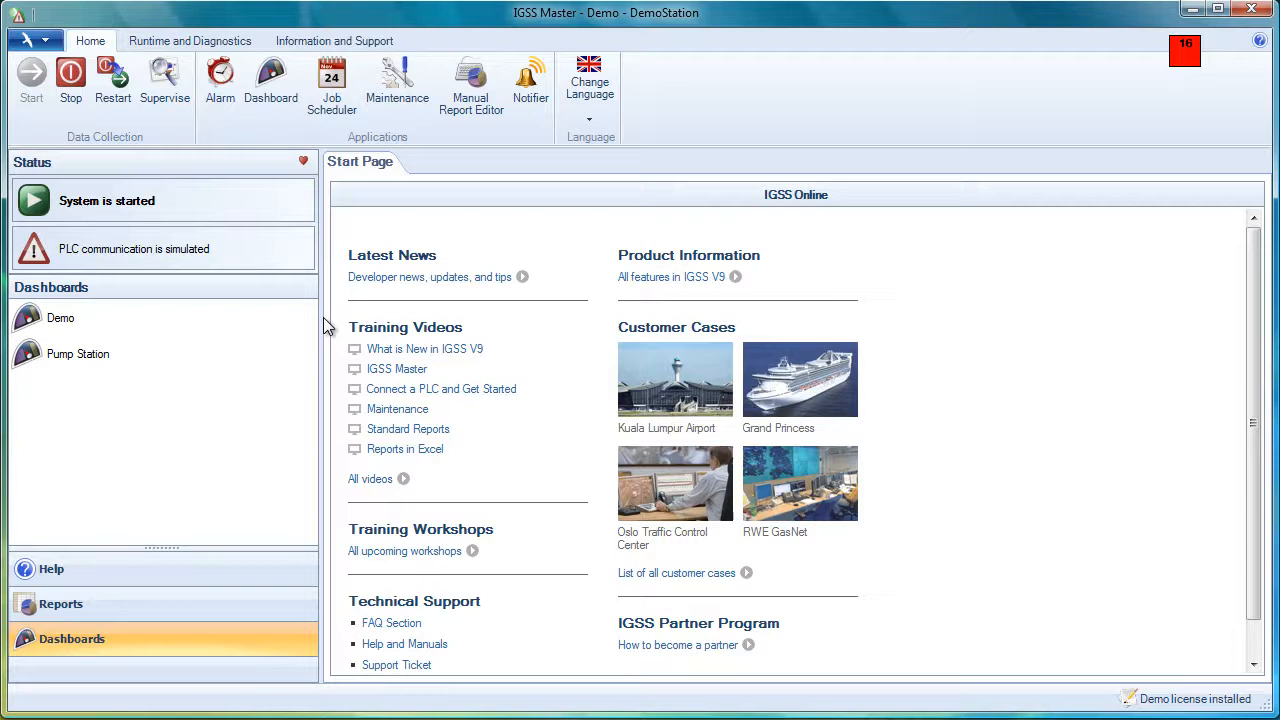
{"action": "left_click", "coordinate": [37, 40]}
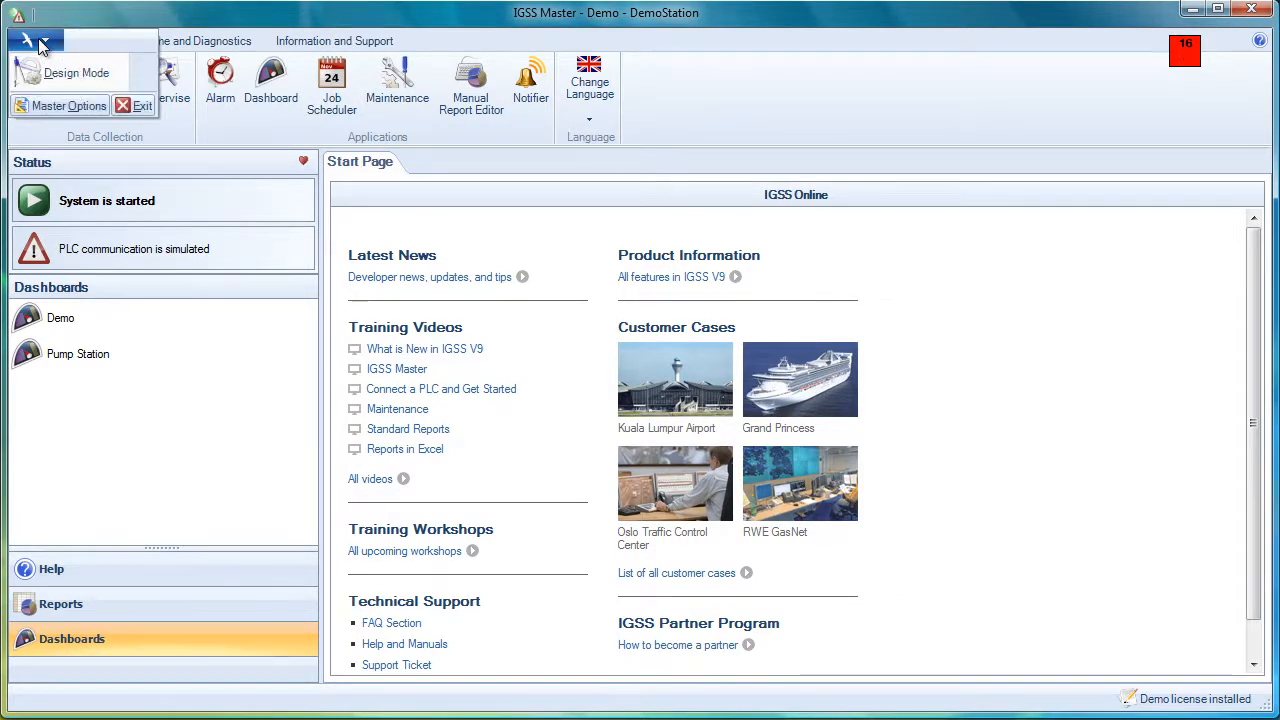
{"action": "mouse_move", "coordinate": [570, 190]}
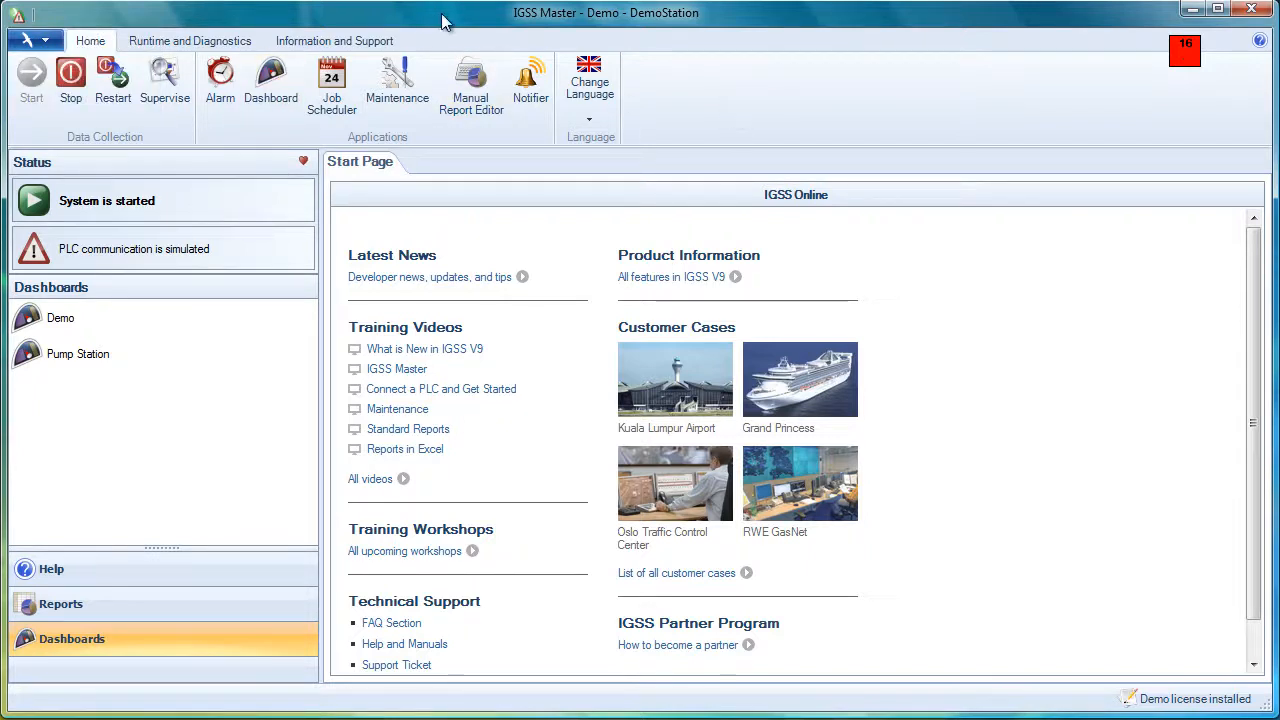
{"action": "mouse_move", "coordinate": [458, 33]}
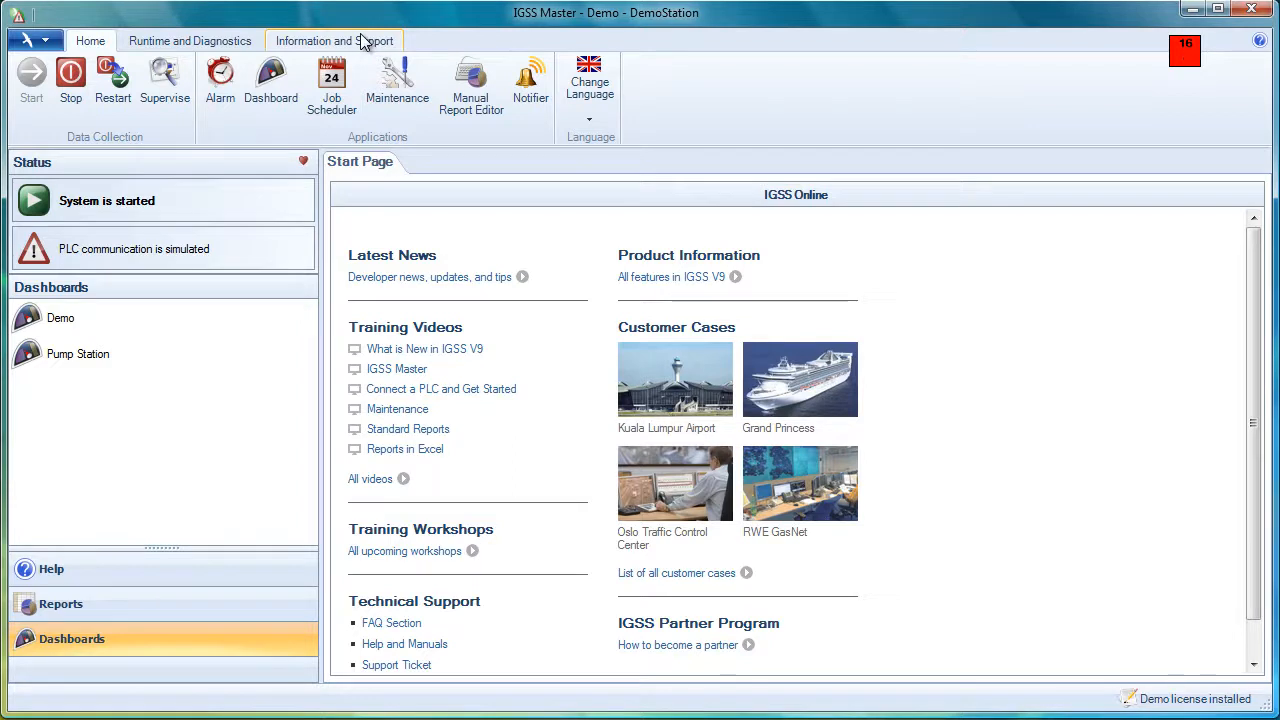
{"action": "mouse_move", "coordinate": [349, 48]}
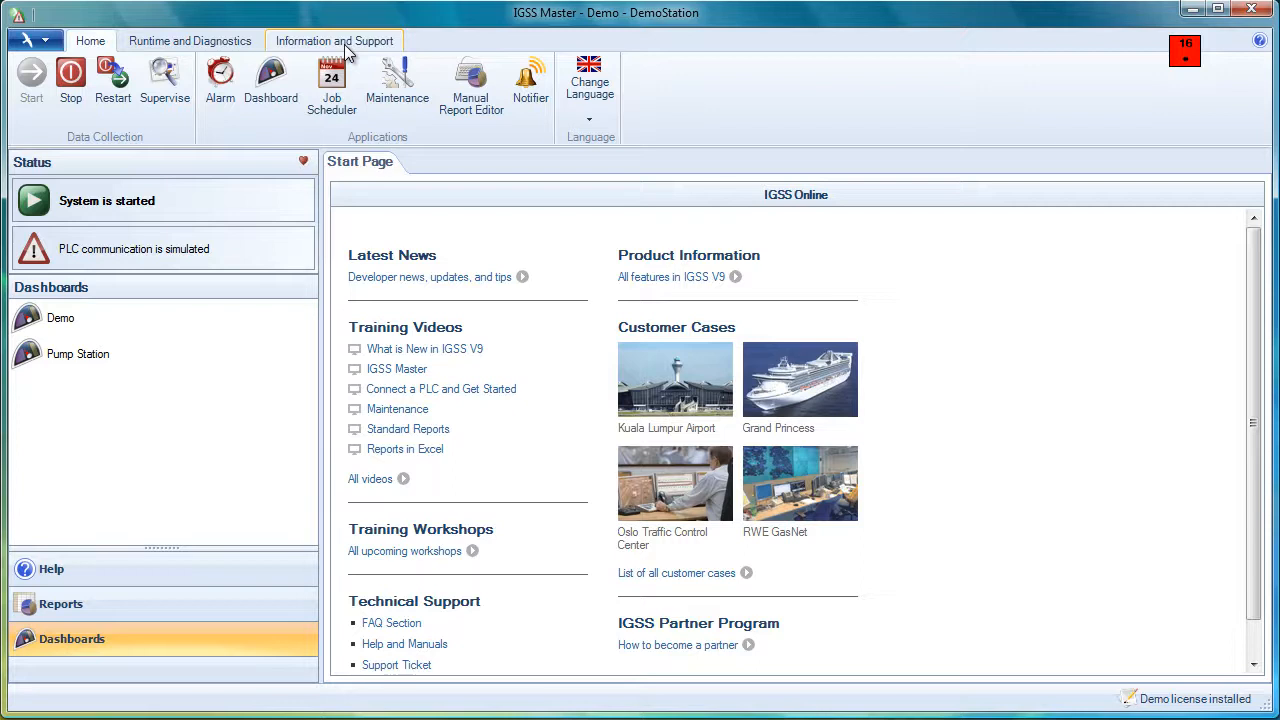
{"action": "mouse_move", "coordinate": [220, 80]}
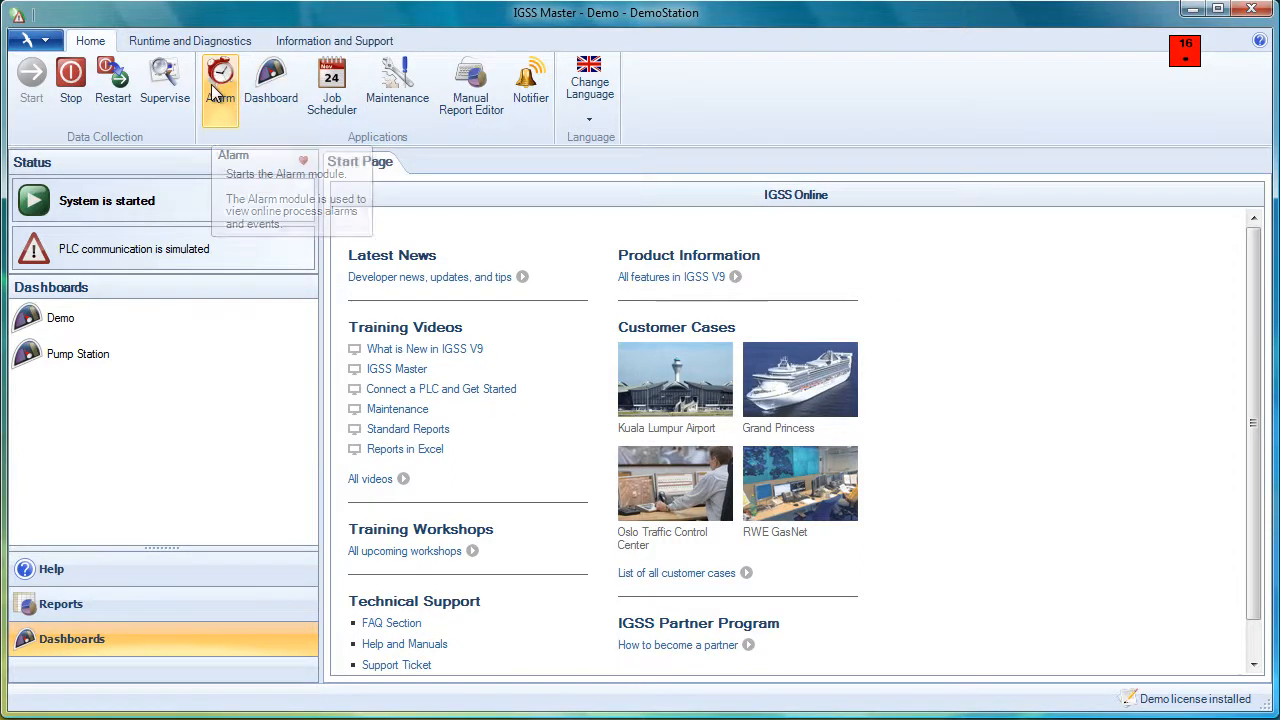
{"action": "mouse_move", "coordinate": [397, 85]}
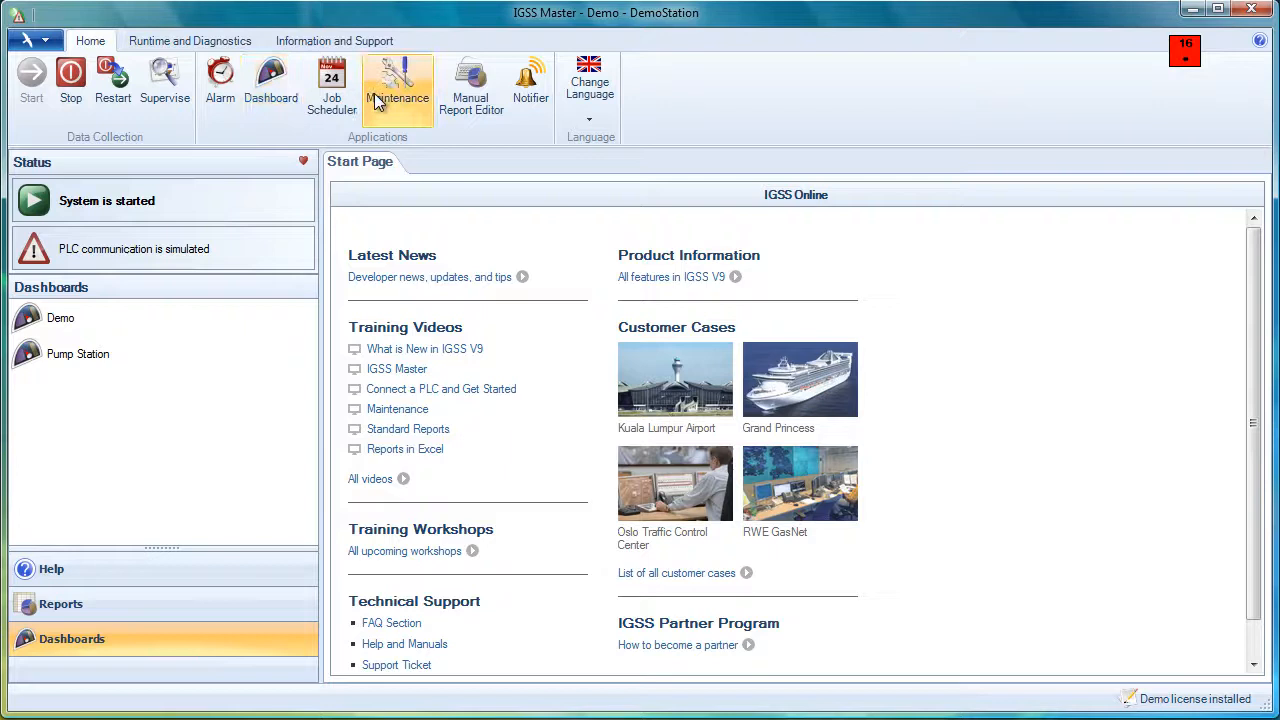
{"action": "mouse_move", "coordinate": [470, 85]}
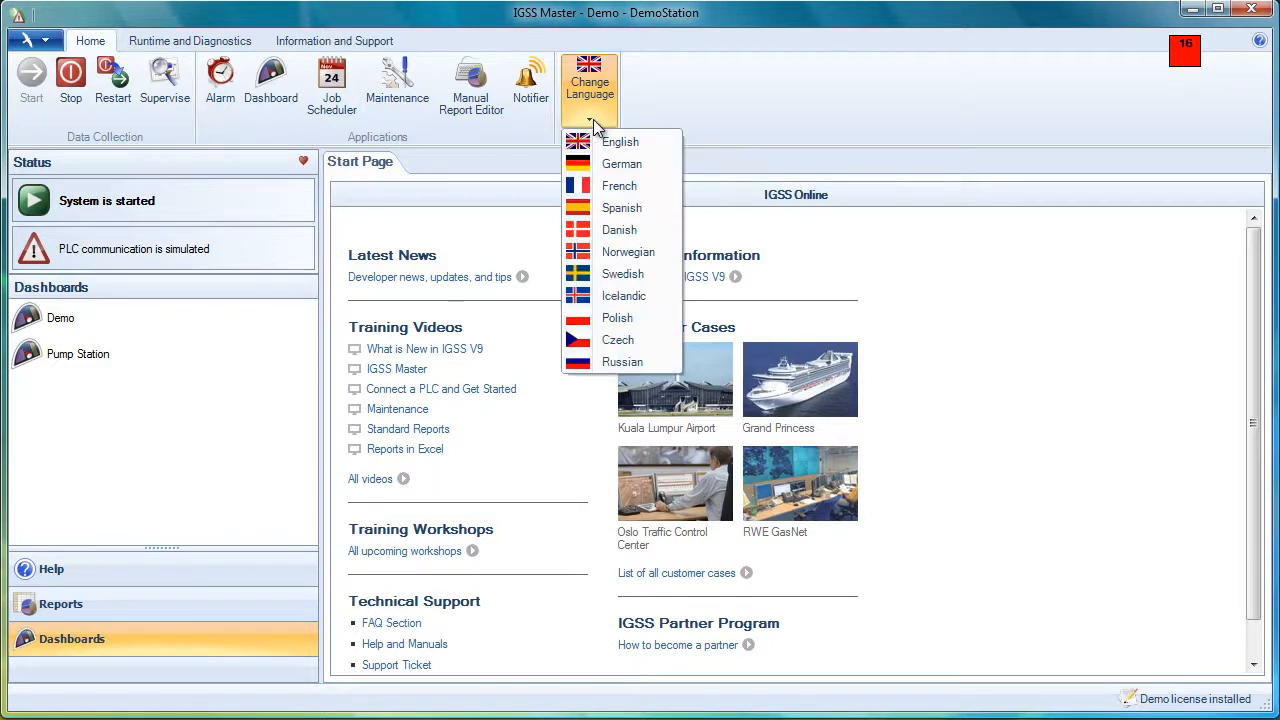
{"action": "mouse_move", "coordinate": [621, 163]}
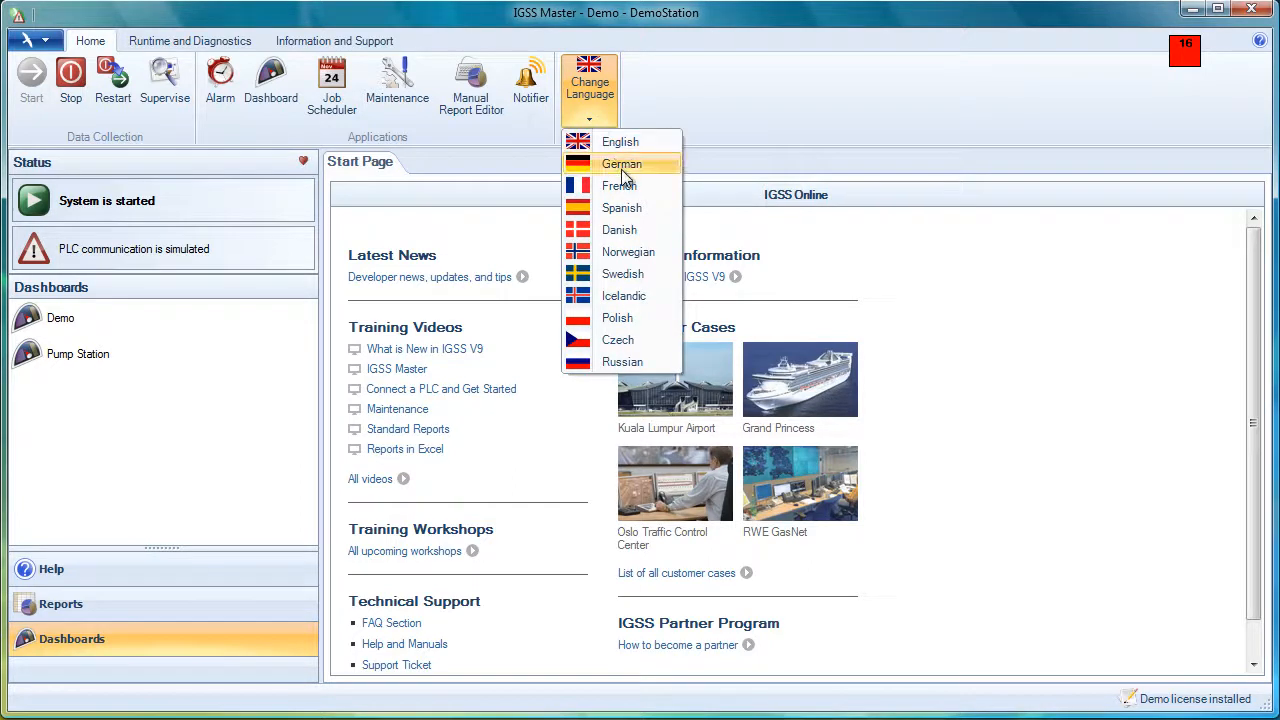
{"action": "left_click", "coordinate": [621, 164]}
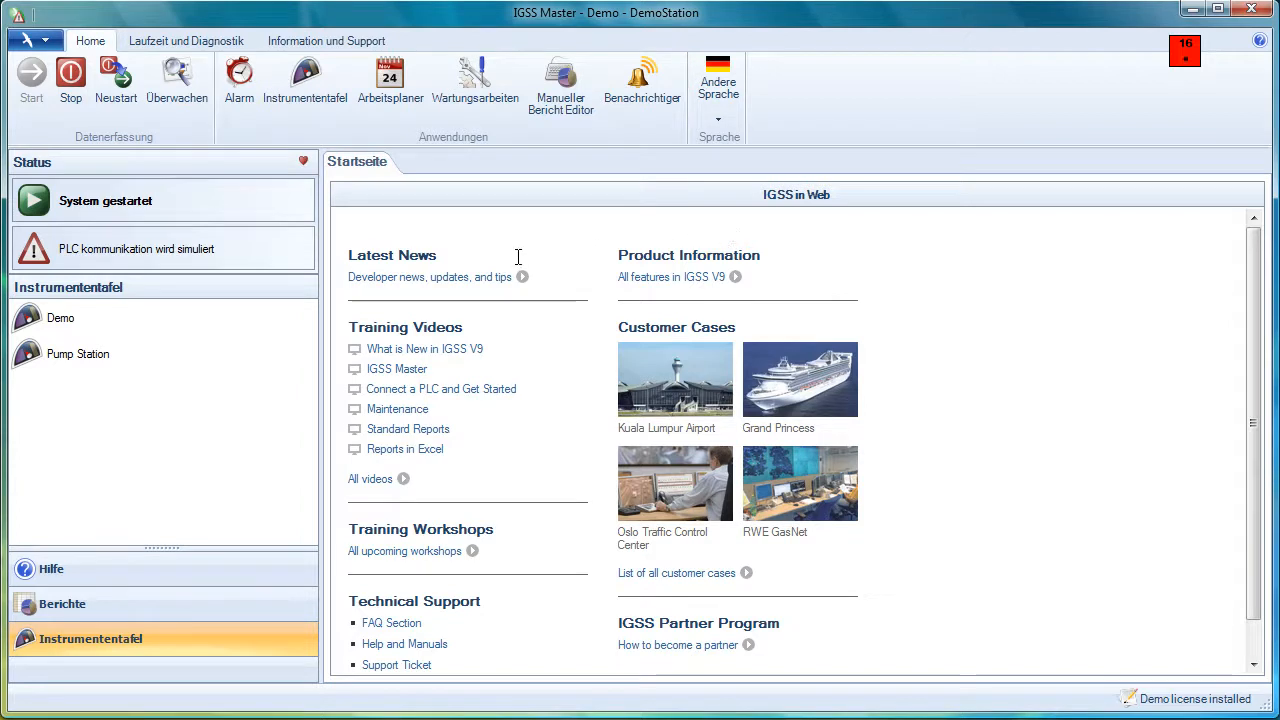
{"action": "mouse_move", "coordinate": [583, 177]}
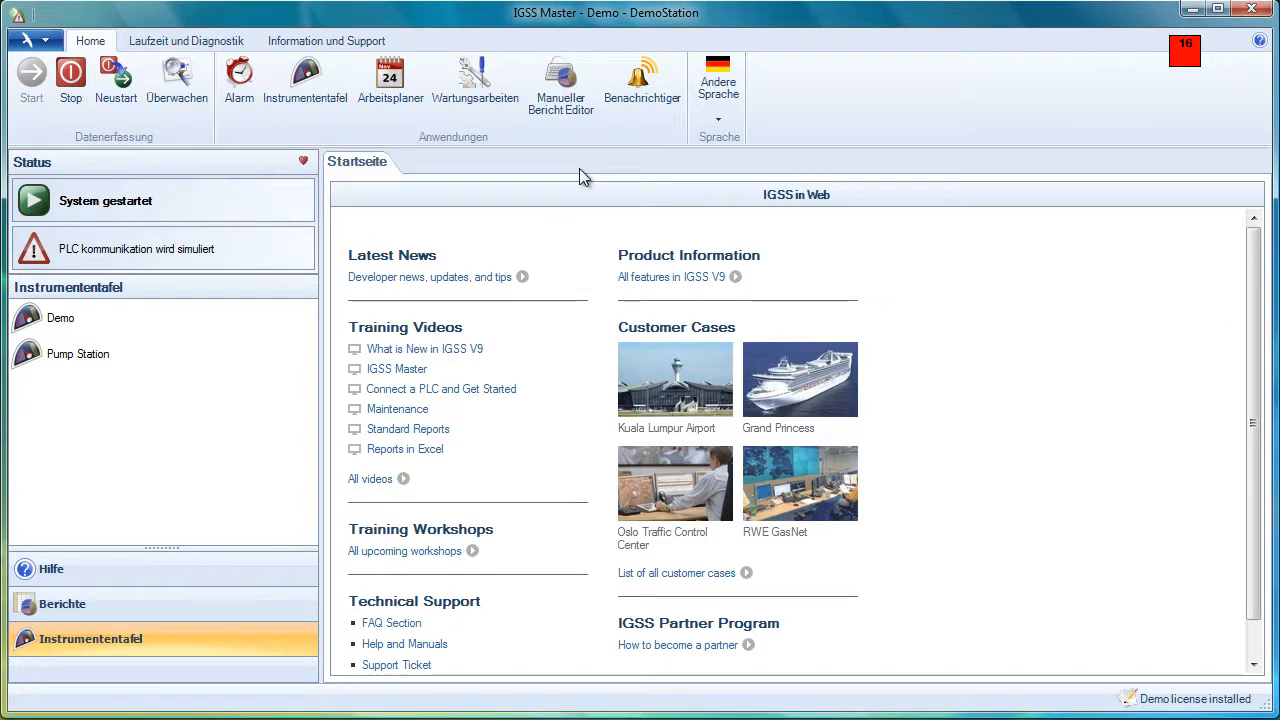
{"action": "mouse_move", "coordinate": [641, 85]}
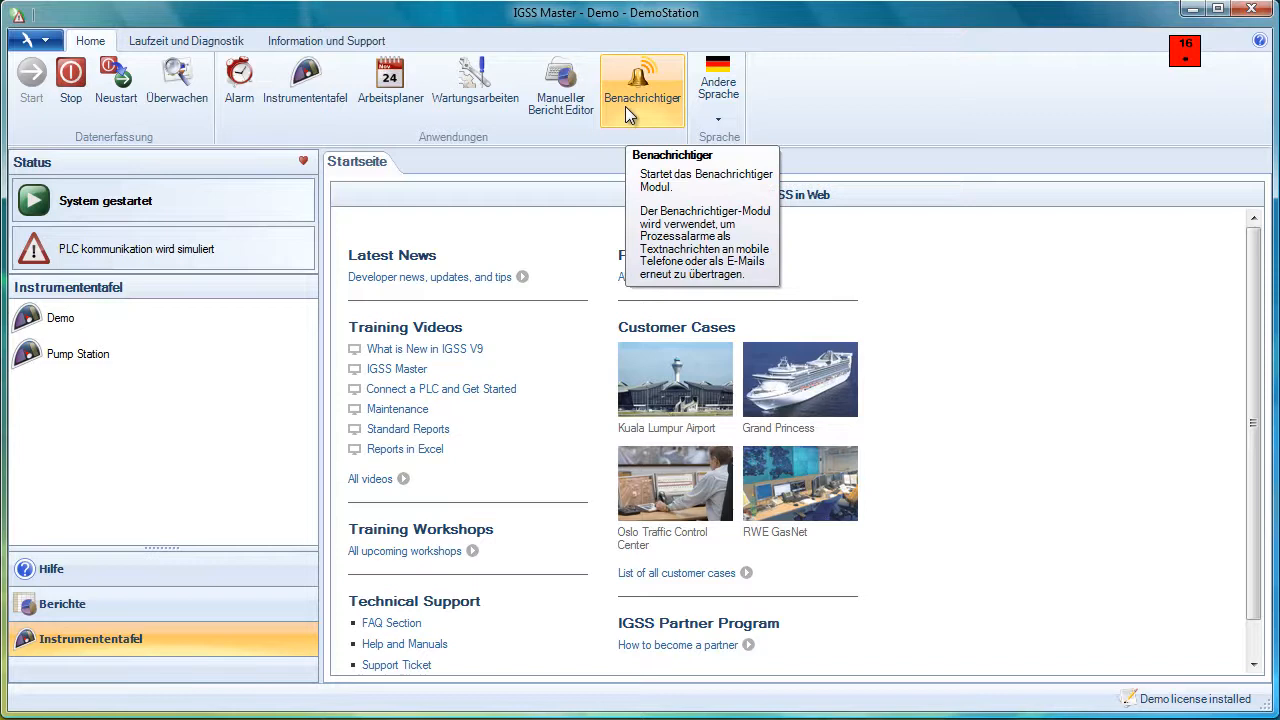
{"action": "mouse_move", "coordinate": [675, 140]}
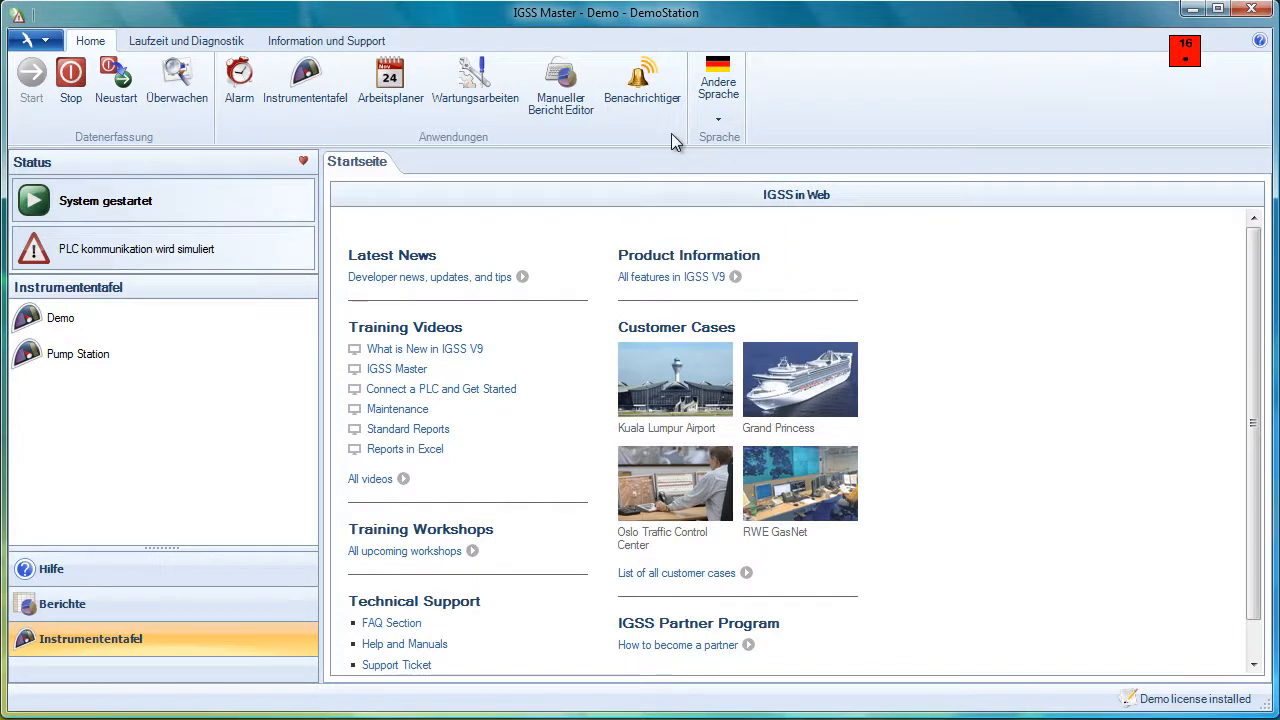
{"action": "mouse_move", "coordinate": [728, 133]}
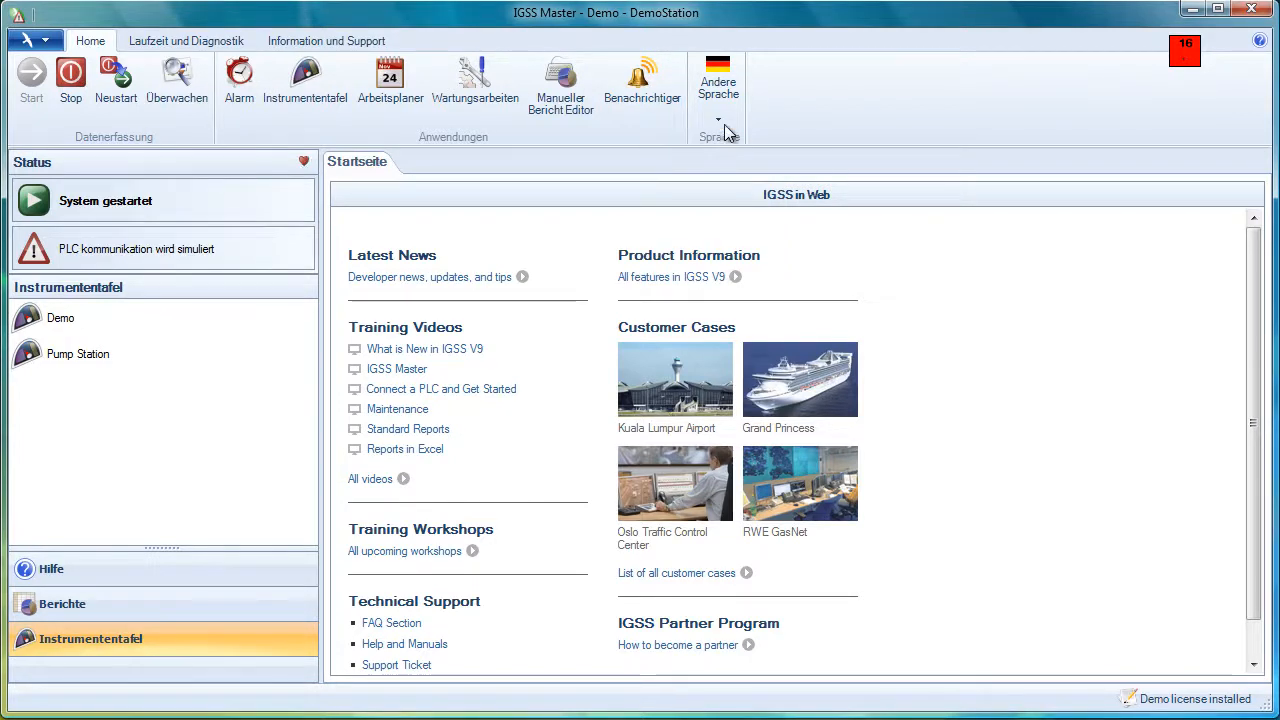
{"action": "left_click", "coordinate": [718, 95]}
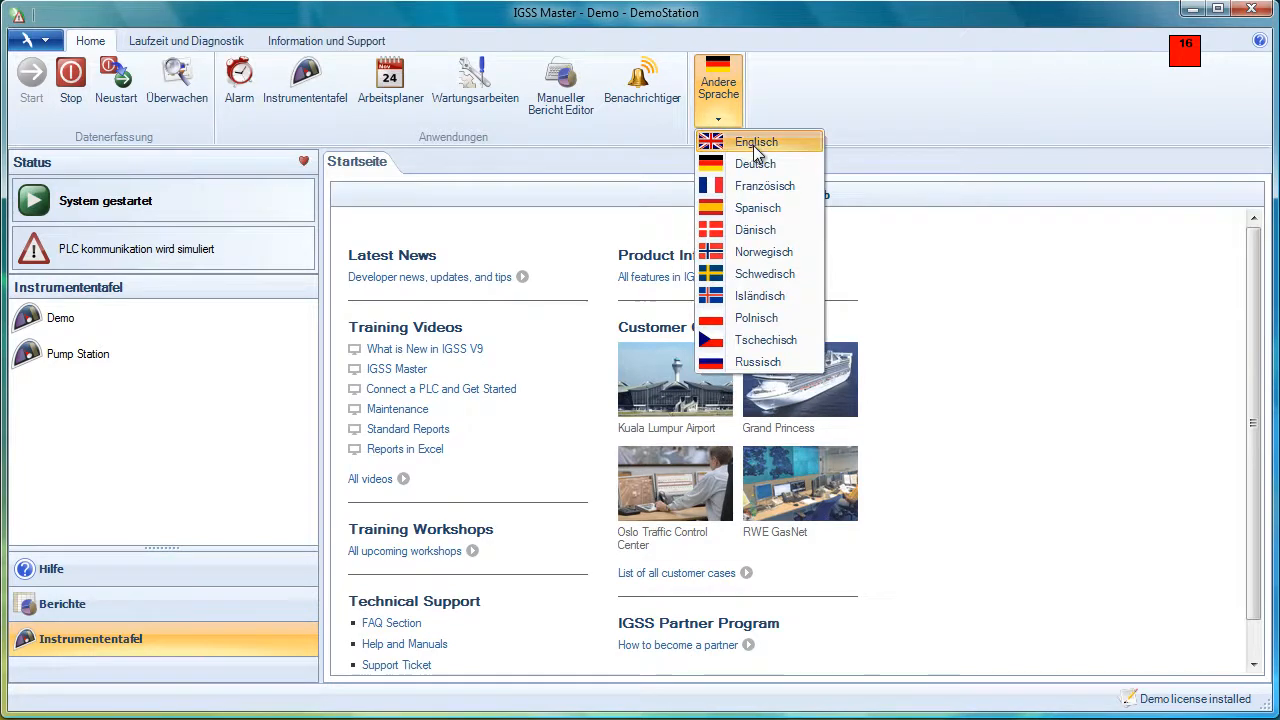
{"action": "left_click", "coordinate": [755, 141]}
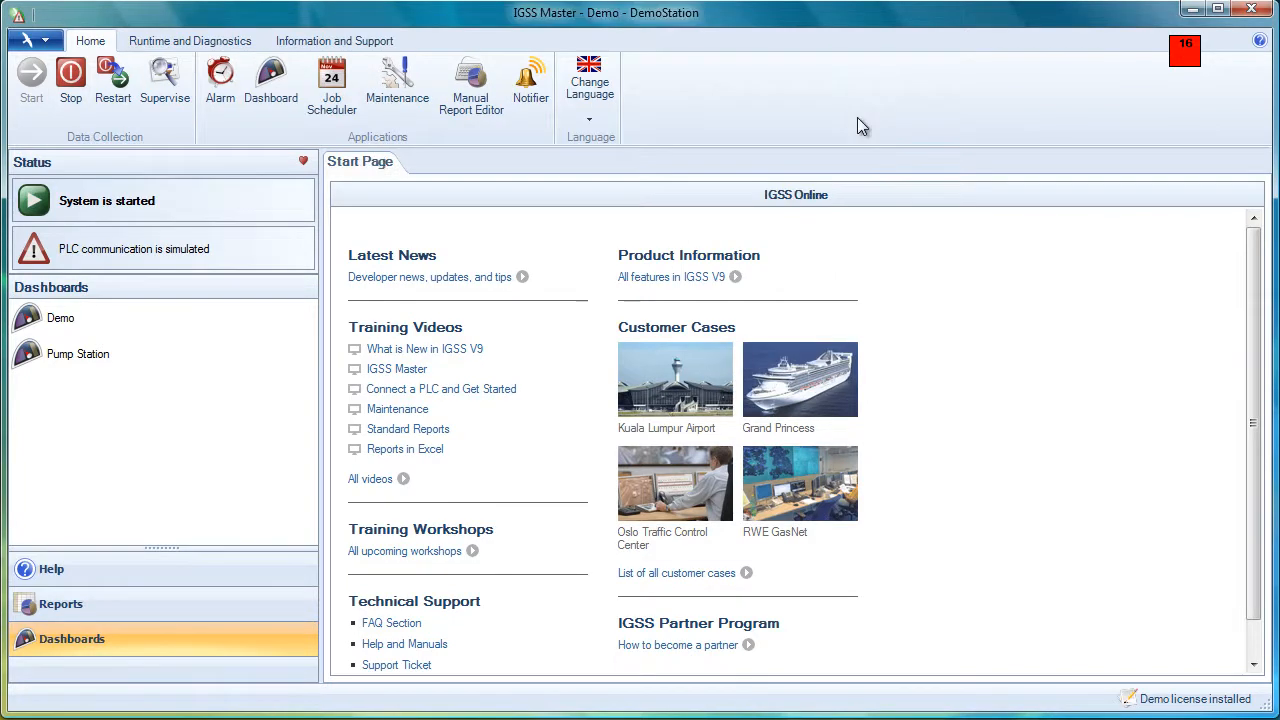
{"action": "mouse_move", "coordinate": [219, 80]}
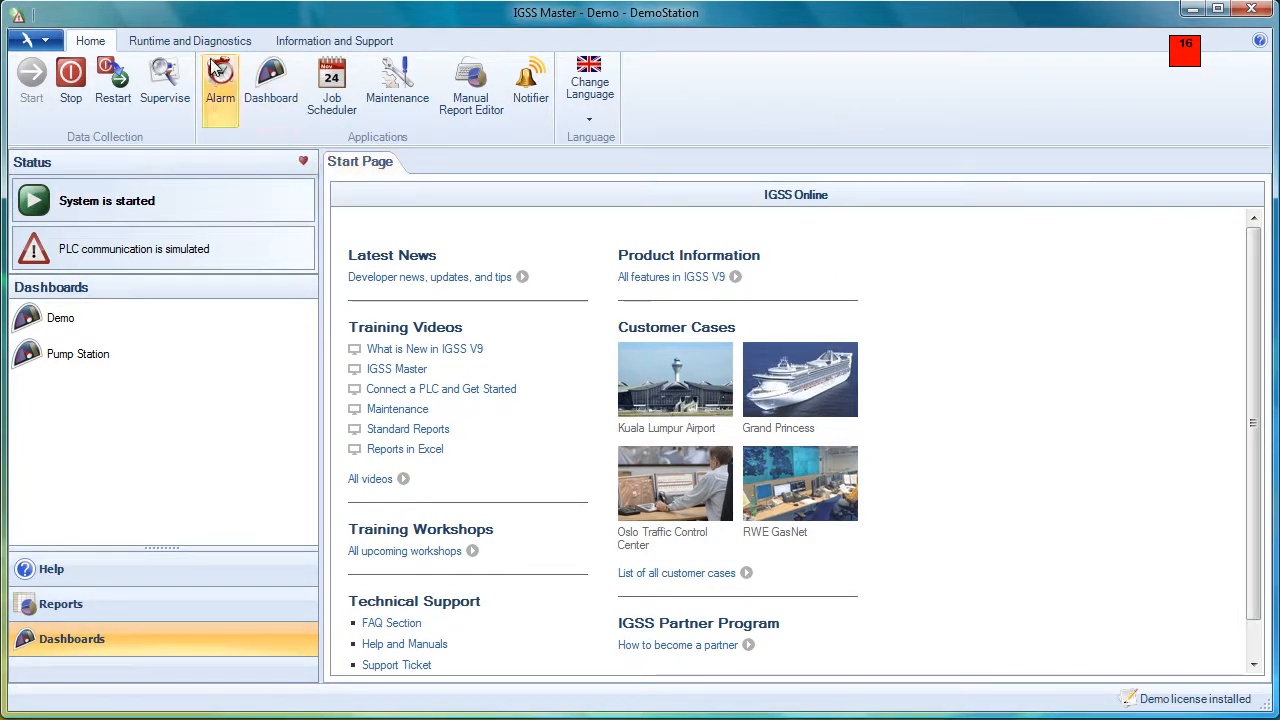
Switch to the Runtime and Diagnostics ribbon tab
{"action": "left_click", "coordinate": [190, 41]}
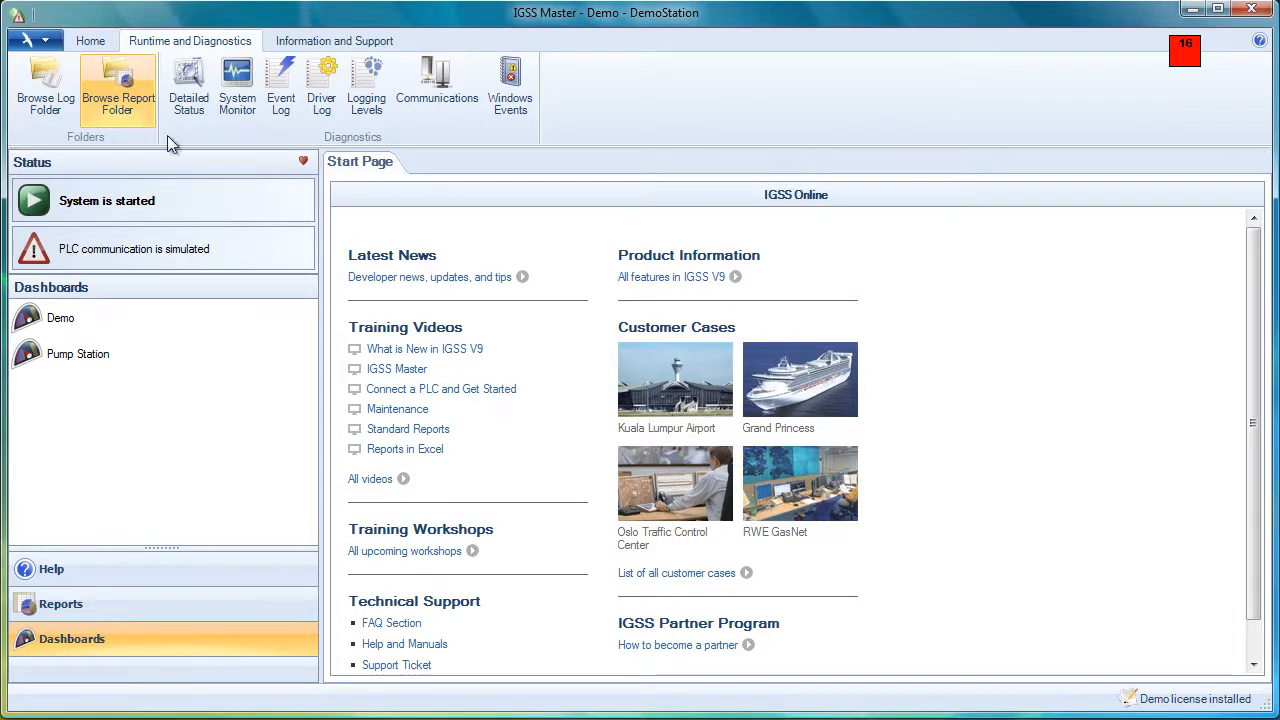
{"action": "mouse_move", "coordinate": [189, 85]}
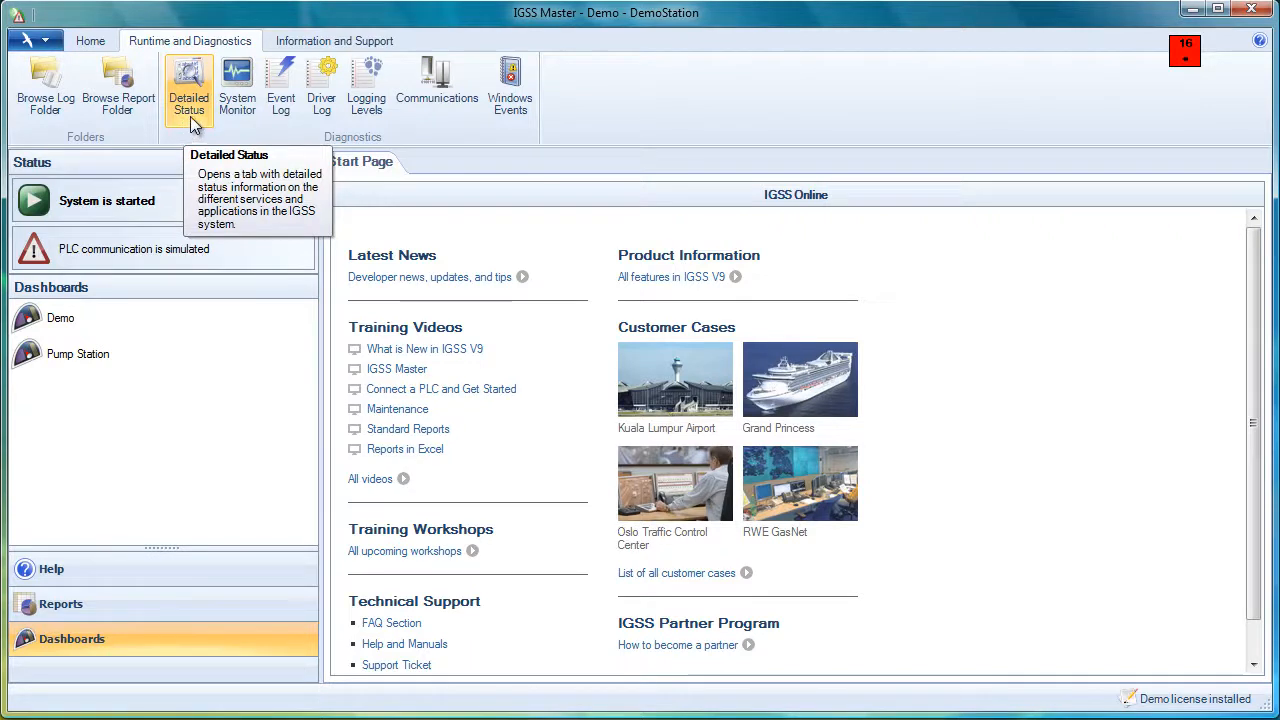
{"action": "mouse_move", "coordinate": [182, 118]}
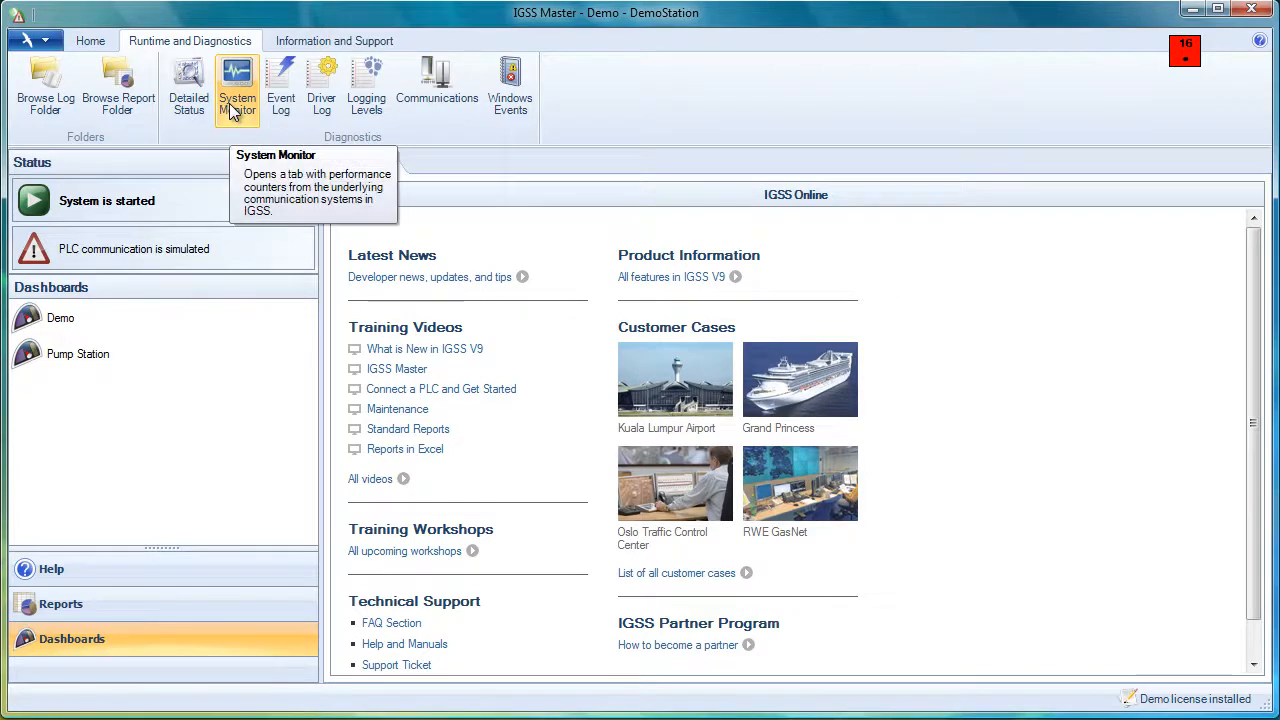
{"action": "mouse_move", "coordinate": [305, 137]}
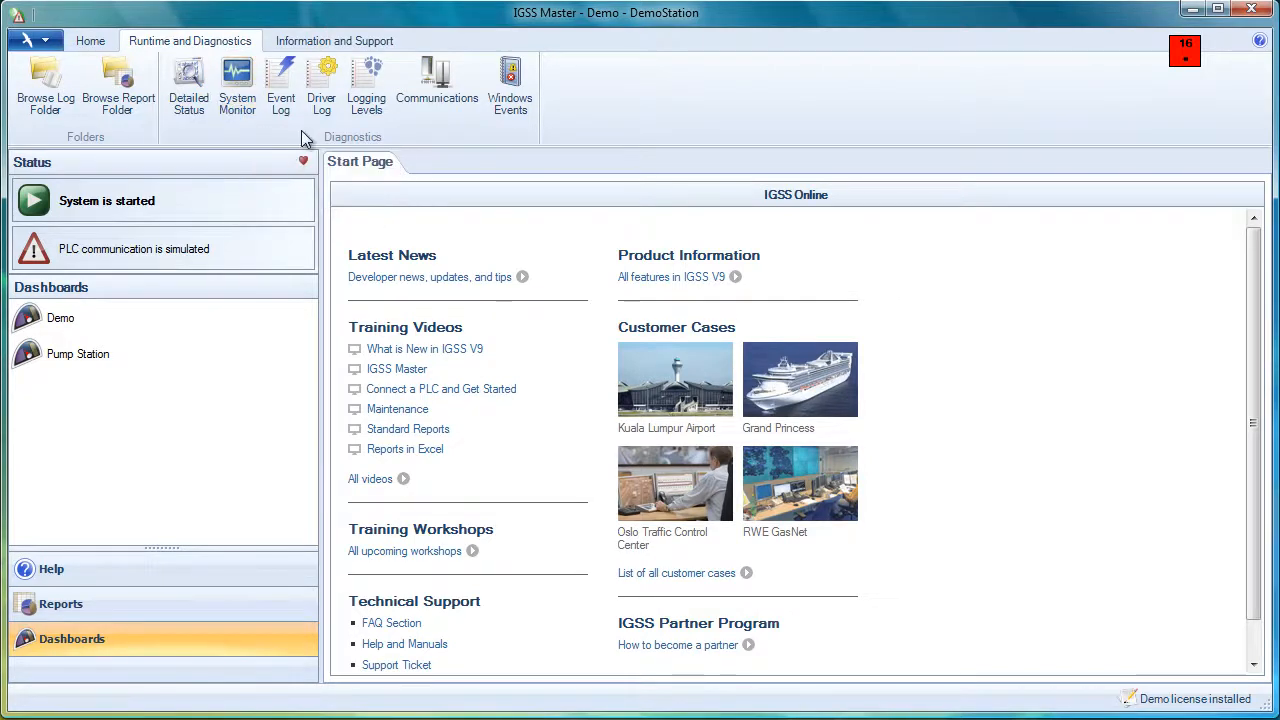
{"action": "mouse_move", "coordinate": [281, 82]}
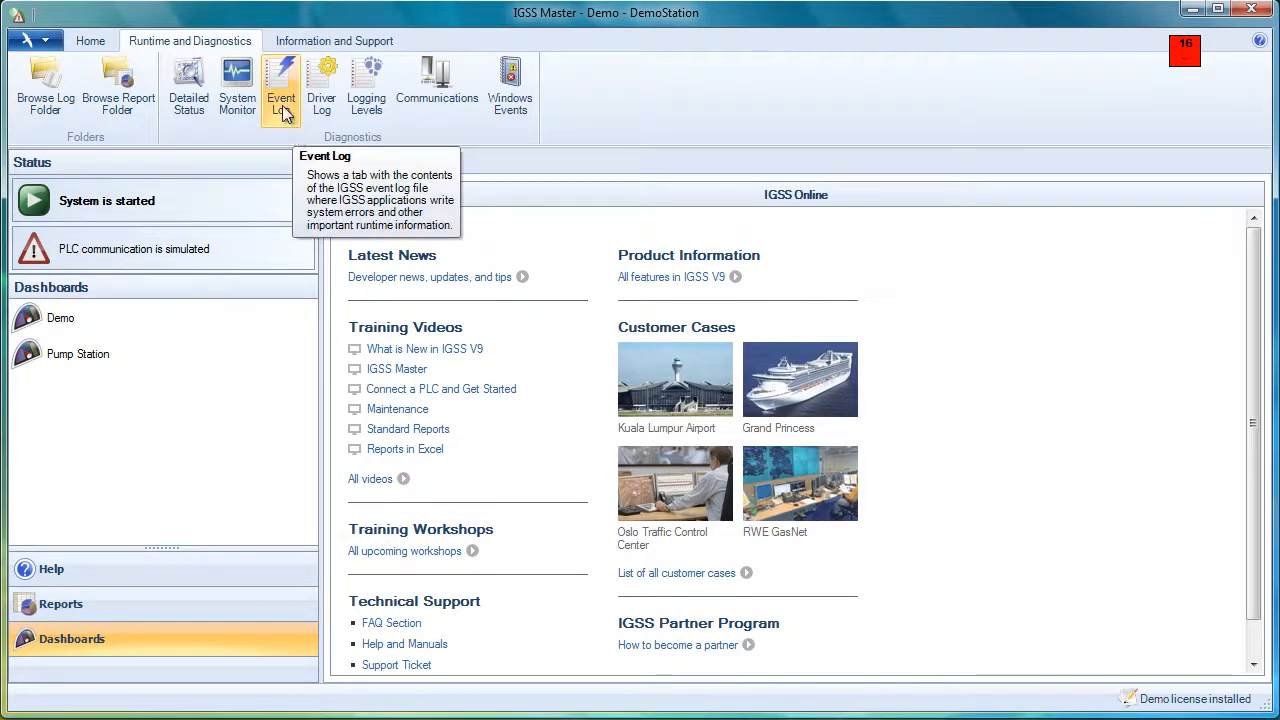
Open the Event Log and filter on type to show Error and Warning entries
{"action": "left_click", "coordinate": [281, 85]}
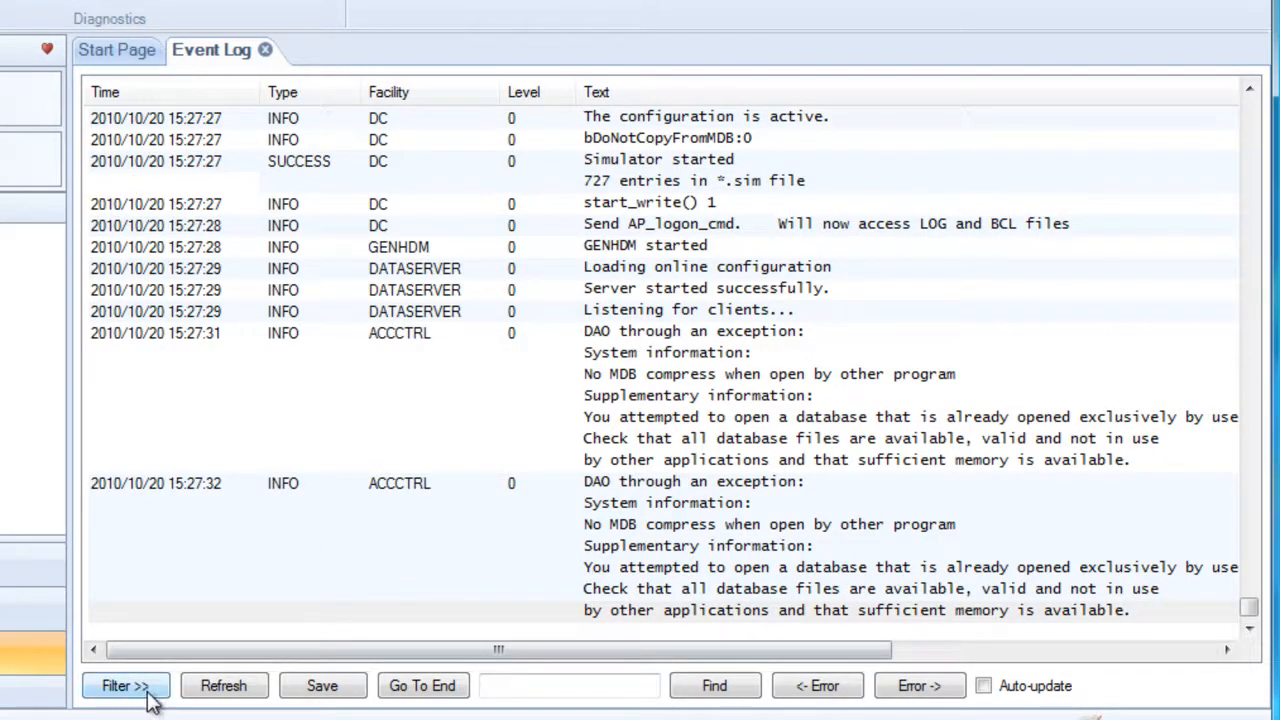
{"action": "left_click", "coordinate": [124, 685]}
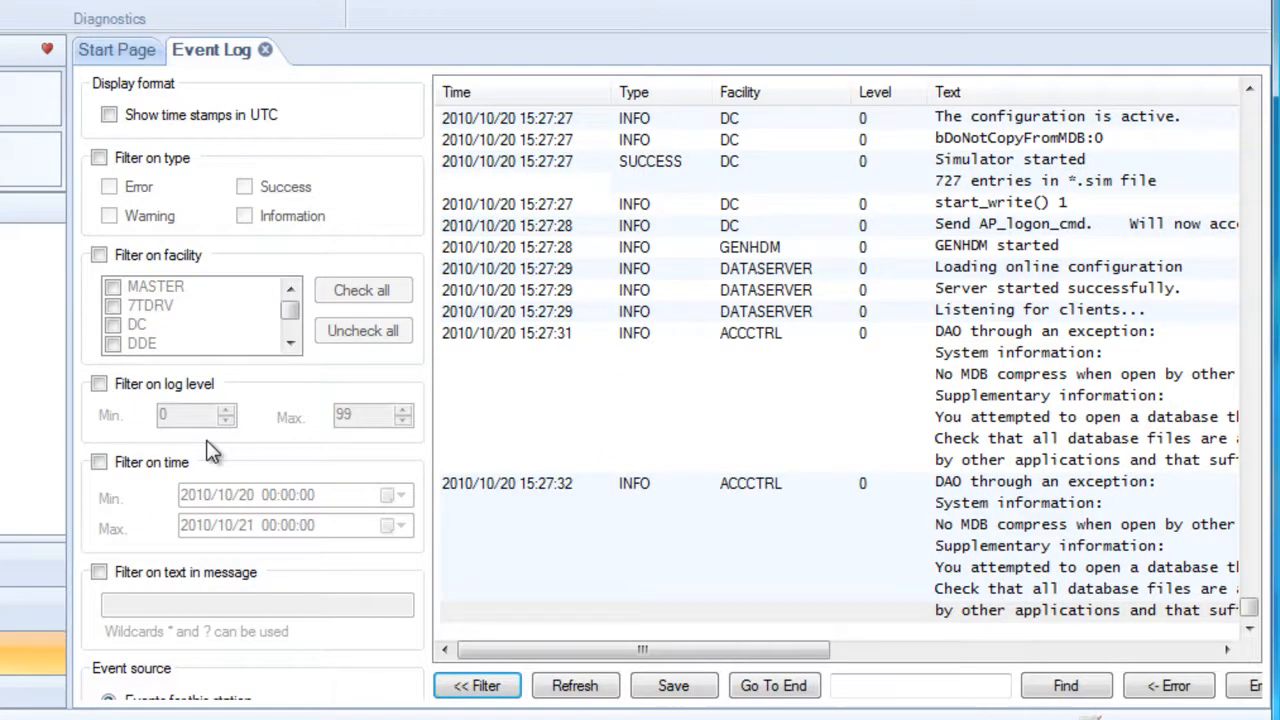
{"action": "mouse_move", "coordinate": [270, 385]}
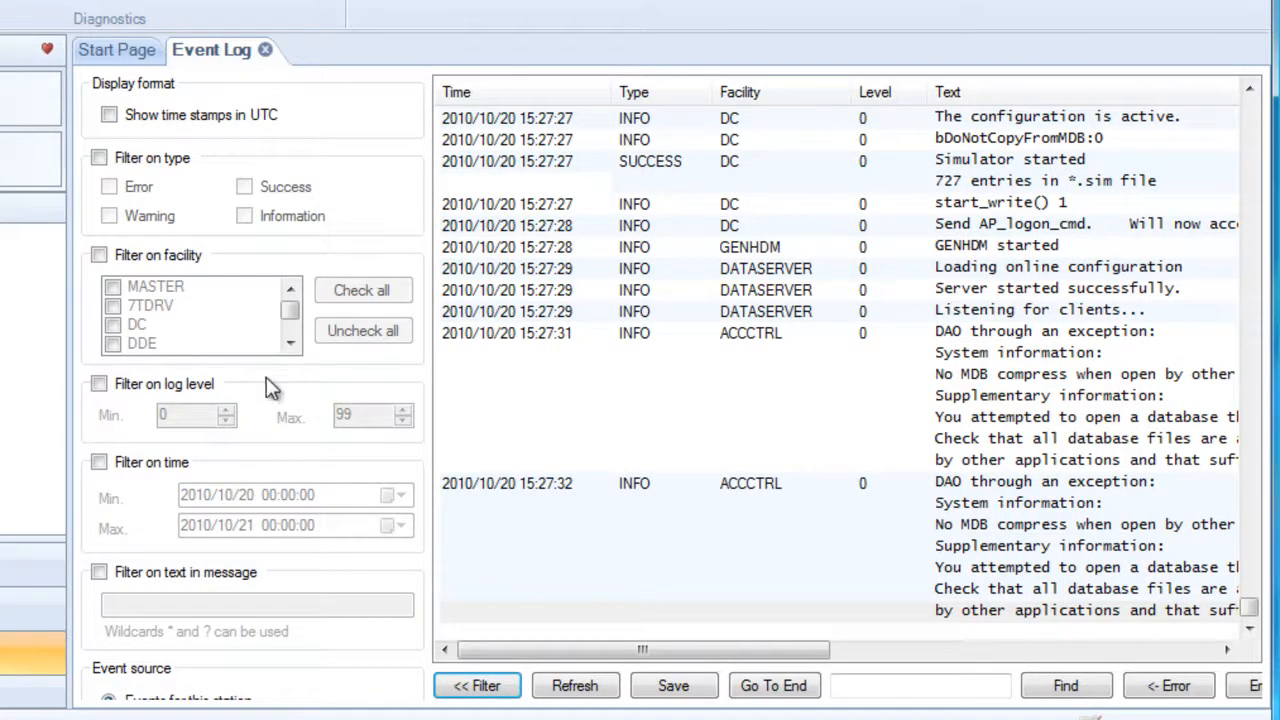
{"action": "mouse_move", "coordinate": [210, 135]}
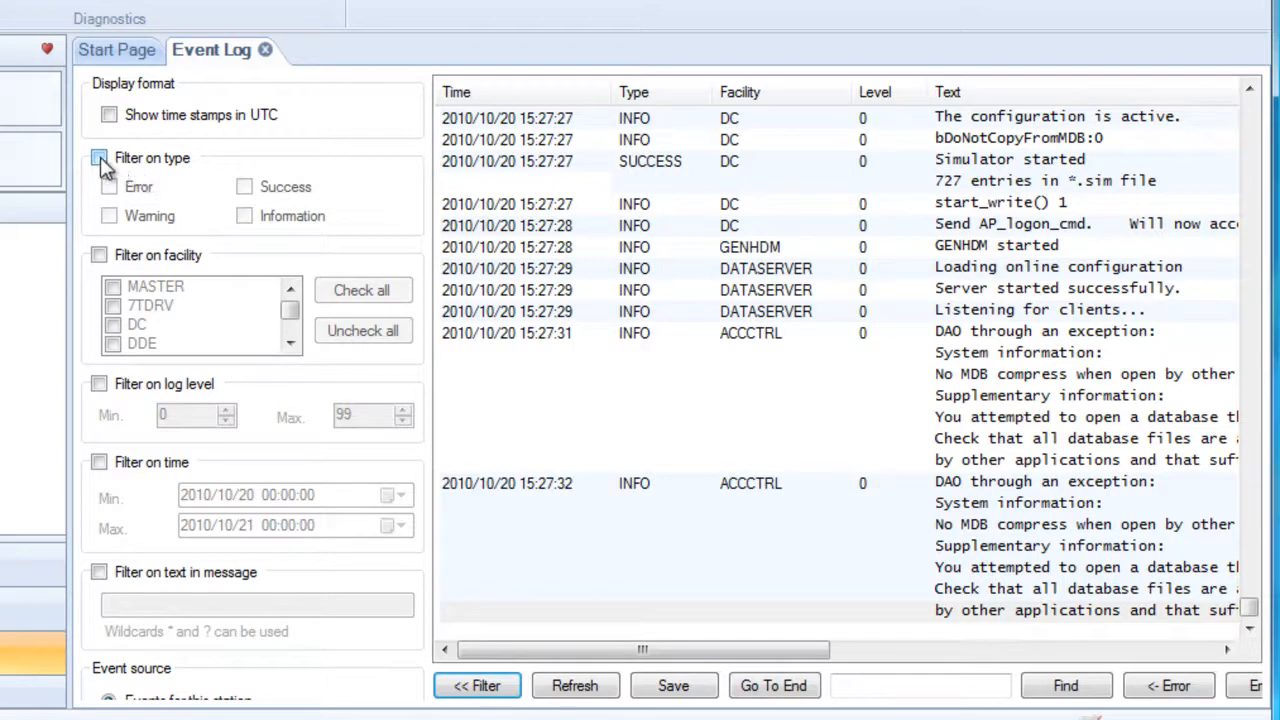
{"action": "left_click", "coordinate": [98, 157]}
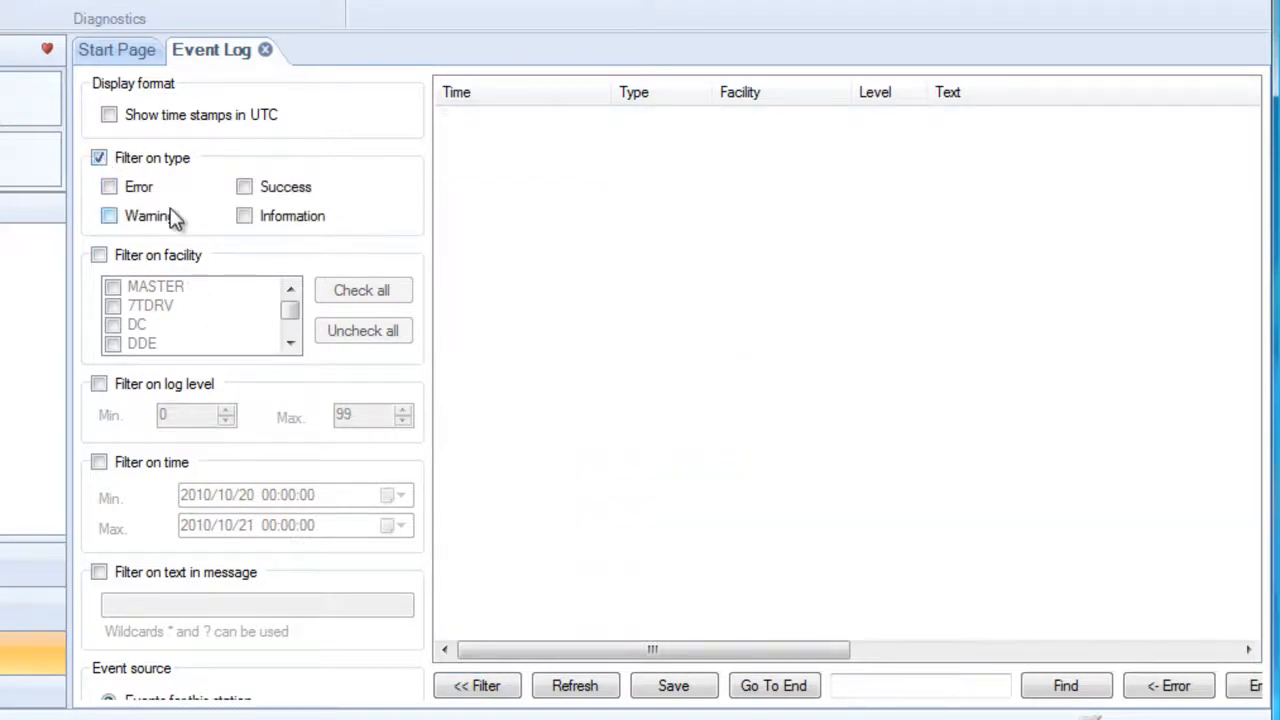
{"action": "left_click", "coordinate": [109, 186]}
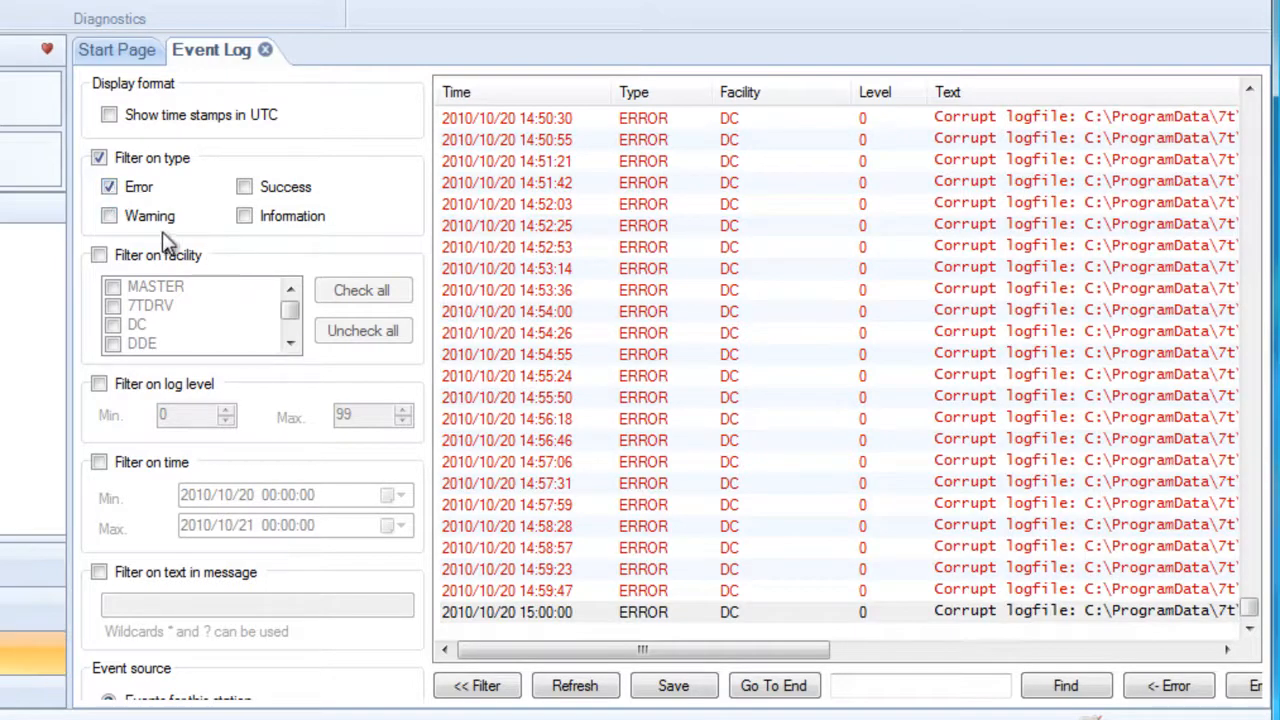
{"action": "left_click", "coordinate": [109, 216]}
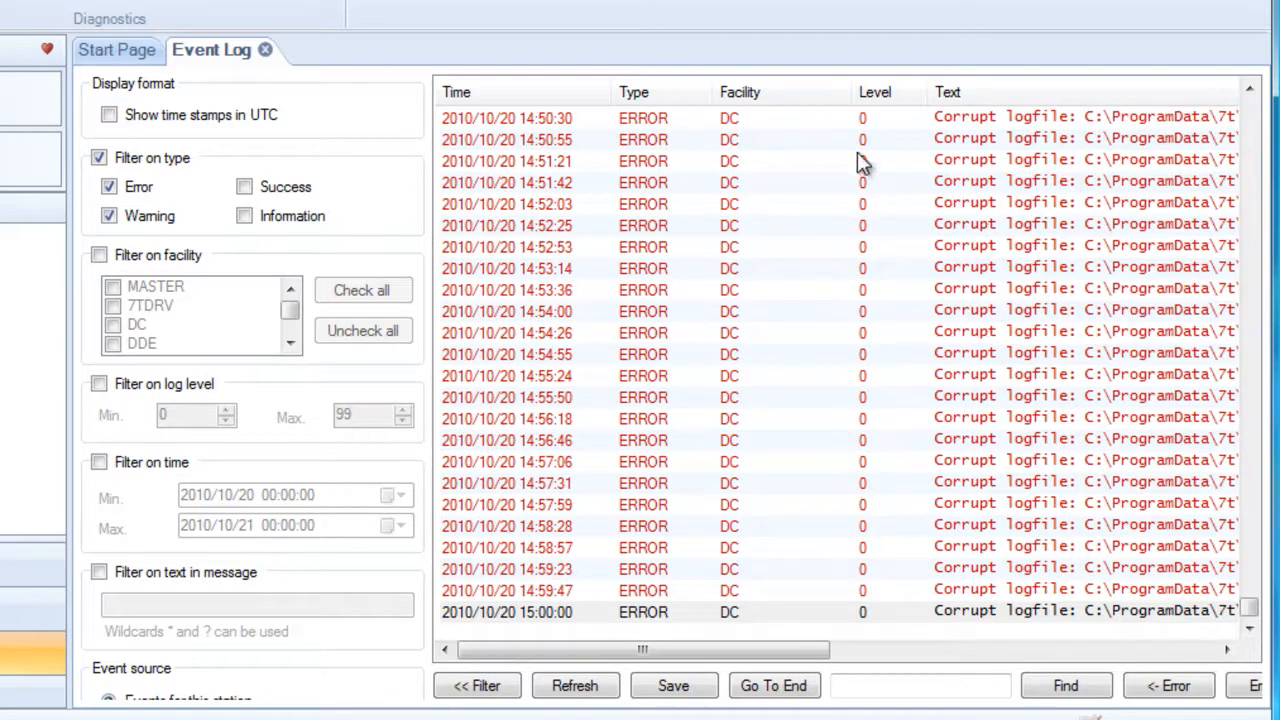
{"action": "left_click_drag", "start_coordinate": [640, 649], "coordinate": [770, 649]}
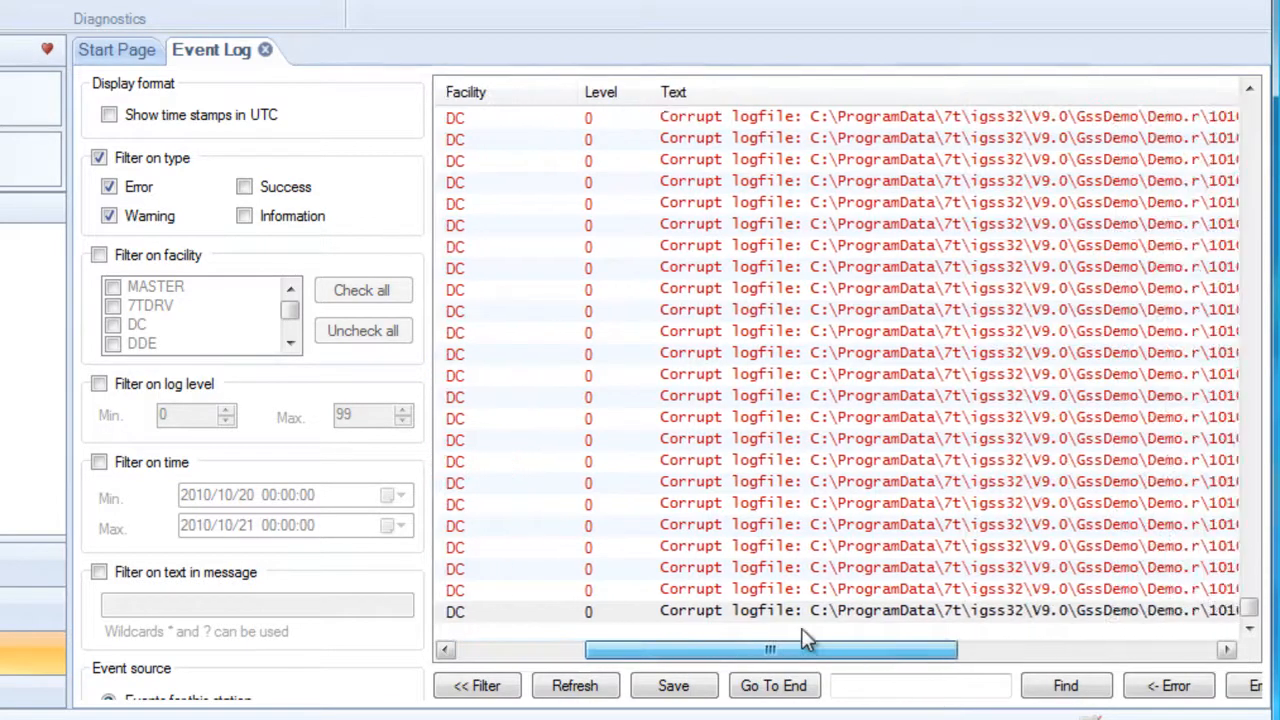
{"action": "left_click_drag", "start_coordinate": [770, 650], "coordinate": [805, 650]}
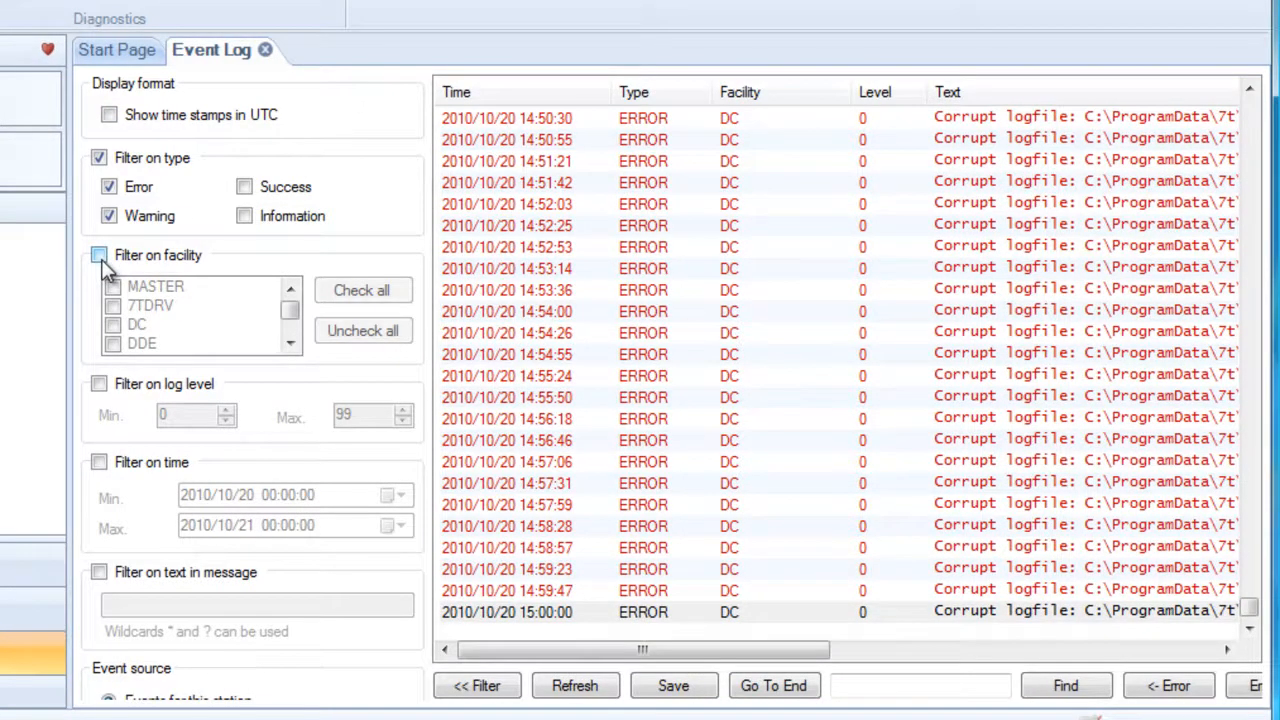
Filter the event log on facility so only MASTER entries remain
{"action": "left_click", "coordinate": [99, 255]}
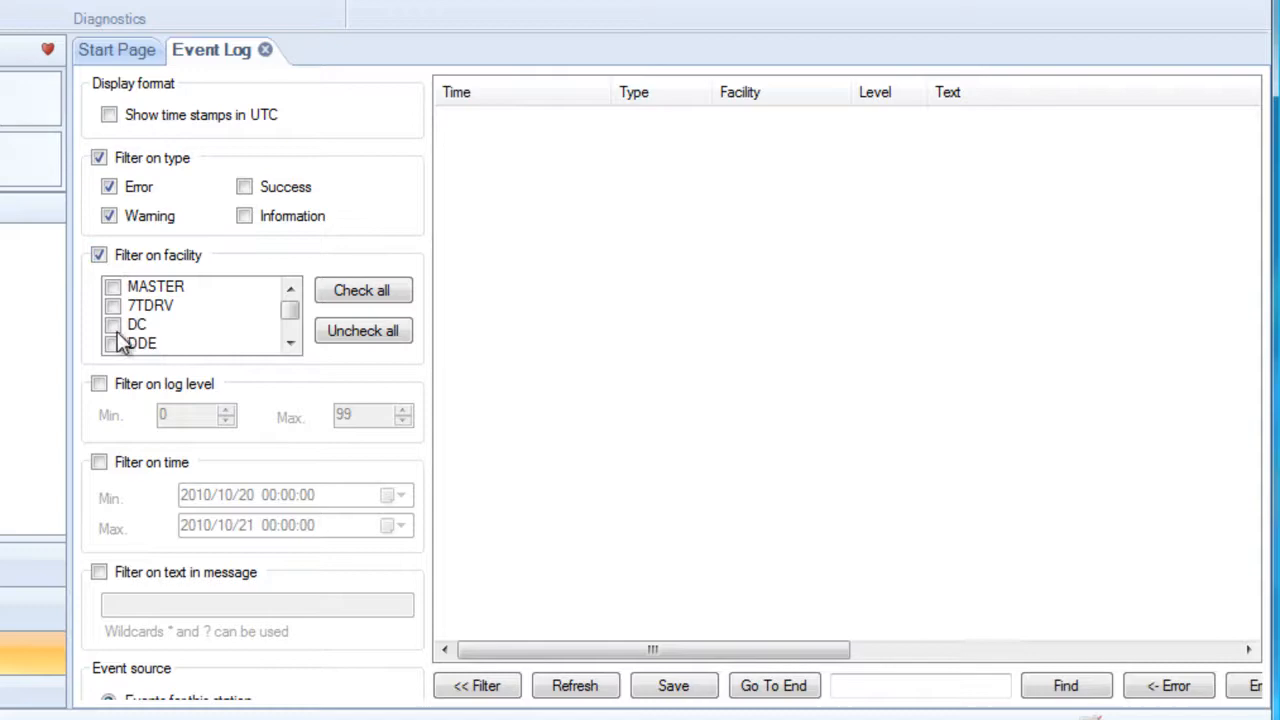
{"action": "left_click", "coordinate": [137, 324]}
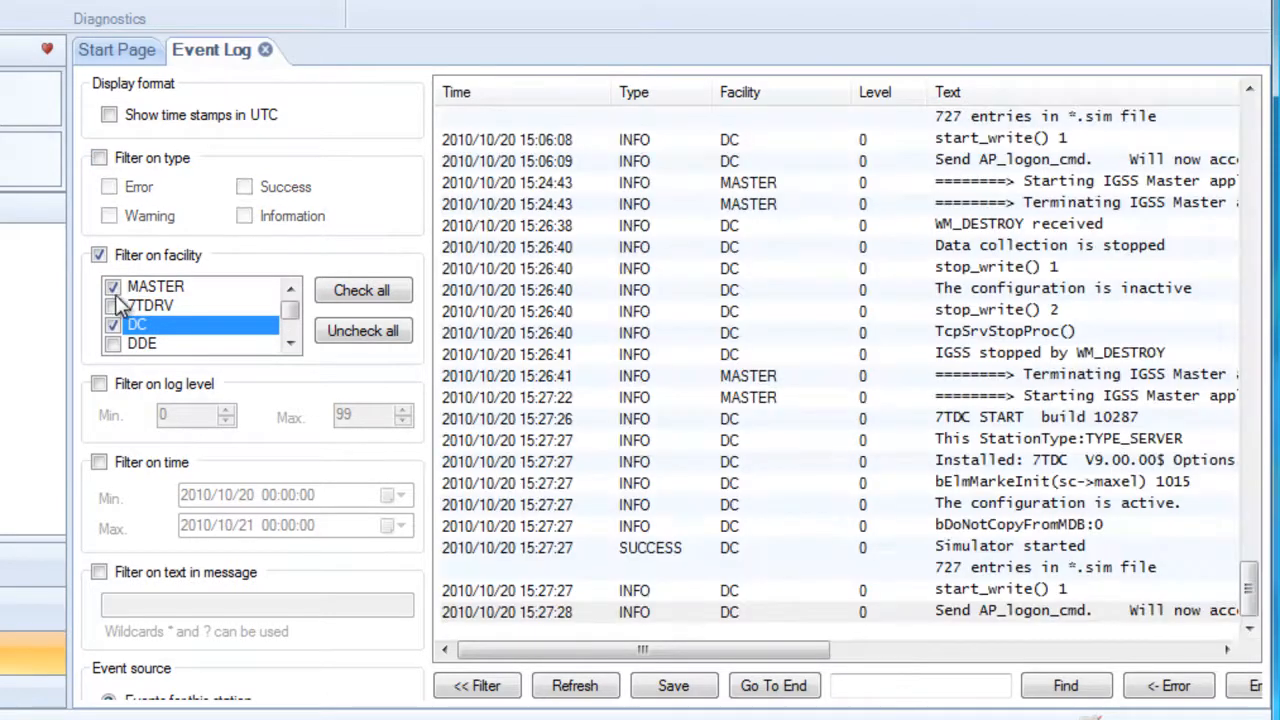
{"action": "left_click", "coordinate": [113, 324]}
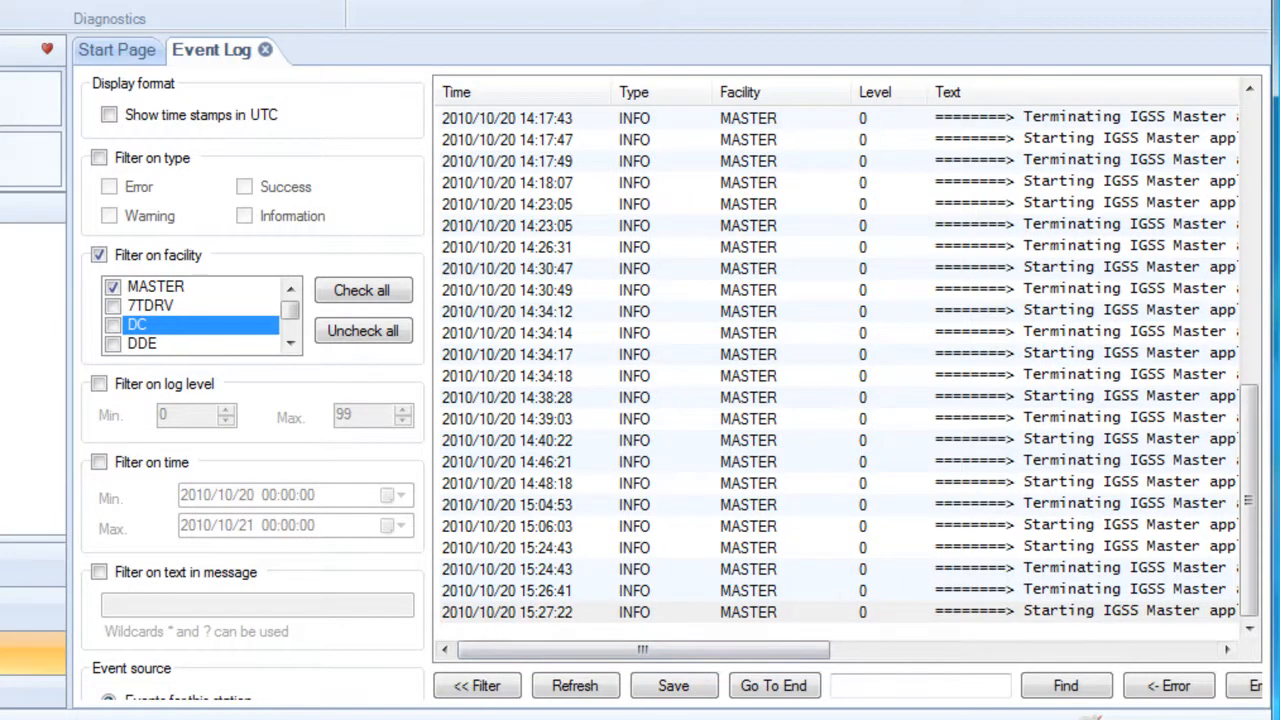
{"action": "mouse_move", "coordinate": [278, 430]}
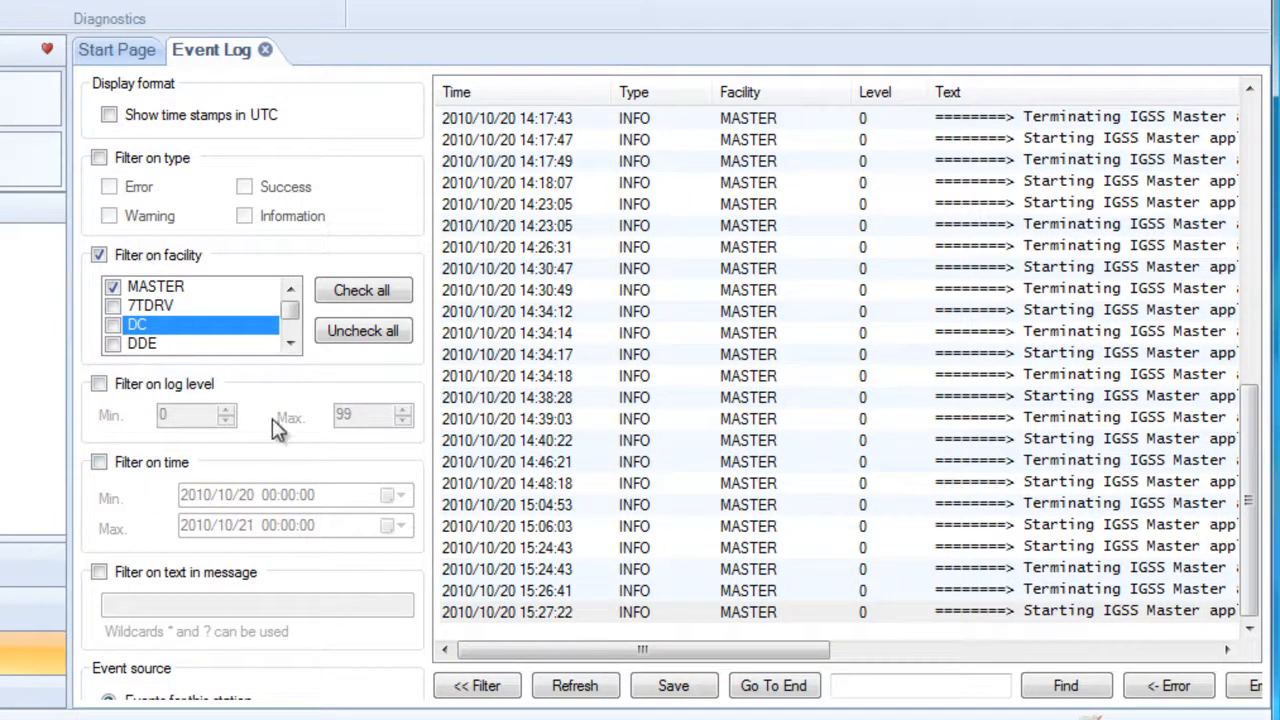
{"action": "mouse_move", "coordinate": [265, 200]}
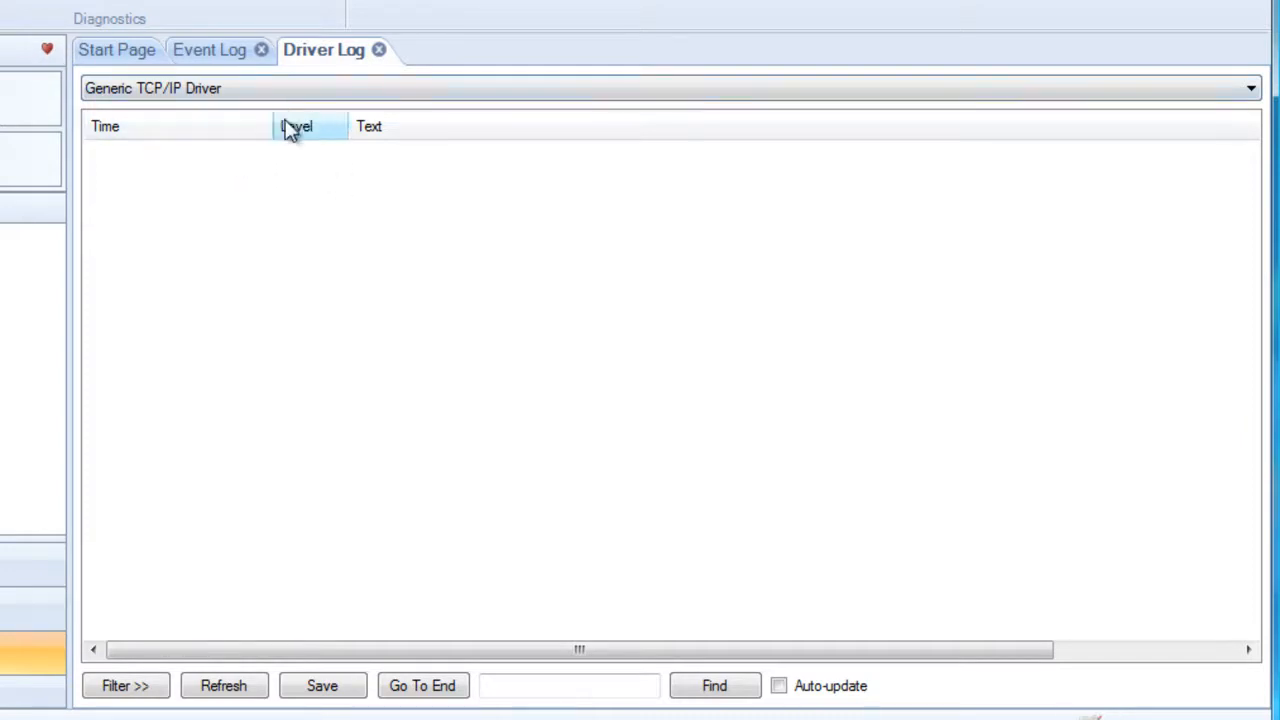
{"action": "mouse_move", "coordinate": [425, 12]}
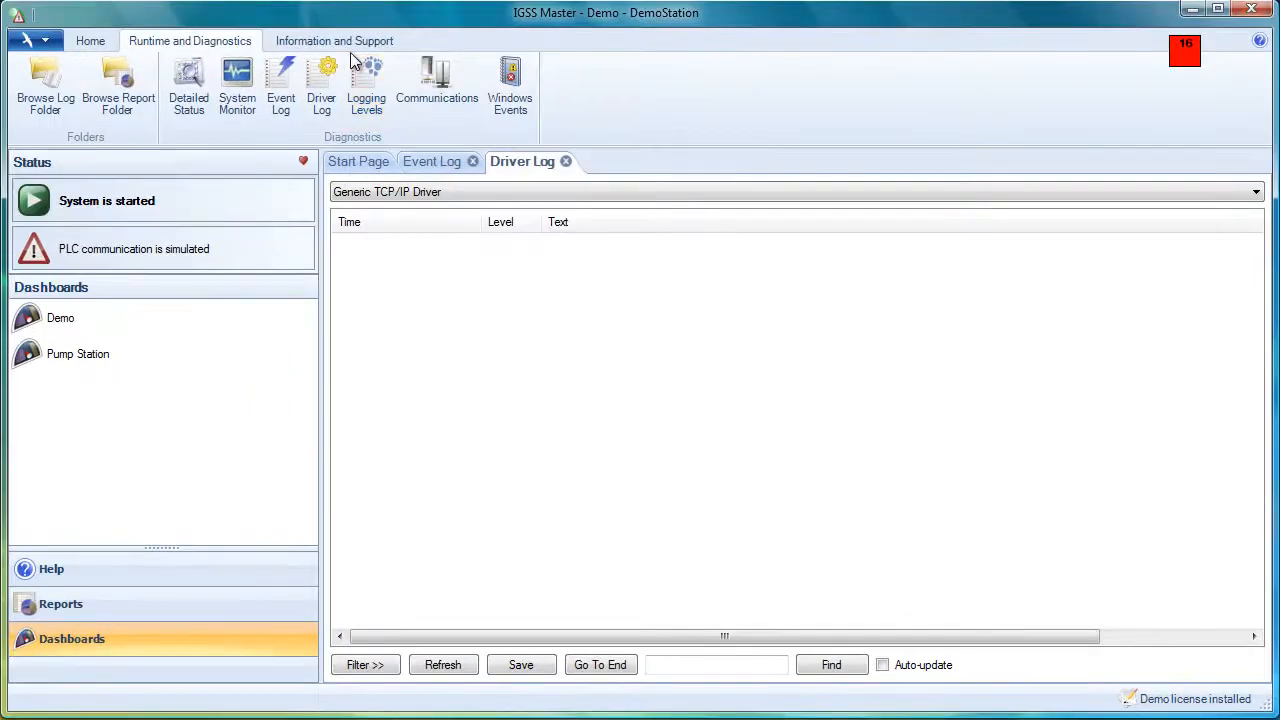
Show the installed IGSS Demo license from the Information and Support tab
{"action": "left_click", "coordinate": [334, 40]}
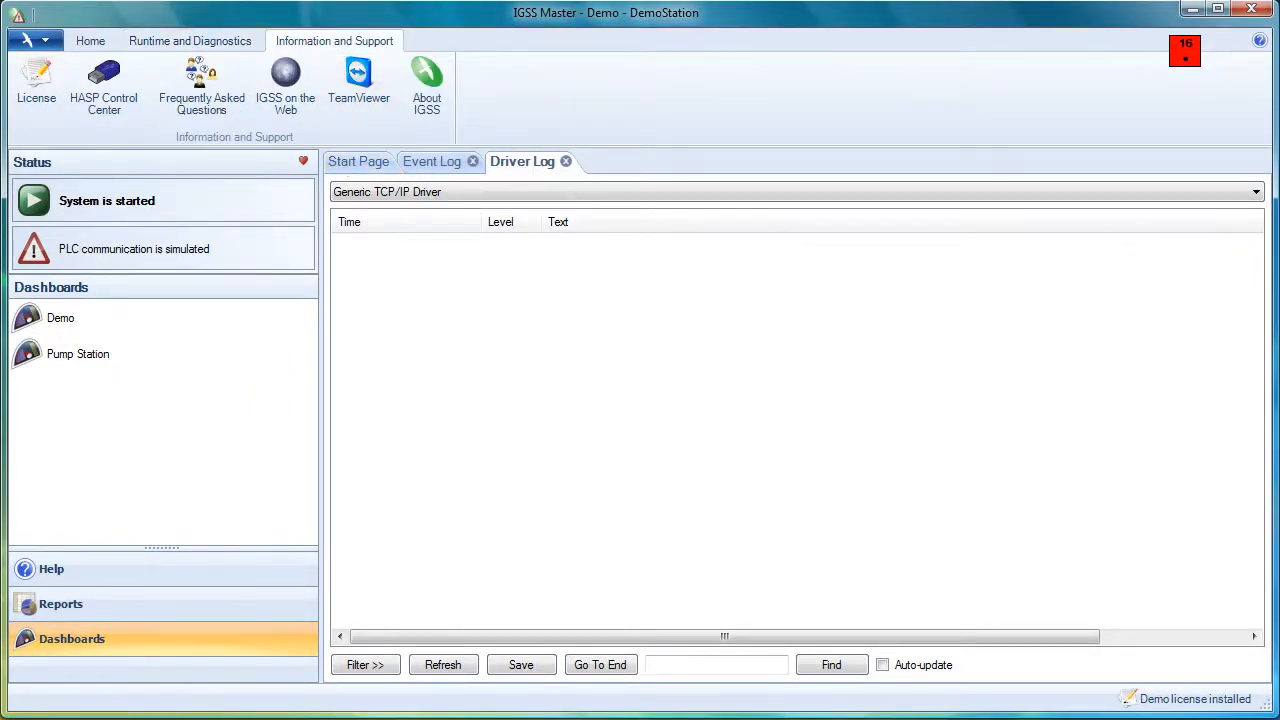
{"action": "mouse_move", "coordinate": [36, 85]}
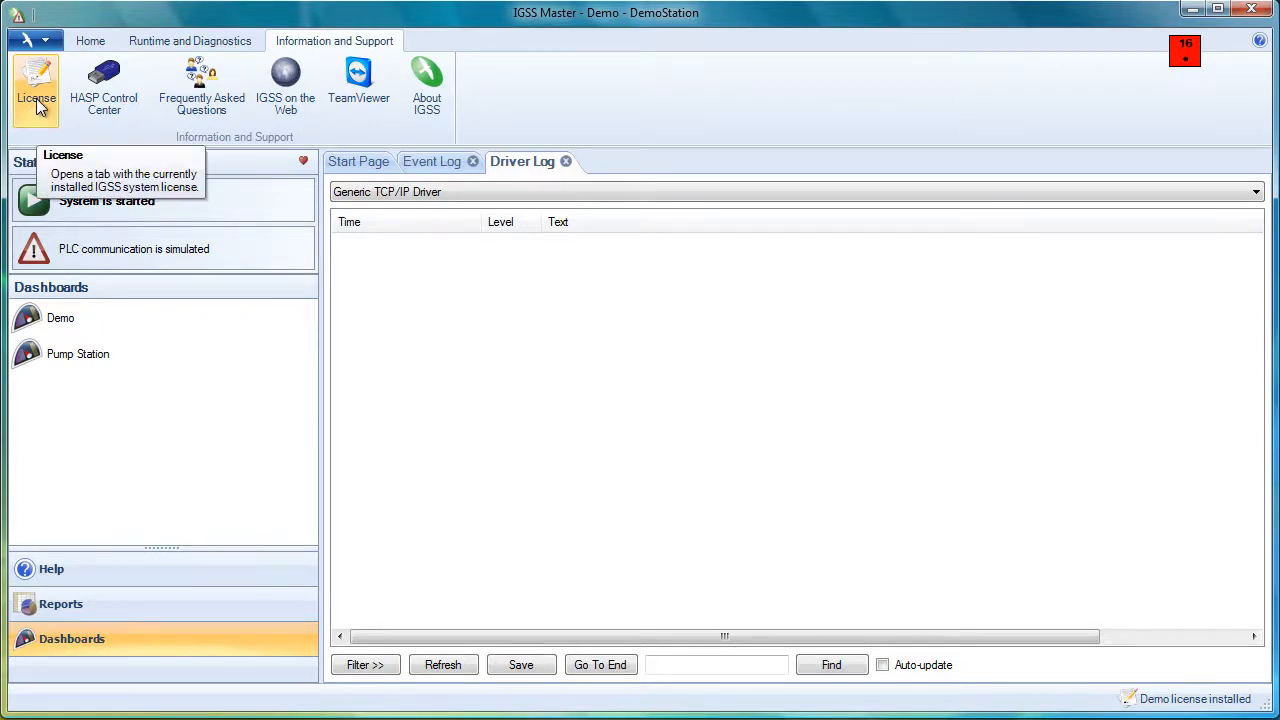
{"action": "left_click", "coordinate": [36, 88]}
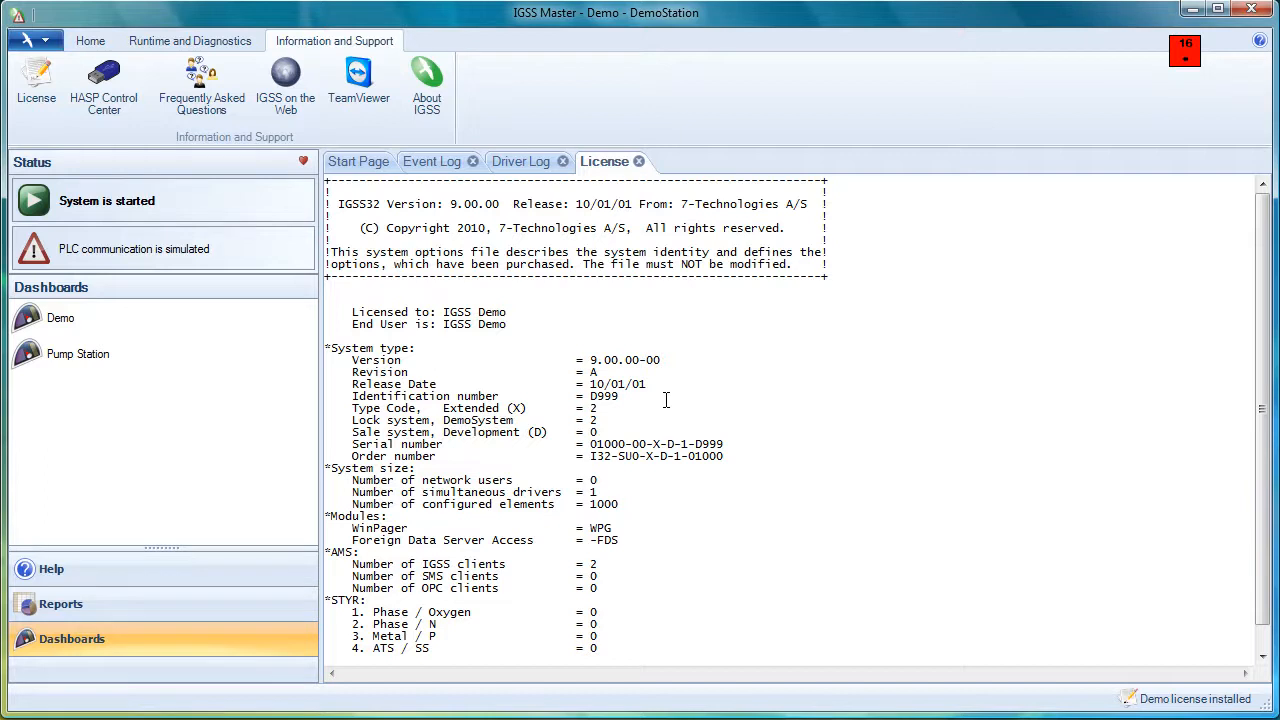
{"action": "mouse_move", "coordinate": [104, 85]}
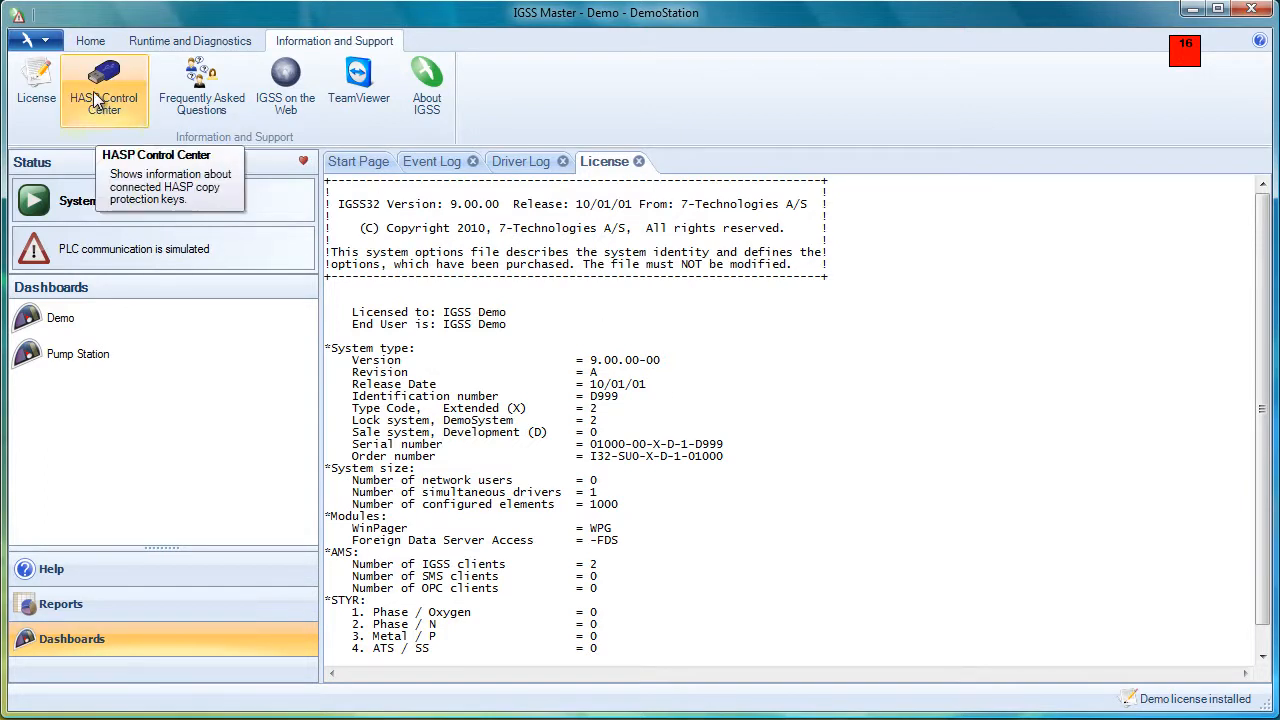
{"action": "mouse_move", "coordinate": [120, 95]}
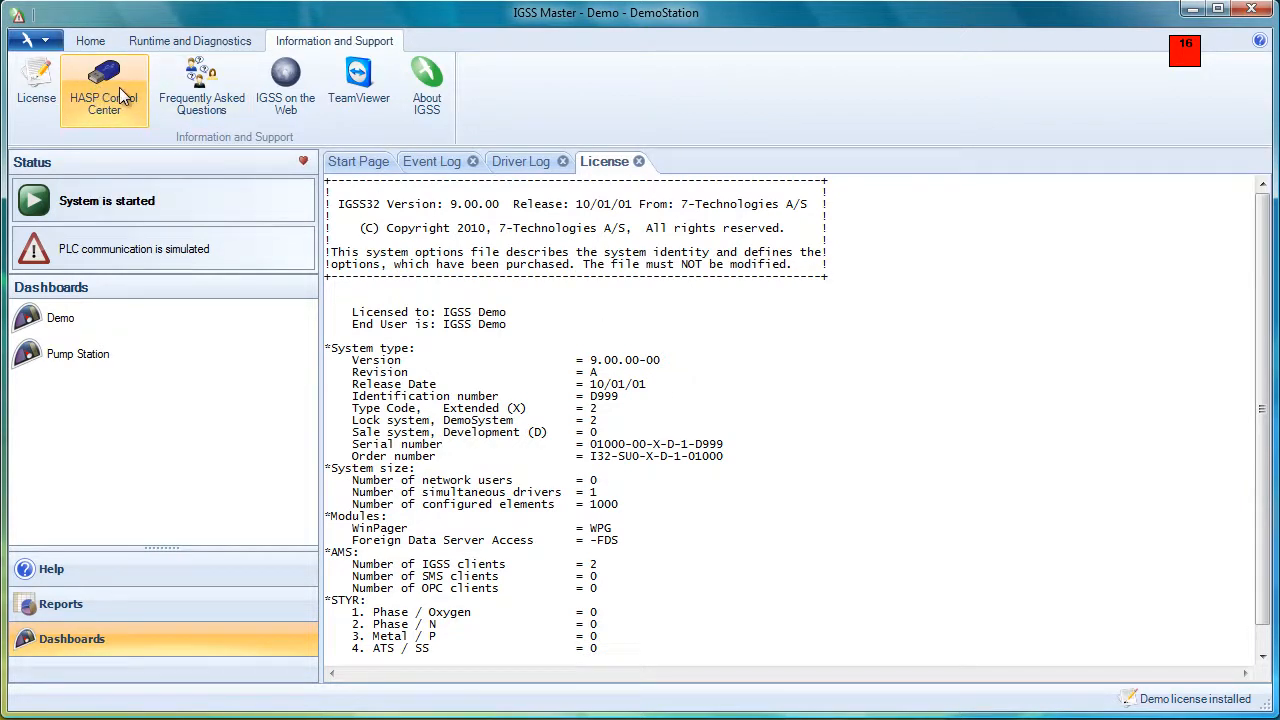
{"action": "mouse_move", "coordinate": [104, 85]}
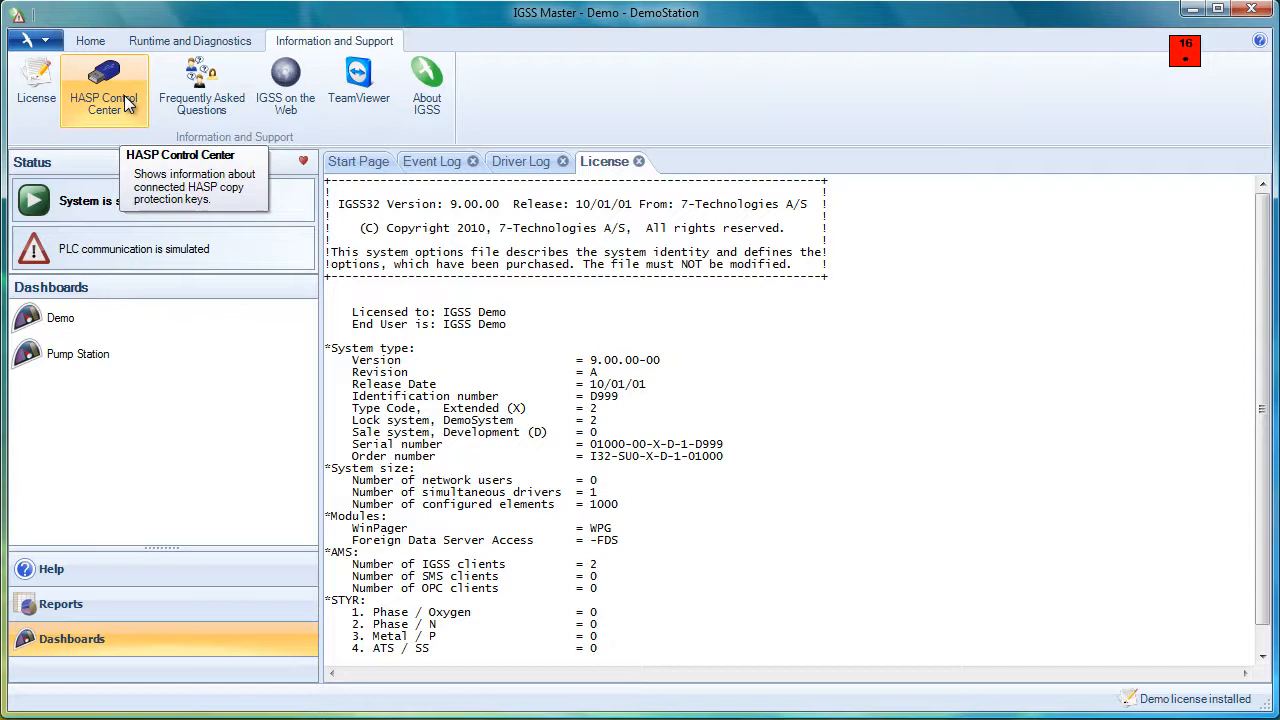
{"action": "mouse_move", "coordinate": [285, 85]}
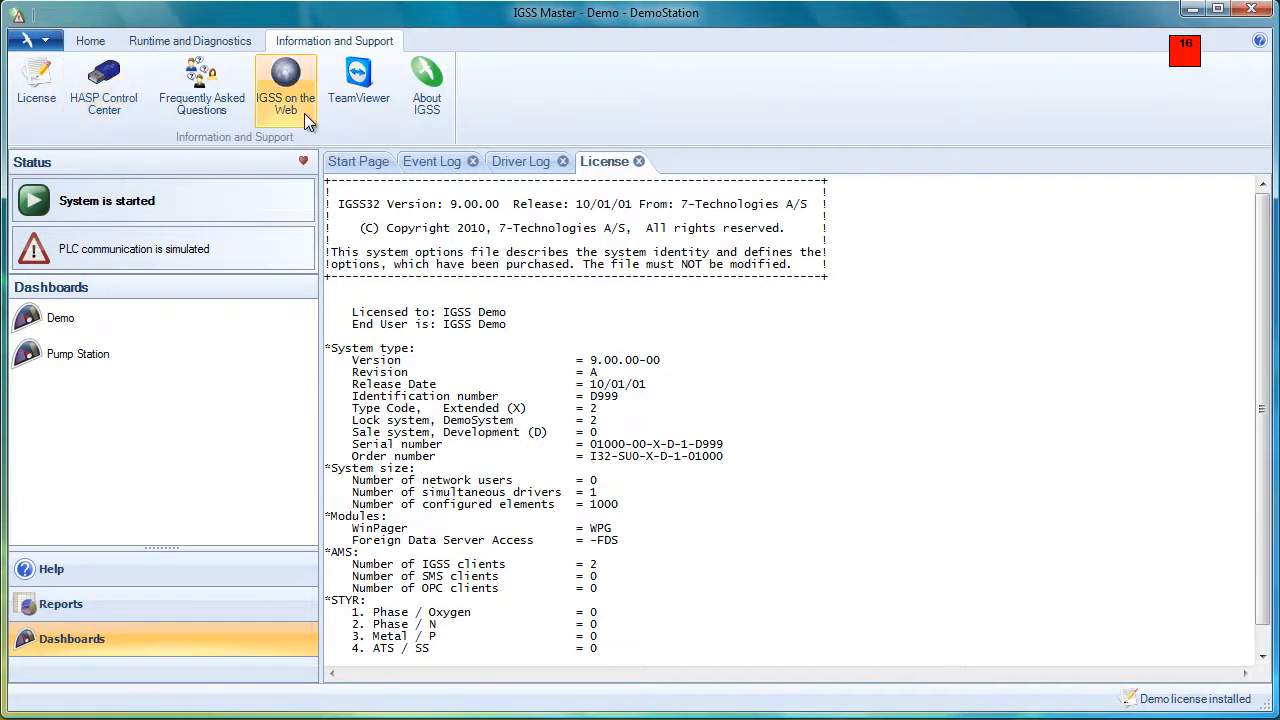
{"action": "mouse_move", "coordinate": [358, 85]}
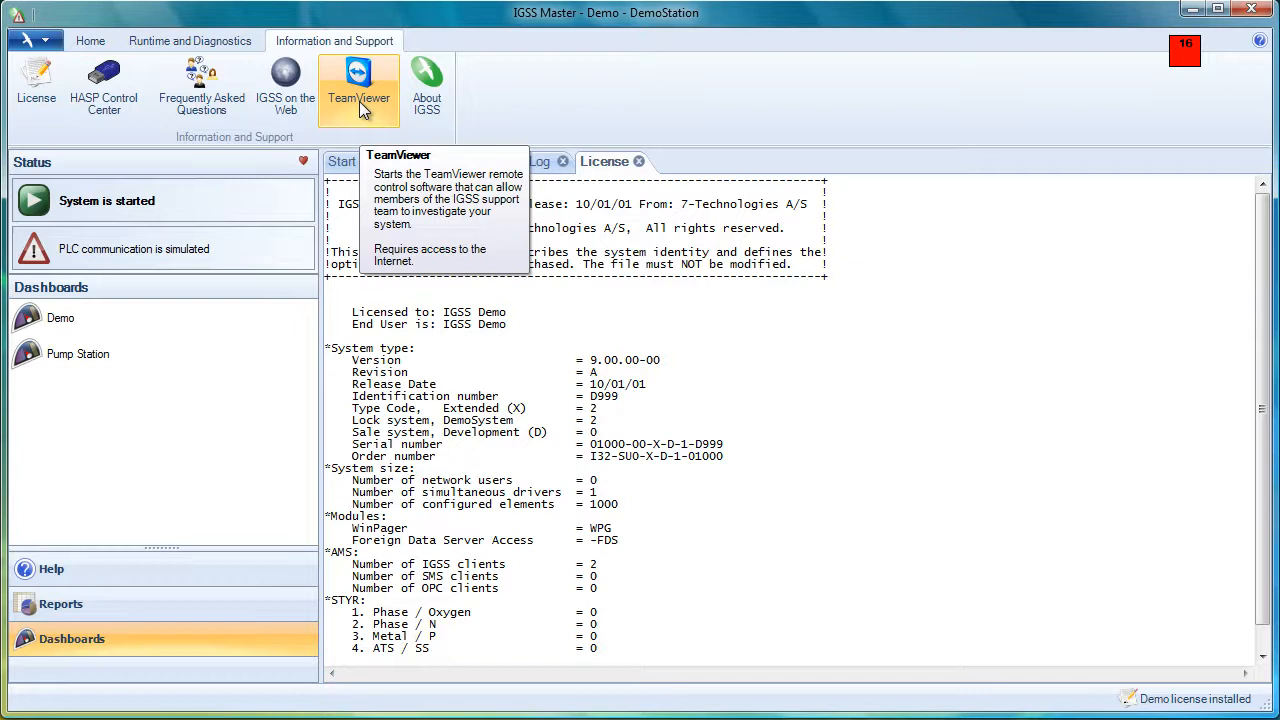
{"action": "mouse_move", "coordinate": [530, 87]}
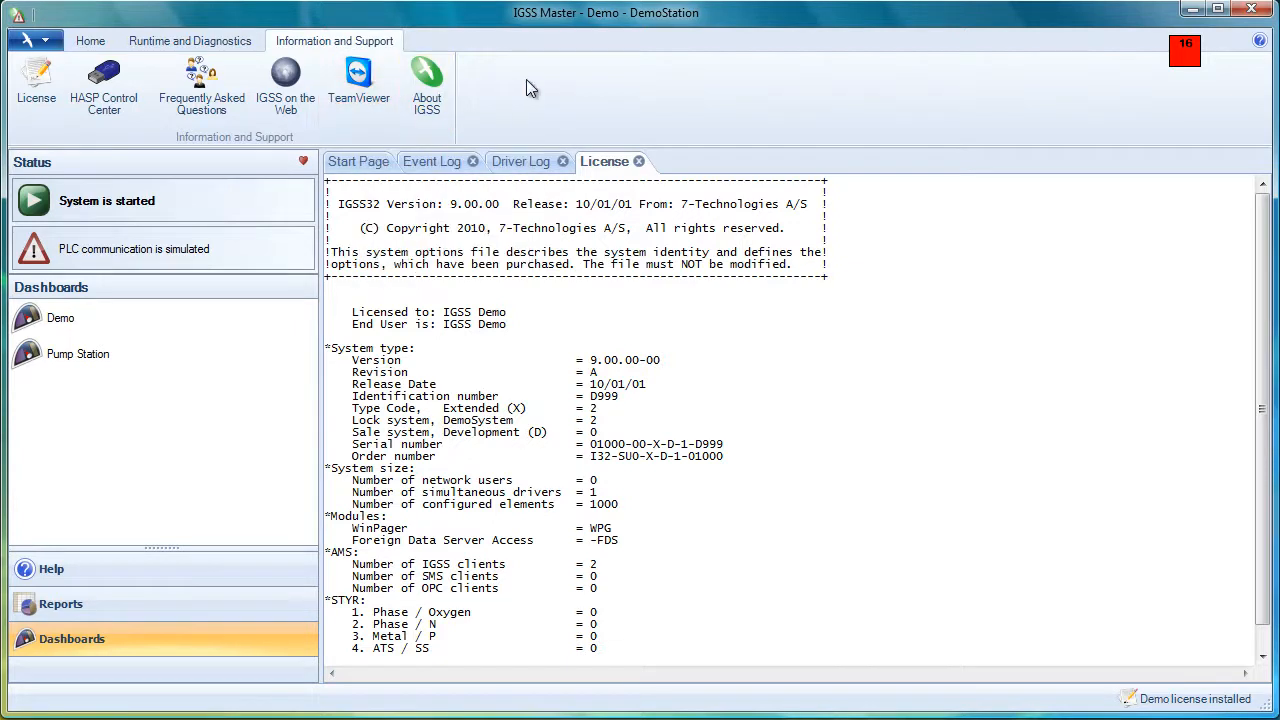
{"action": "mouse_move", "coordinate": [104, 80]}
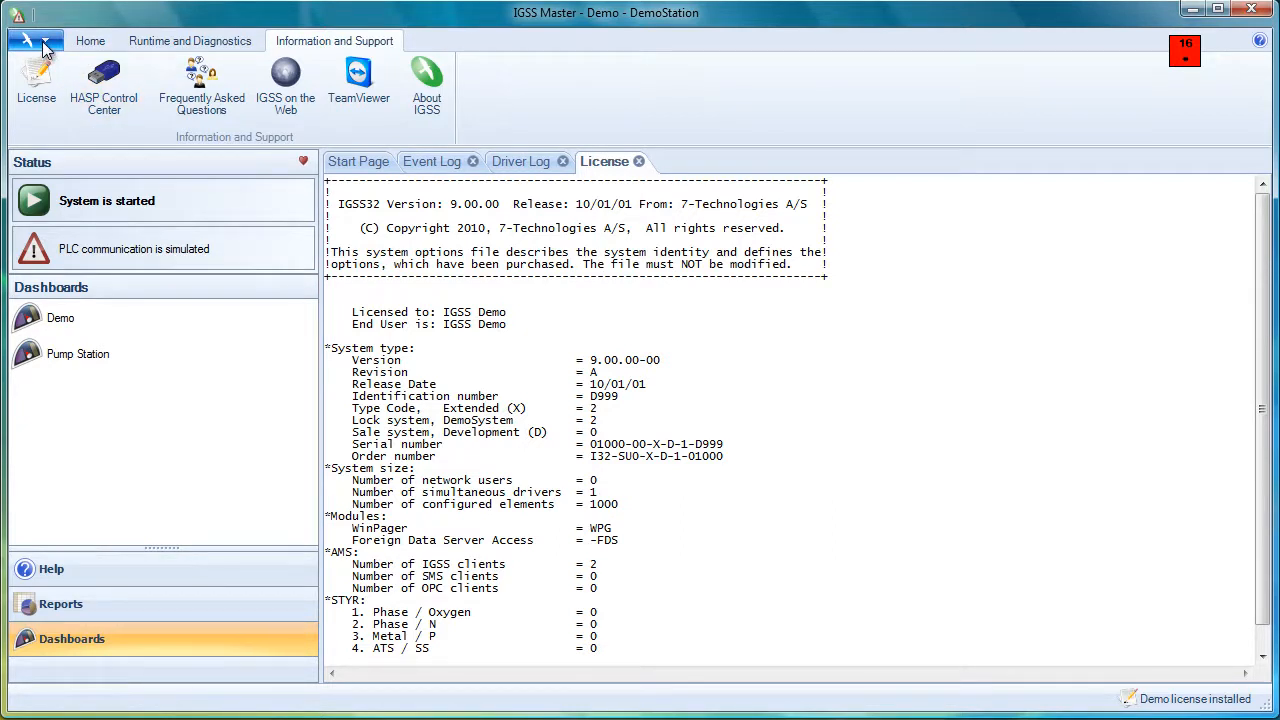
Stop the running demo system from the Data Collection functions
{"action": "left_click", "coordinate": [32, 45]}
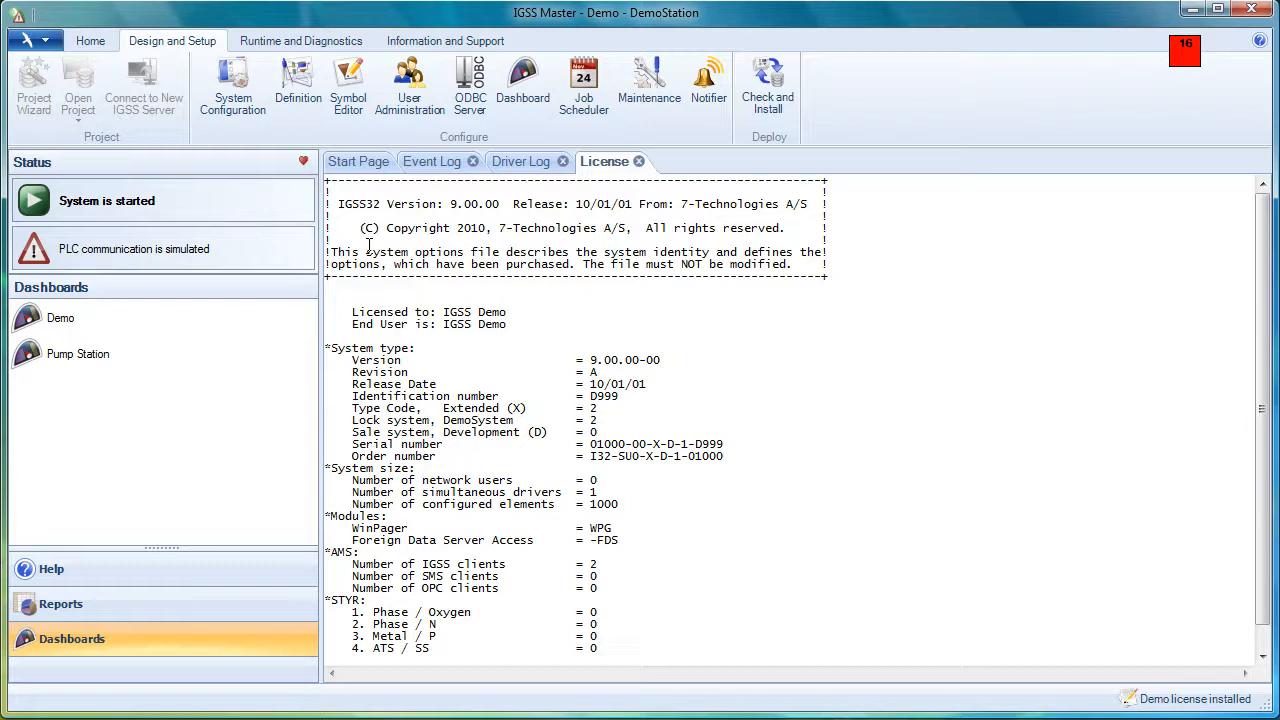
{"action": "mouse_move", "coordinate": [178, 150]}
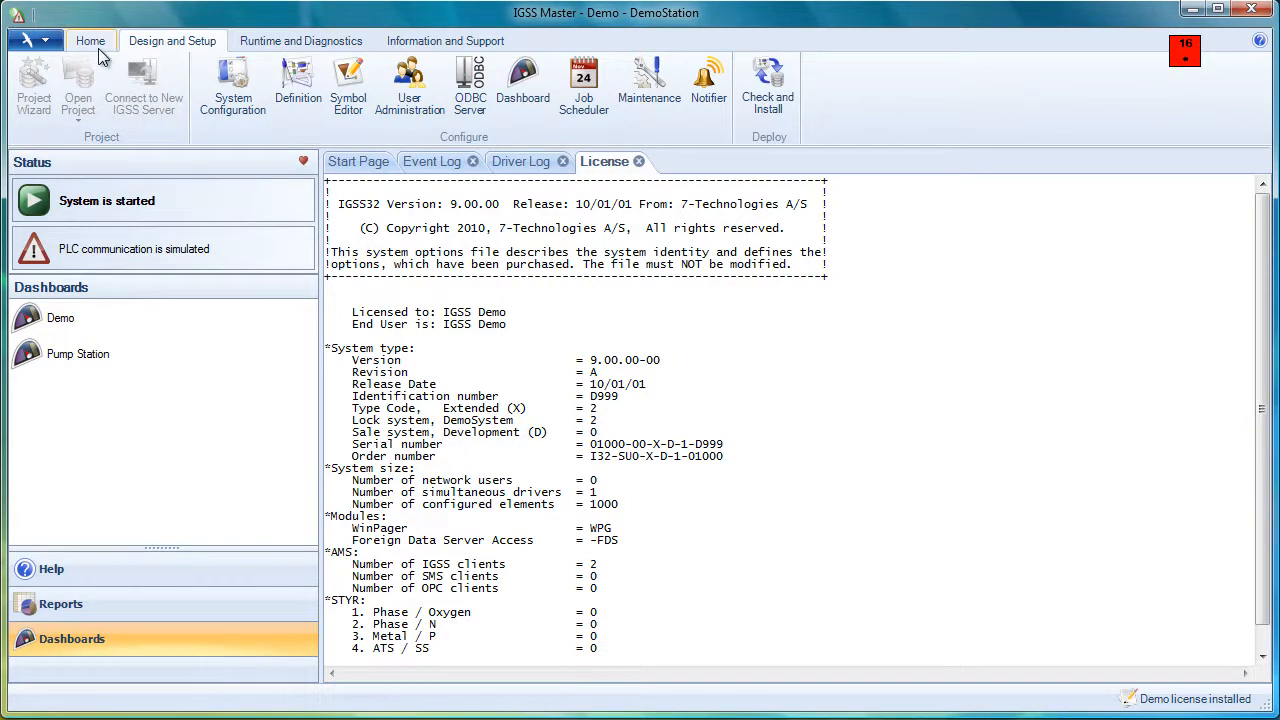
{"action": "left_click", "coordinate": [90, 41]}
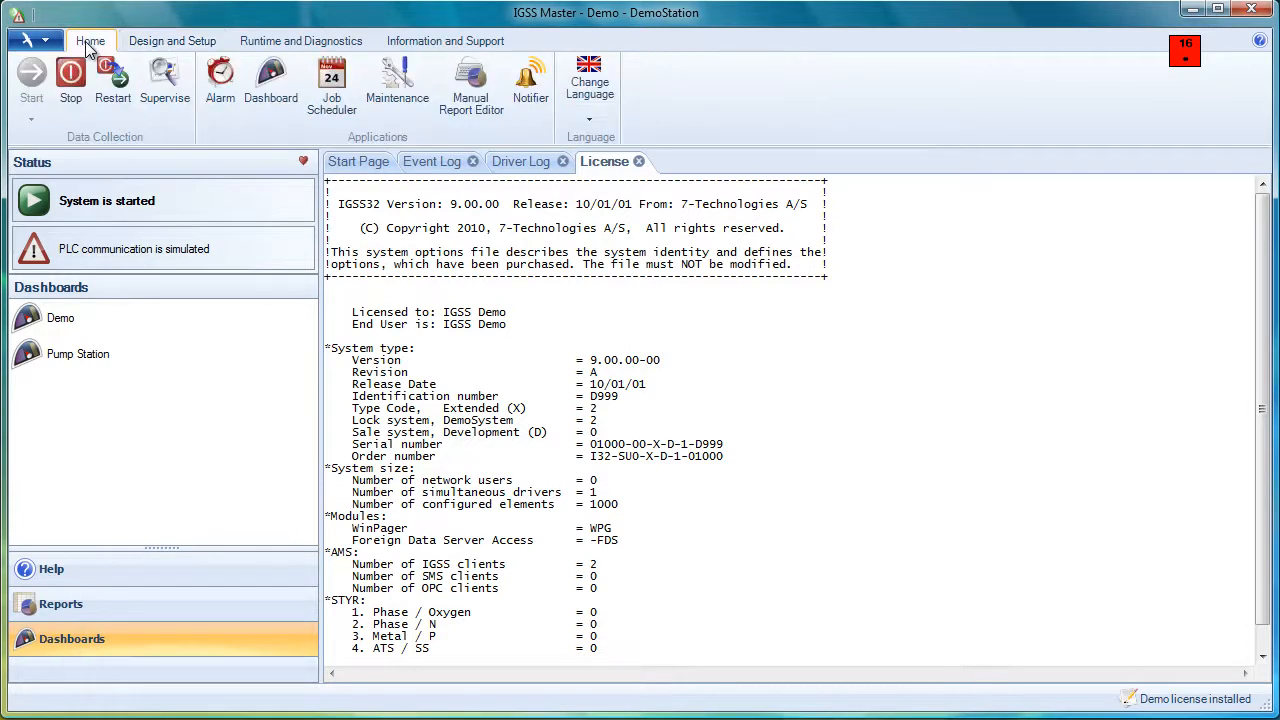
{"action": "left_click", "coordinate": [70, 80]}
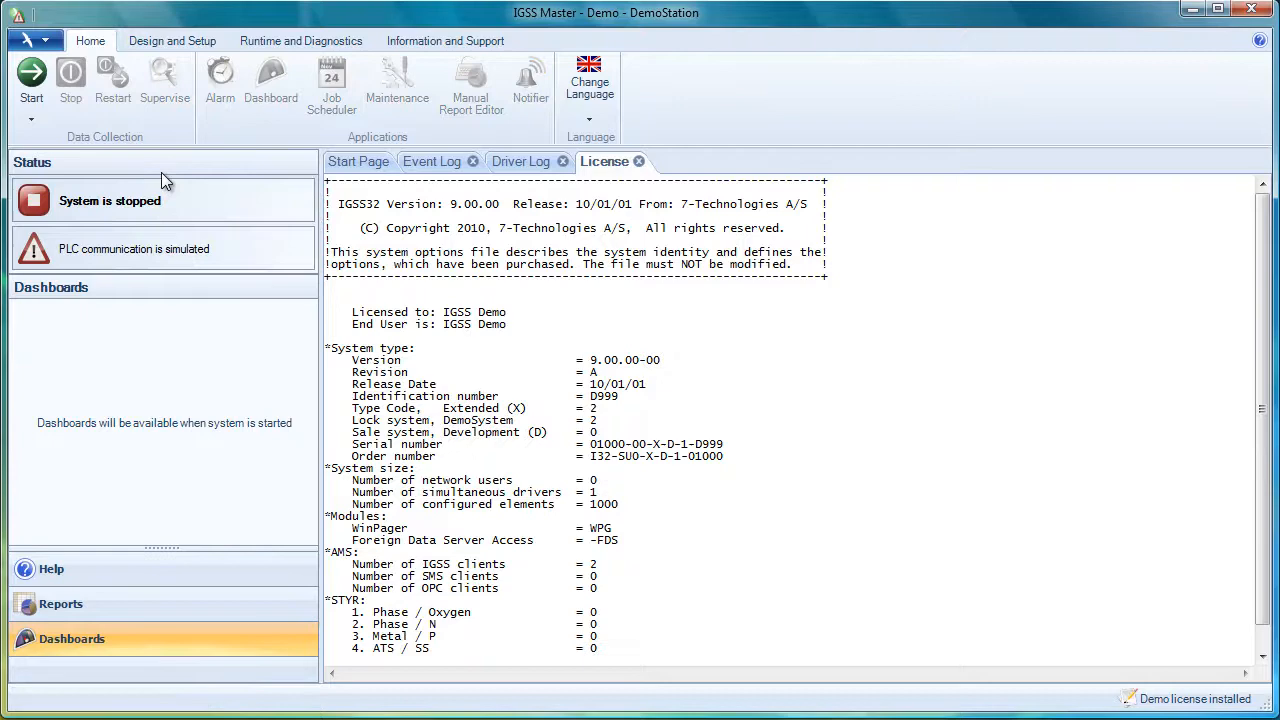
Start the Project Wizard from Design and Setup and cancel it unchanged
{"action": "left_click", "coordinate": [172, 41]}
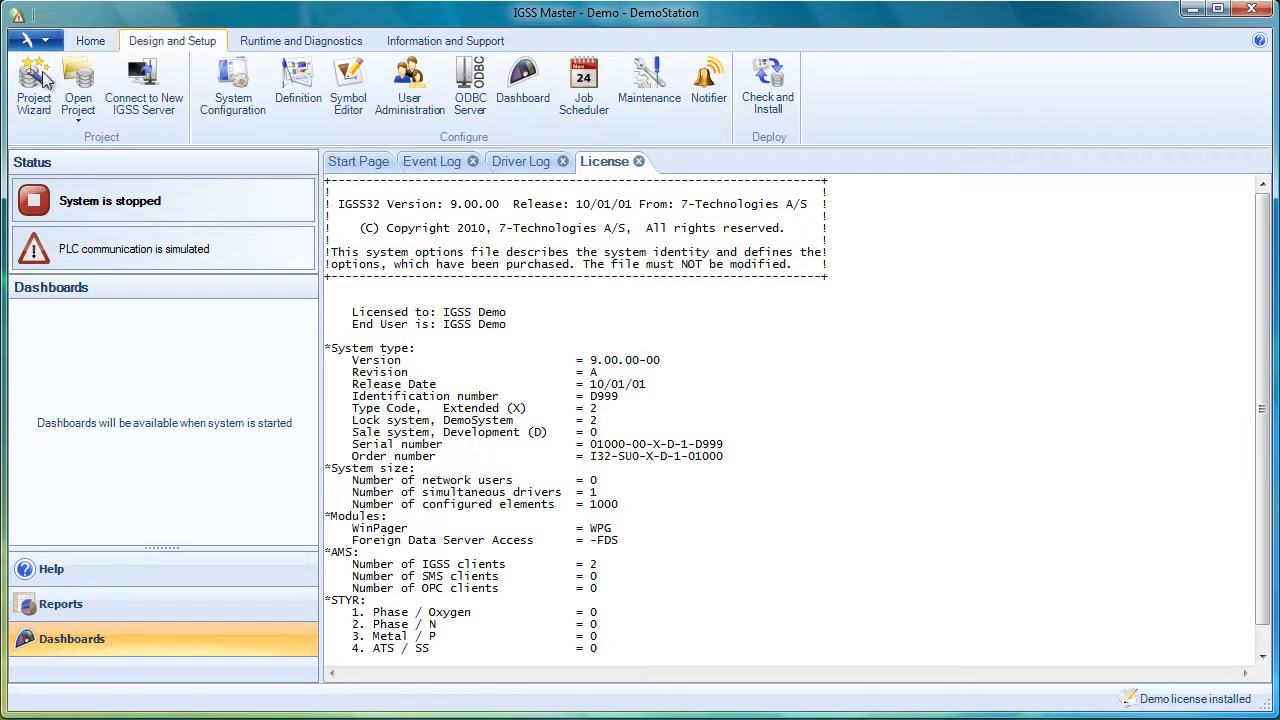
{"action": "mouse_move", "coordinate": [34, 85]}
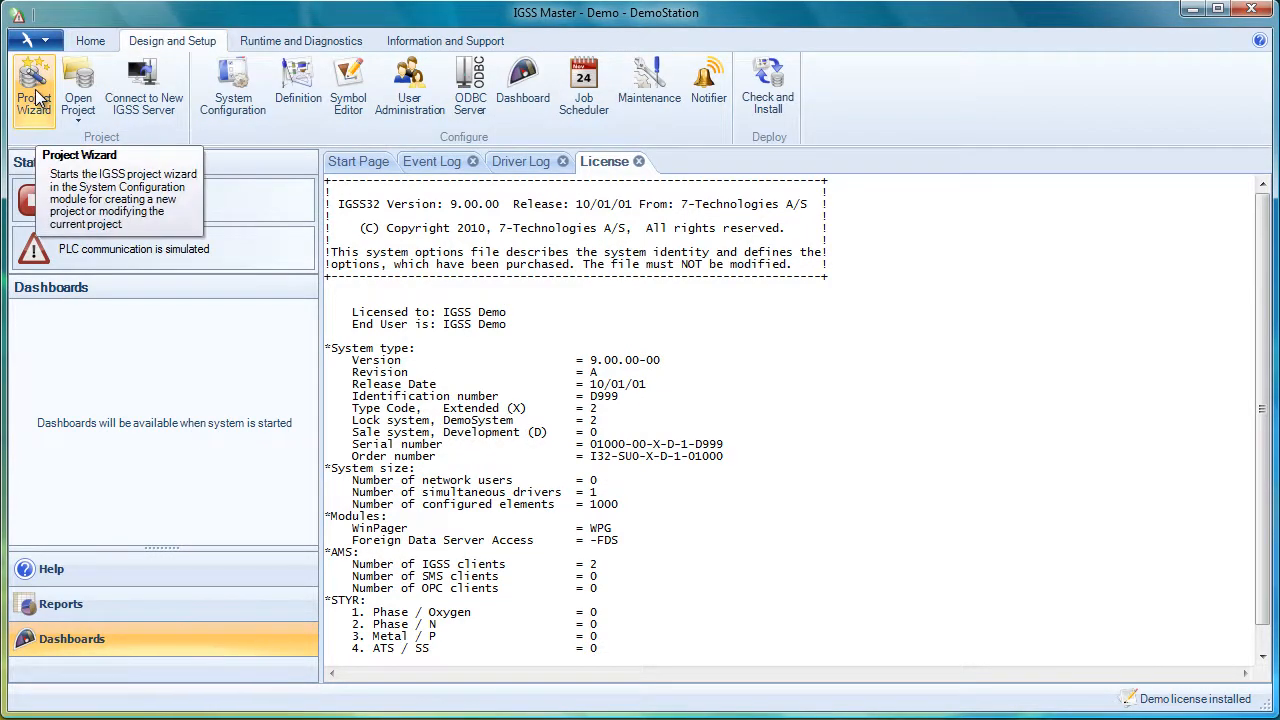
{"action": "left_click", "coordinate": [33, 88]}
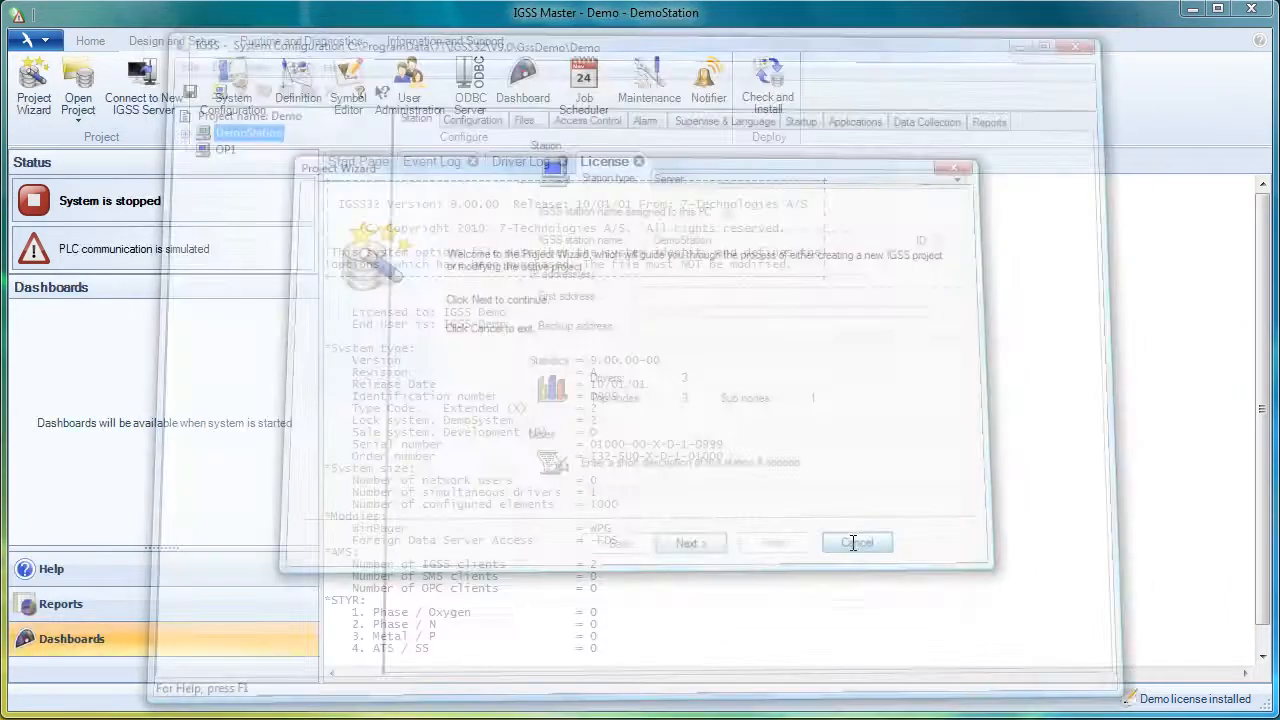
{"action": "left_click", "coordinate": [857, 542]}
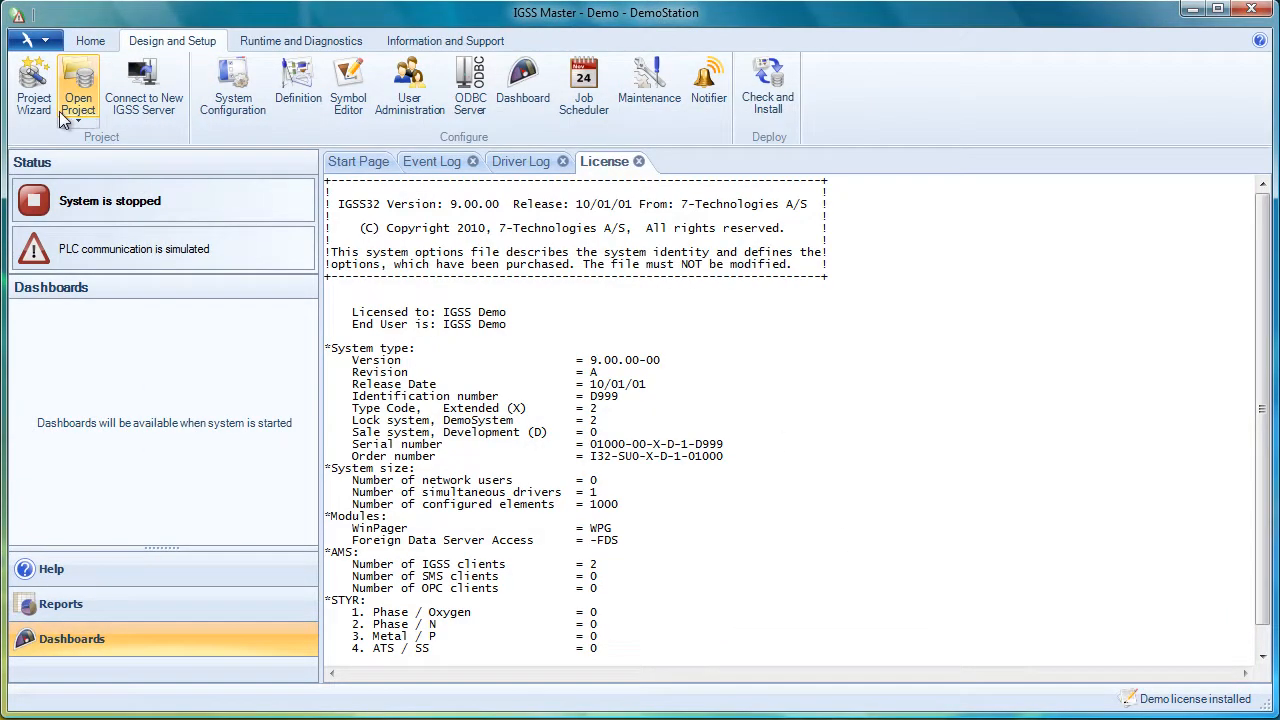
{"action": "mouse_move", "coordinate": [232, 85]}
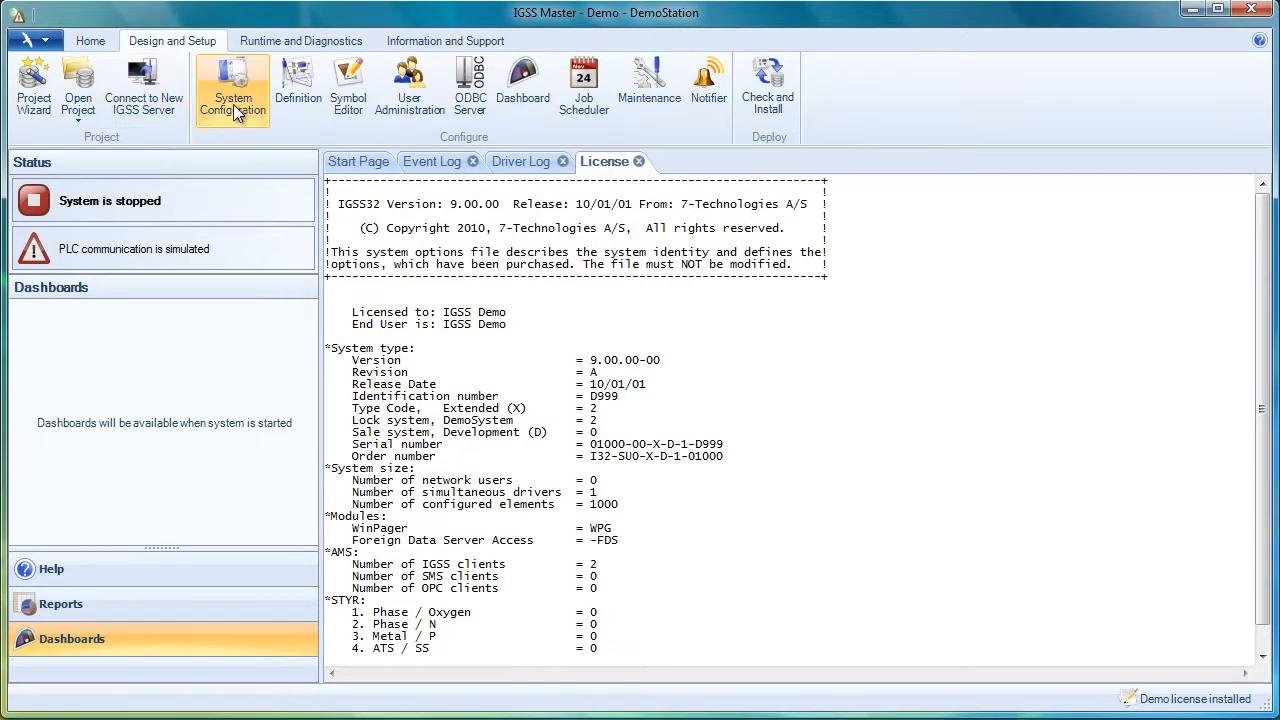
Expand DemoStation's MODBUS/GPRS driver and IPNetworks to view nodes, then Save and Exit
{"action": "left_click", "coordinate": [232, 87]}
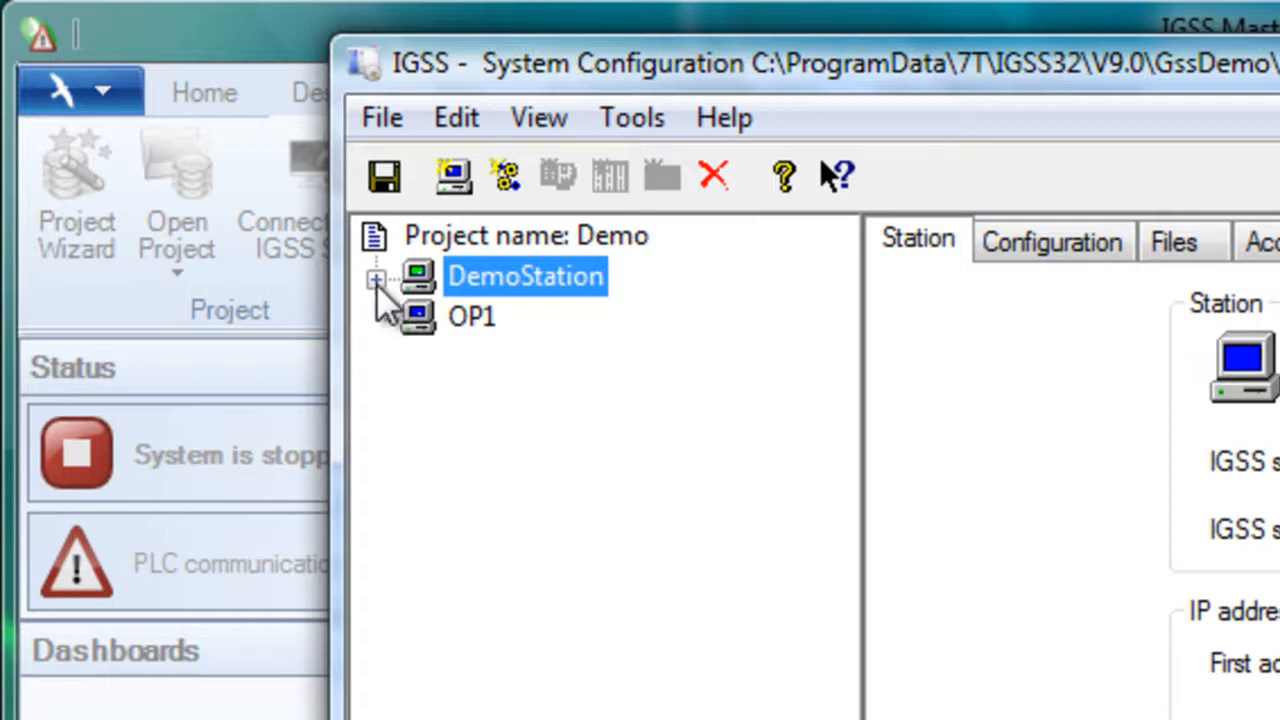
{"action": "left_click", "coordinate": [376, 281]}
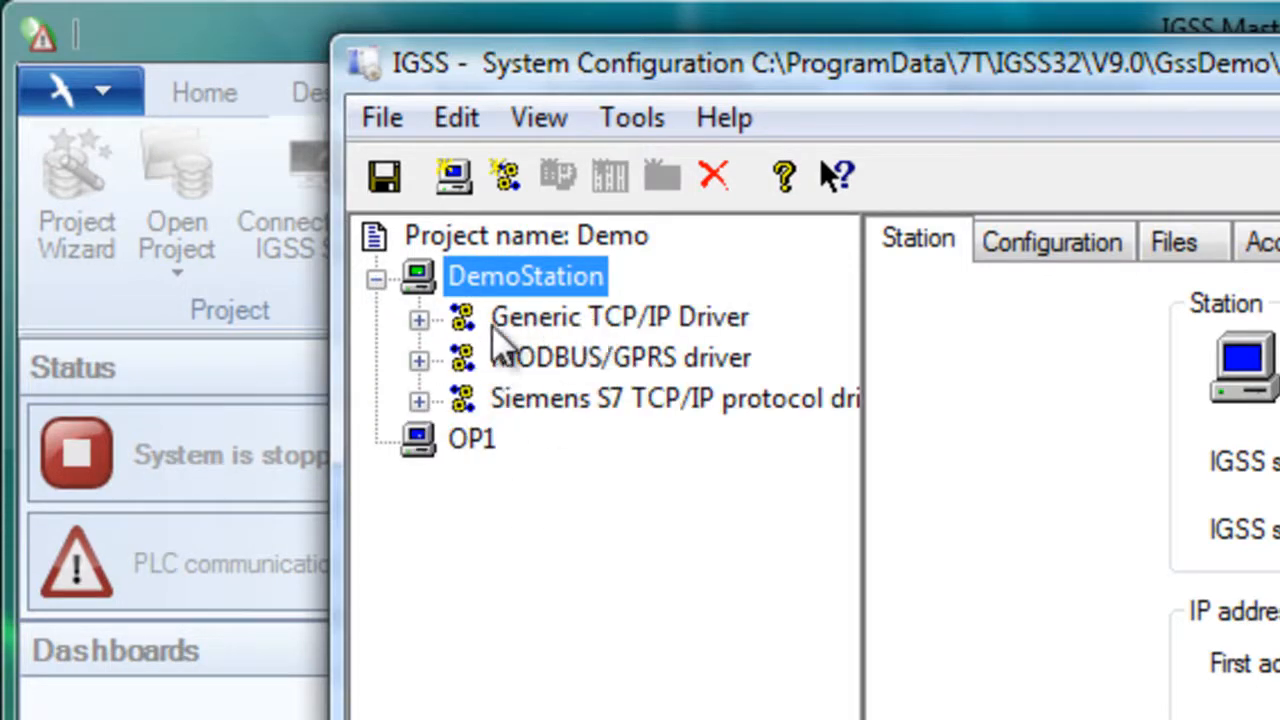
{"action": "mouse_move", "coordinate": [440, 375]}
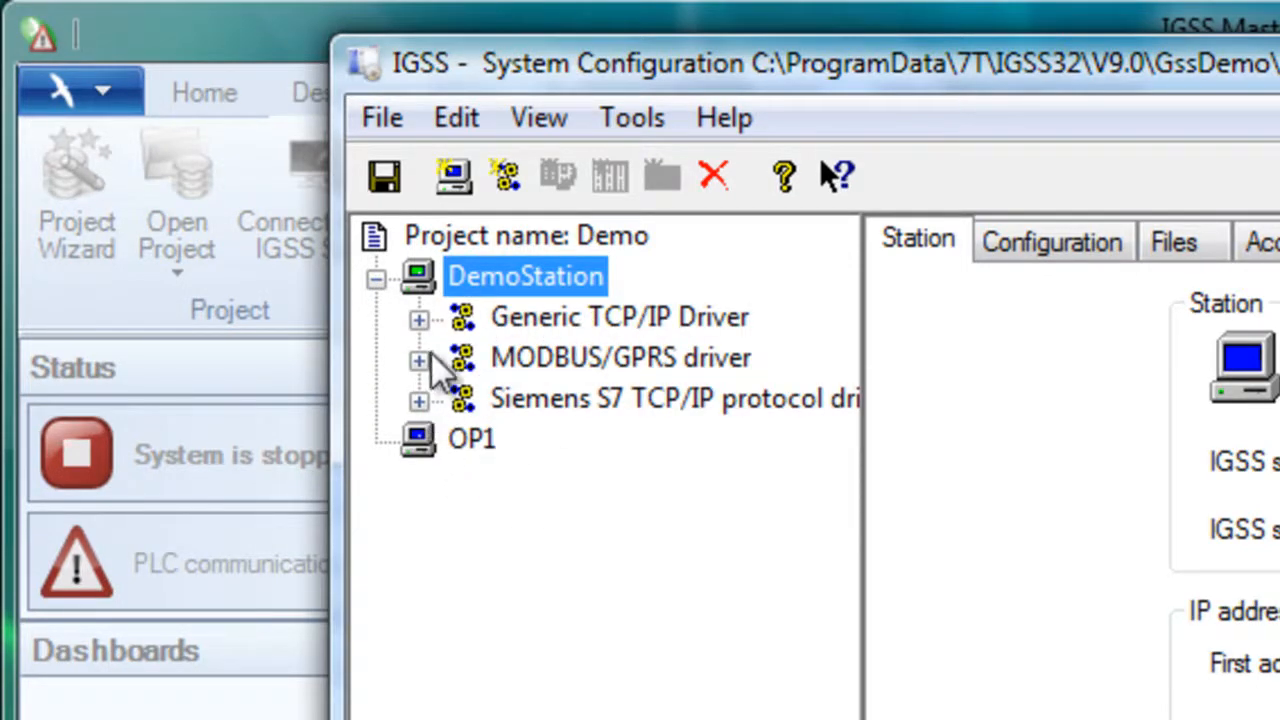
{"action": "left_click", "coordinate": [418, 358]}
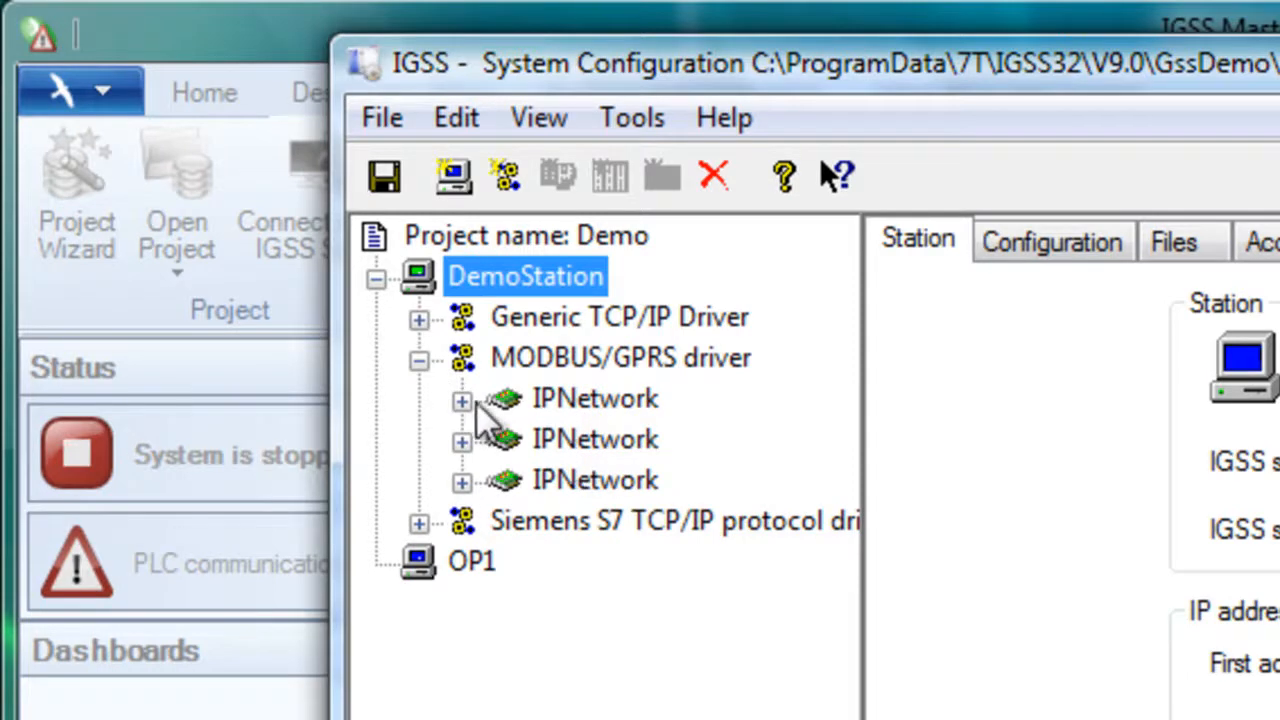
{"action": "left_click", "coordinate": [461, 399]}
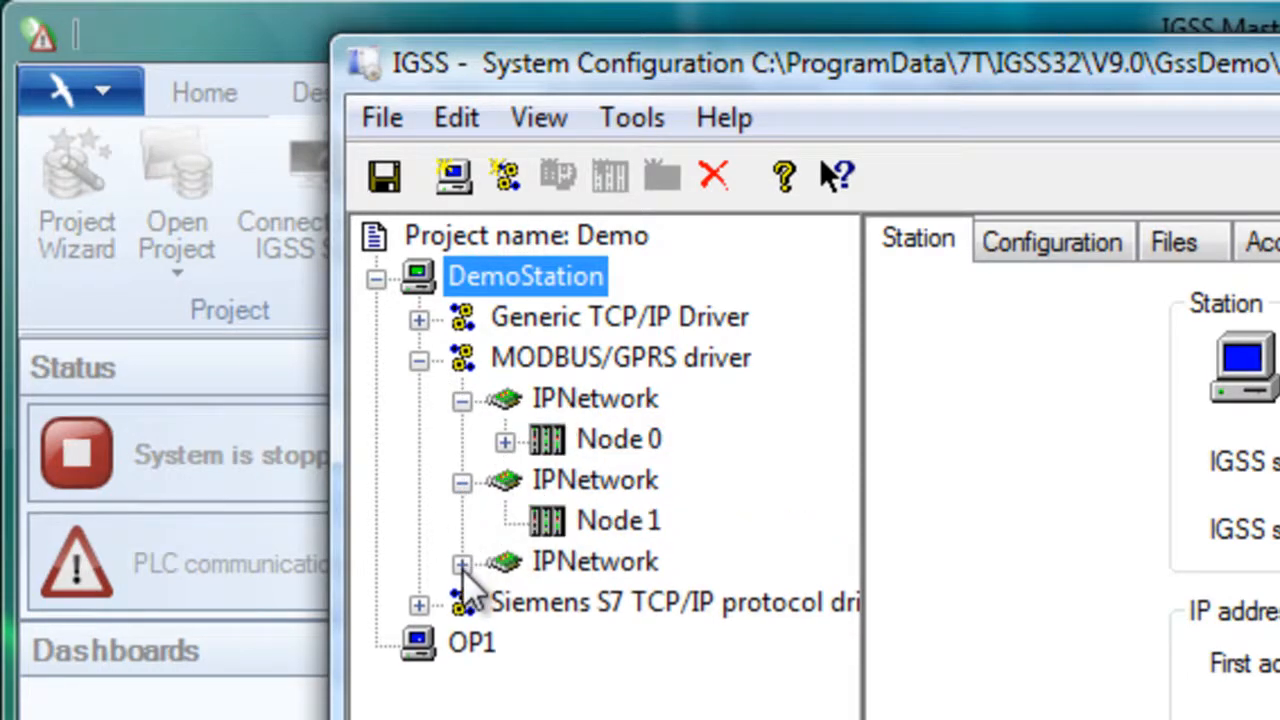
{"action": "left_click", "coordinate": [462, 562]}
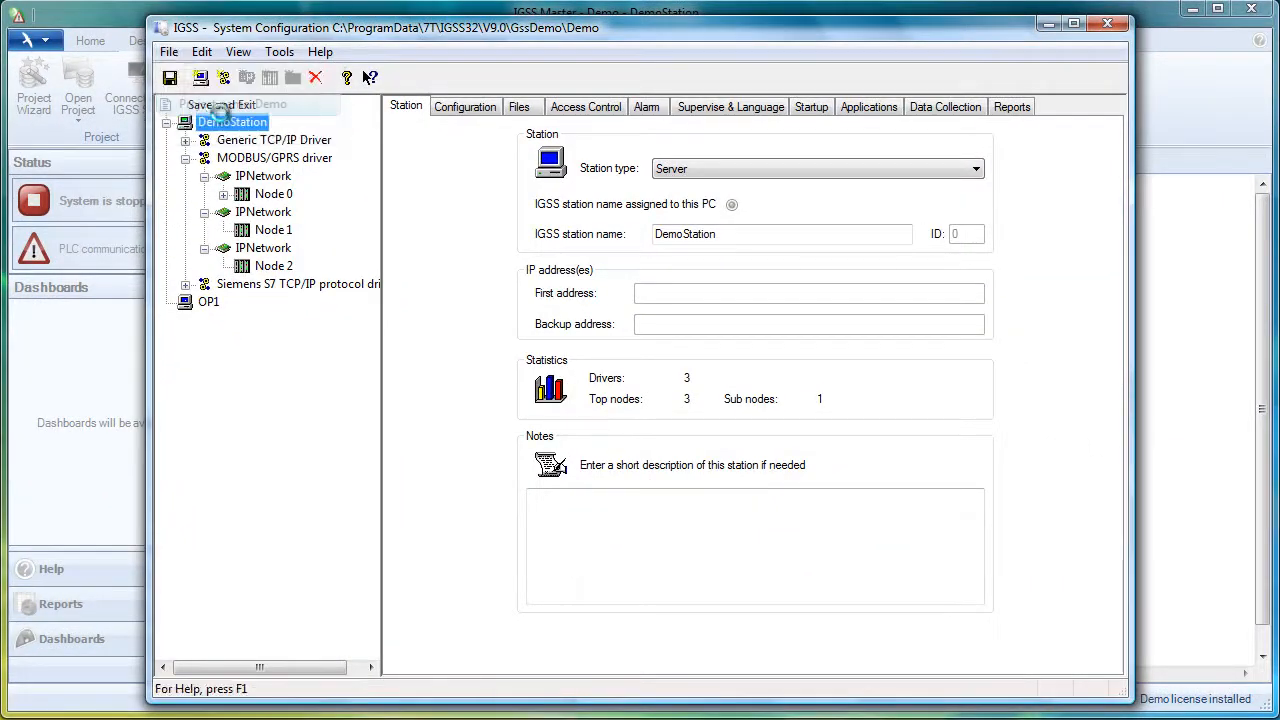
{"action": "left_click", "coordinate": [225, 104]}
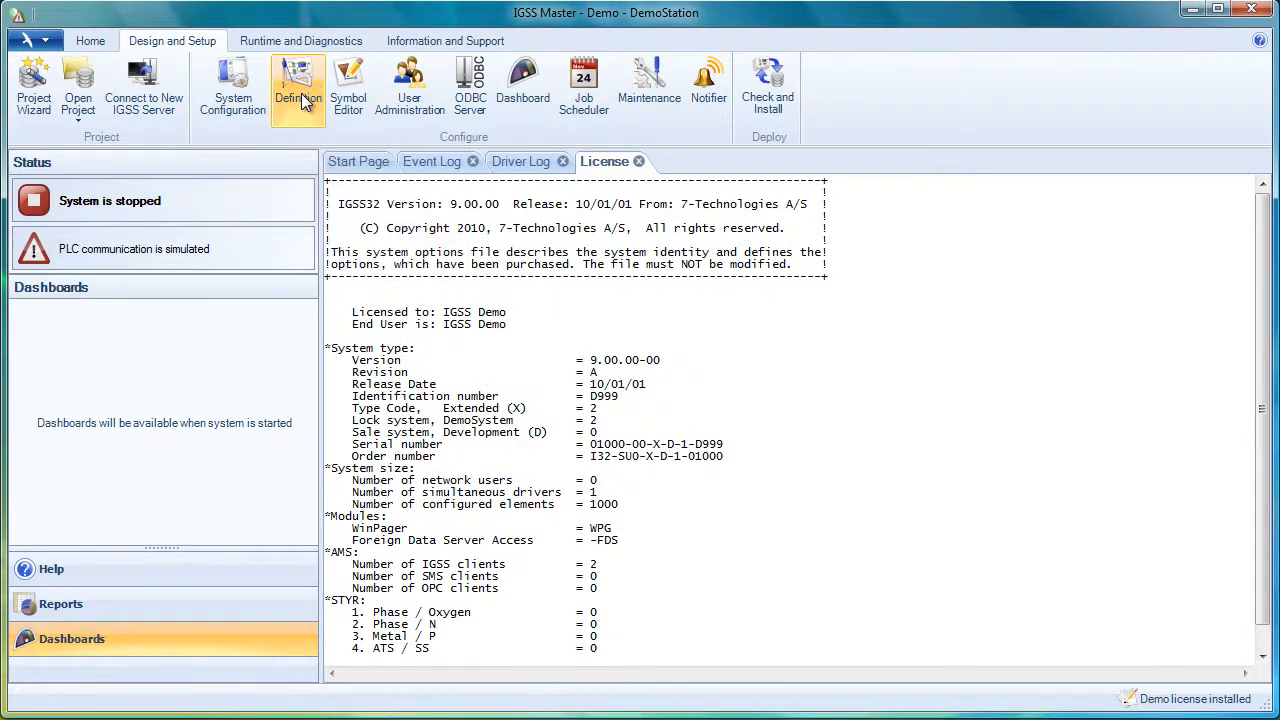
{"action": "mouse_move", "coordinate": [740, 540]}
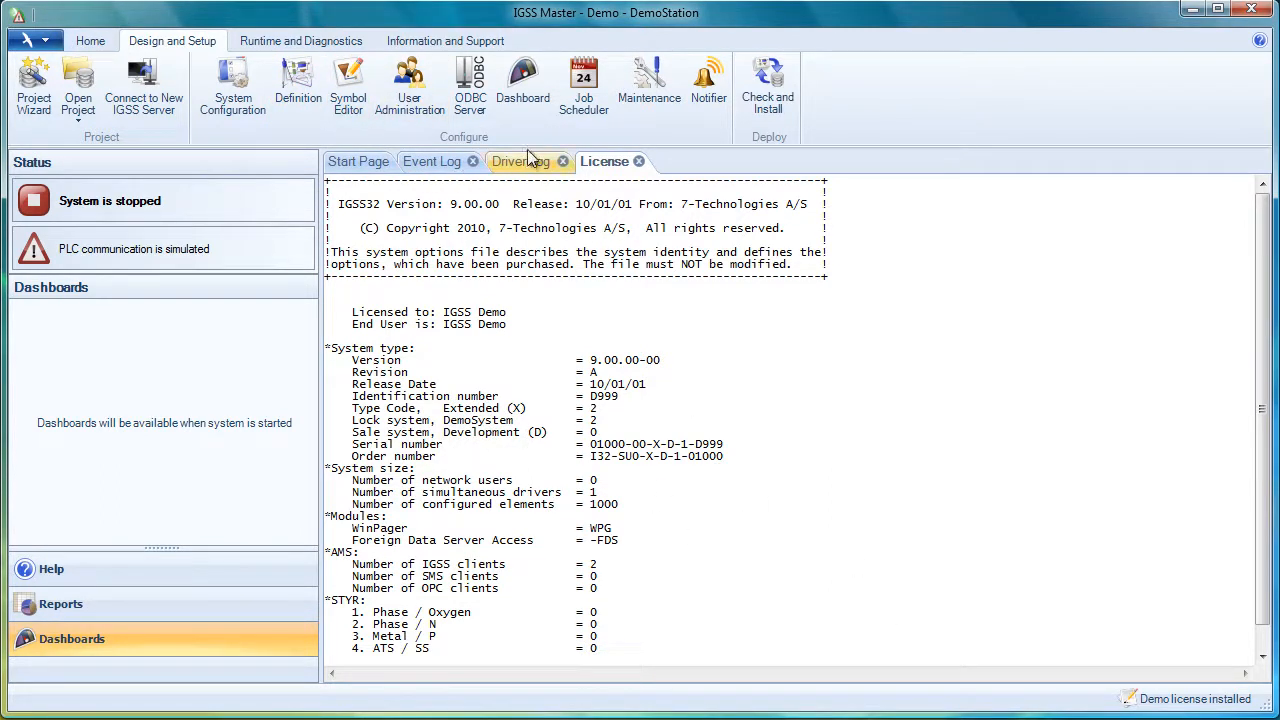
{"action": "mouse_move", "coordinate": [990, 163]}
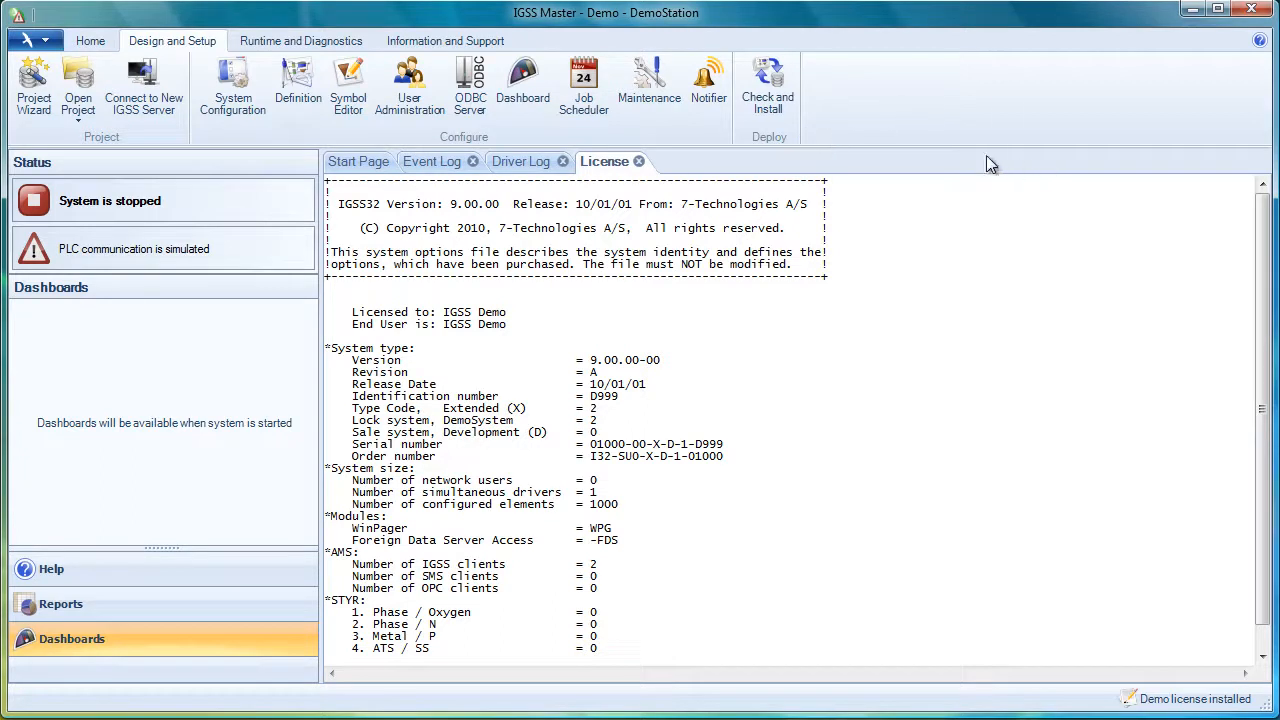
{"action": "mouse_move", "coordinate": [258, 60]}
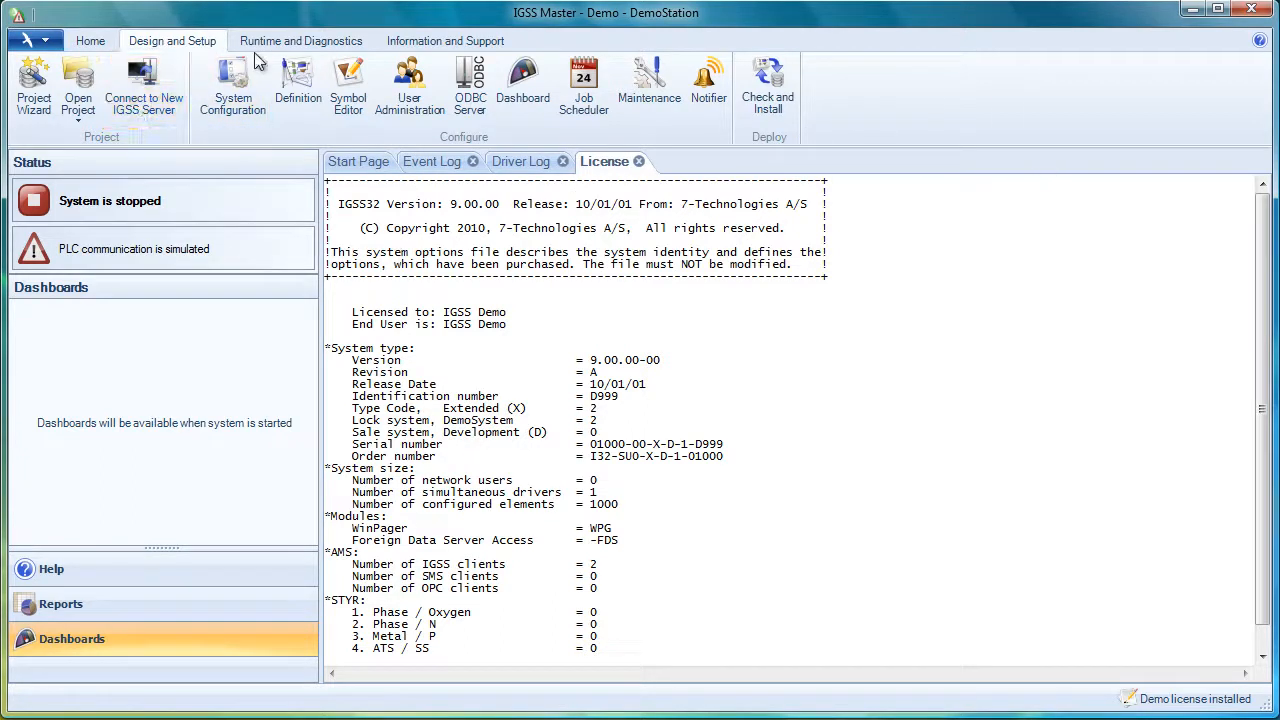
{"action": "mouse_move", "coordinate": [252, 148]}
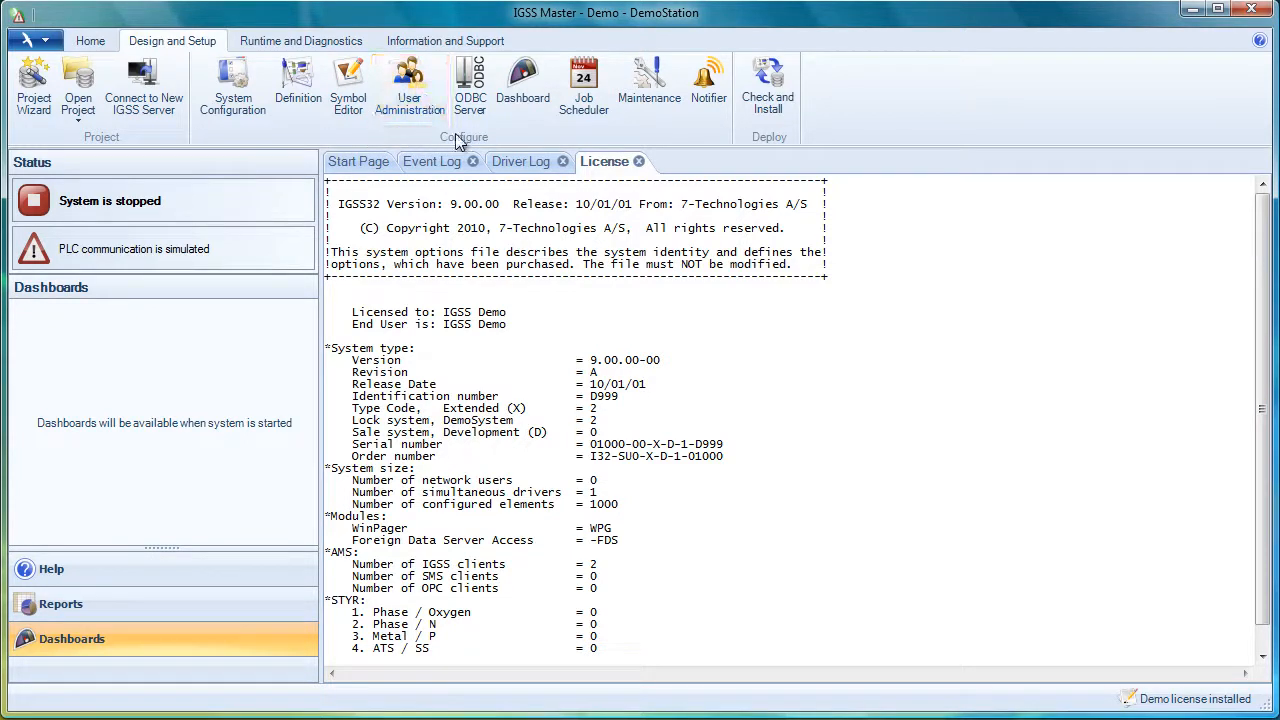
{"action": "mouse_move", "coordinate": [905, 118]}
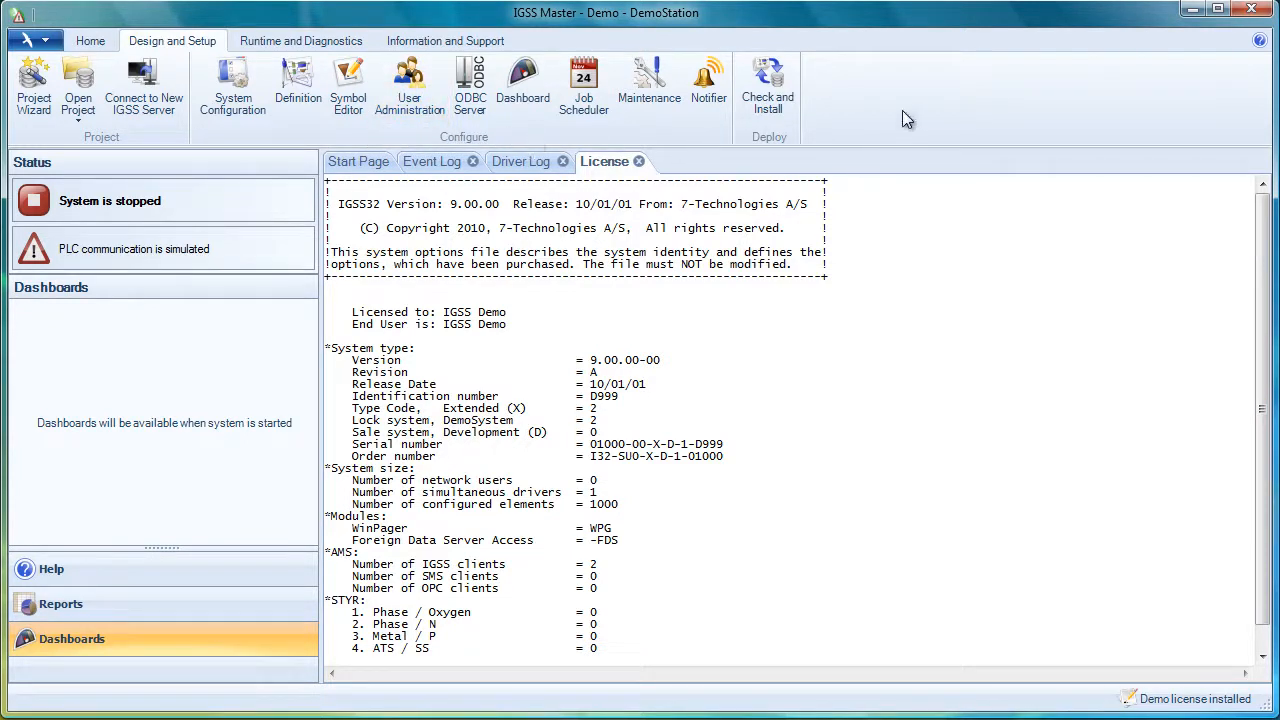
{"action": "mouse_move", "coordinate": [925, 105]}
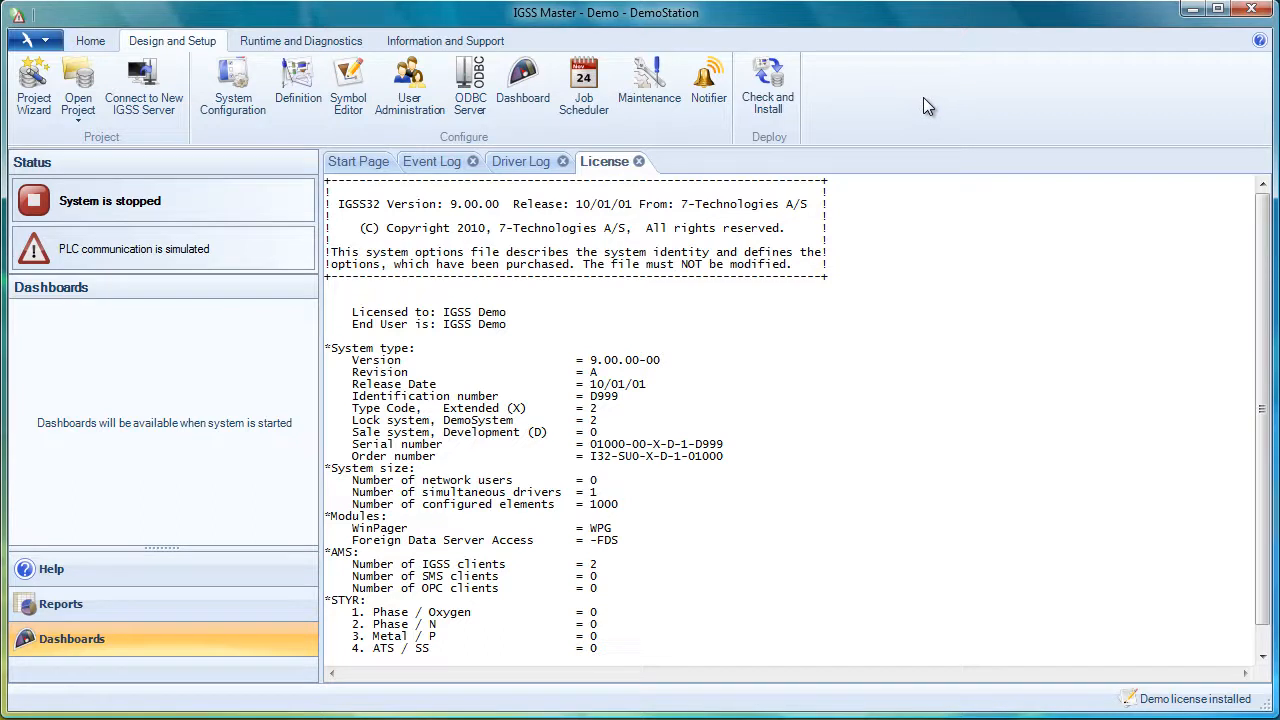
{"action": "mouse_move", "coordinate": [921, 96]}
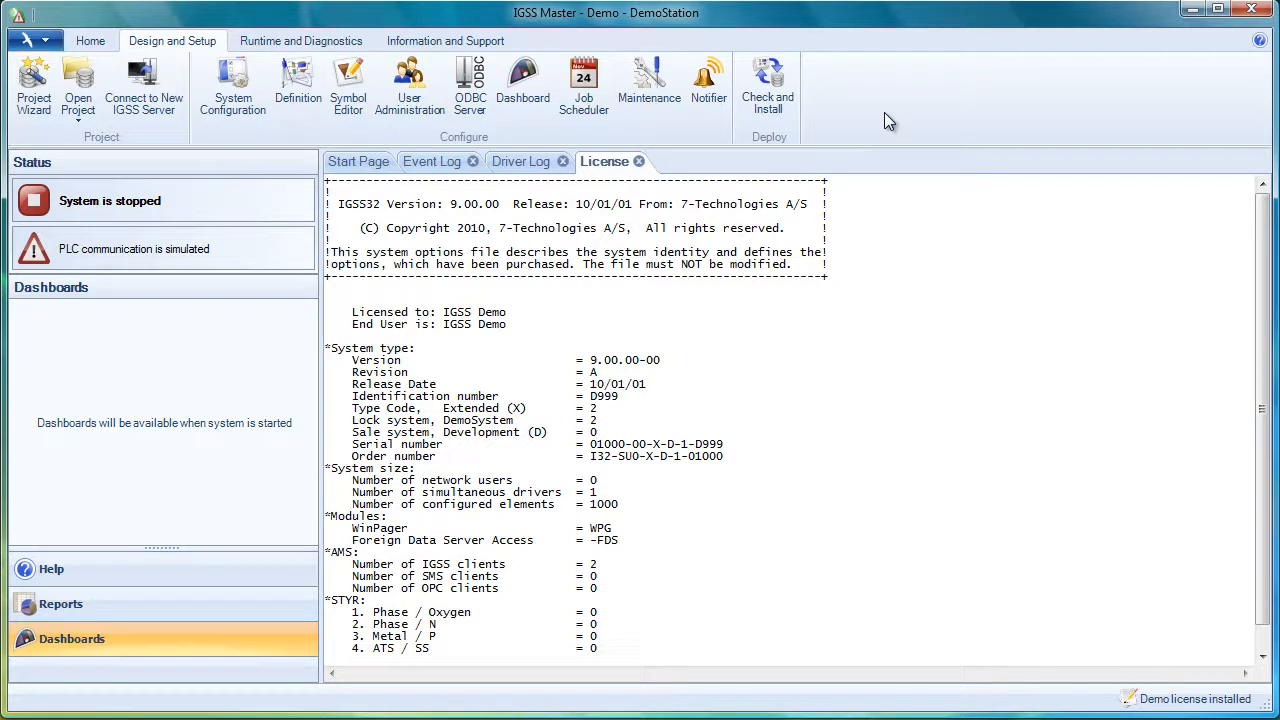
{"action": "mouse_move", "coordinate": [873, 115]}
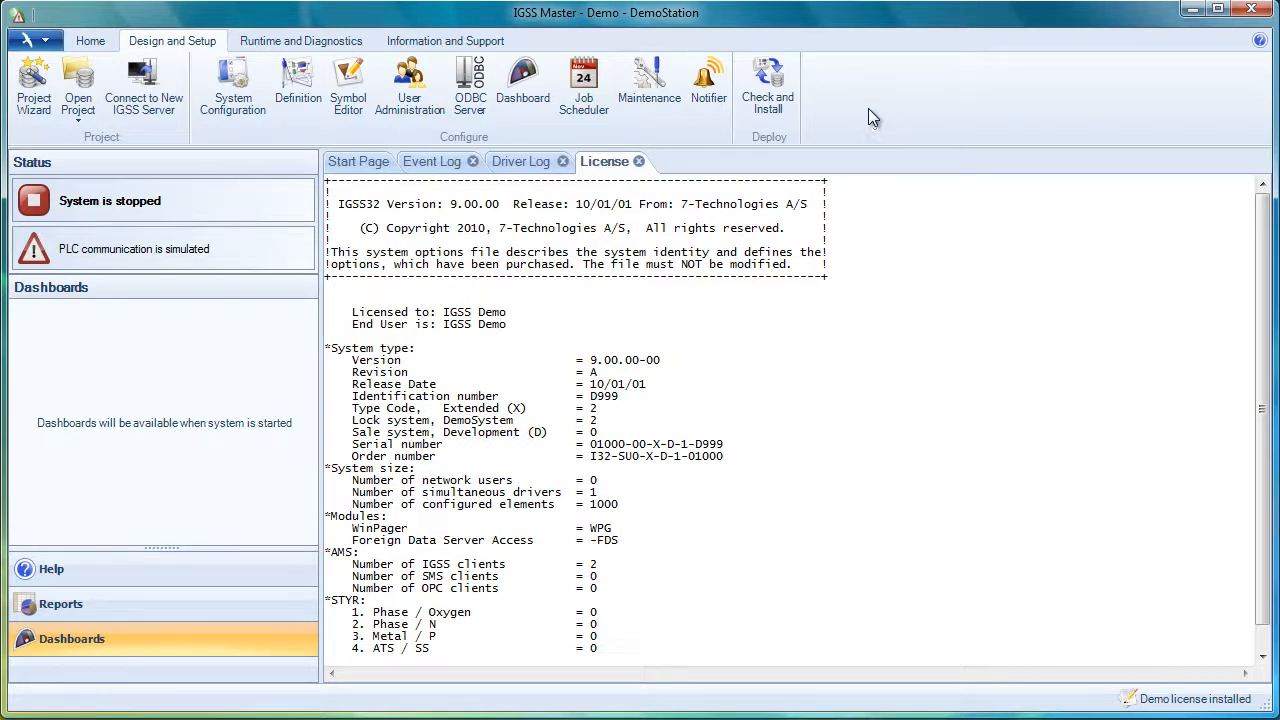
{"action": "mouse_move", "coordinate": [725, 181]}
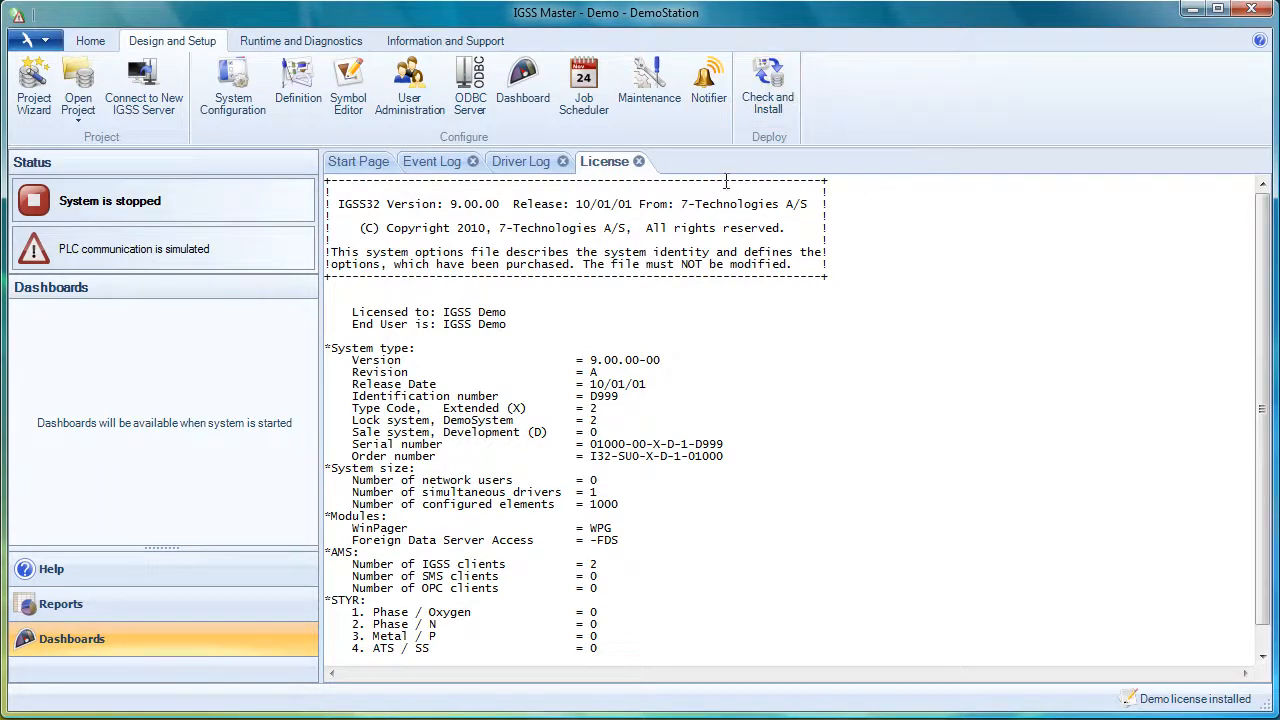
{"action": "mouse_move", "coordinate": [767, 85]}
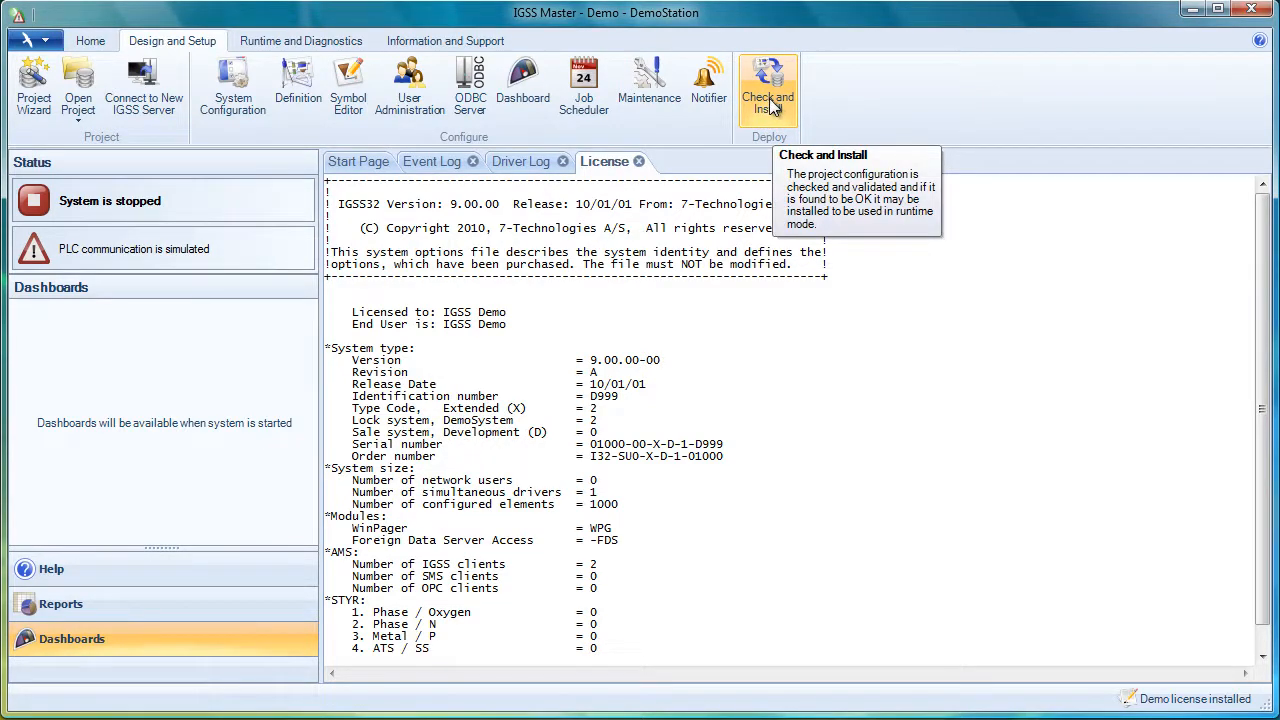
Run Check and Install with default options and decline the detailed report
{"action": "left_click", "coordinate": [768, 88]}
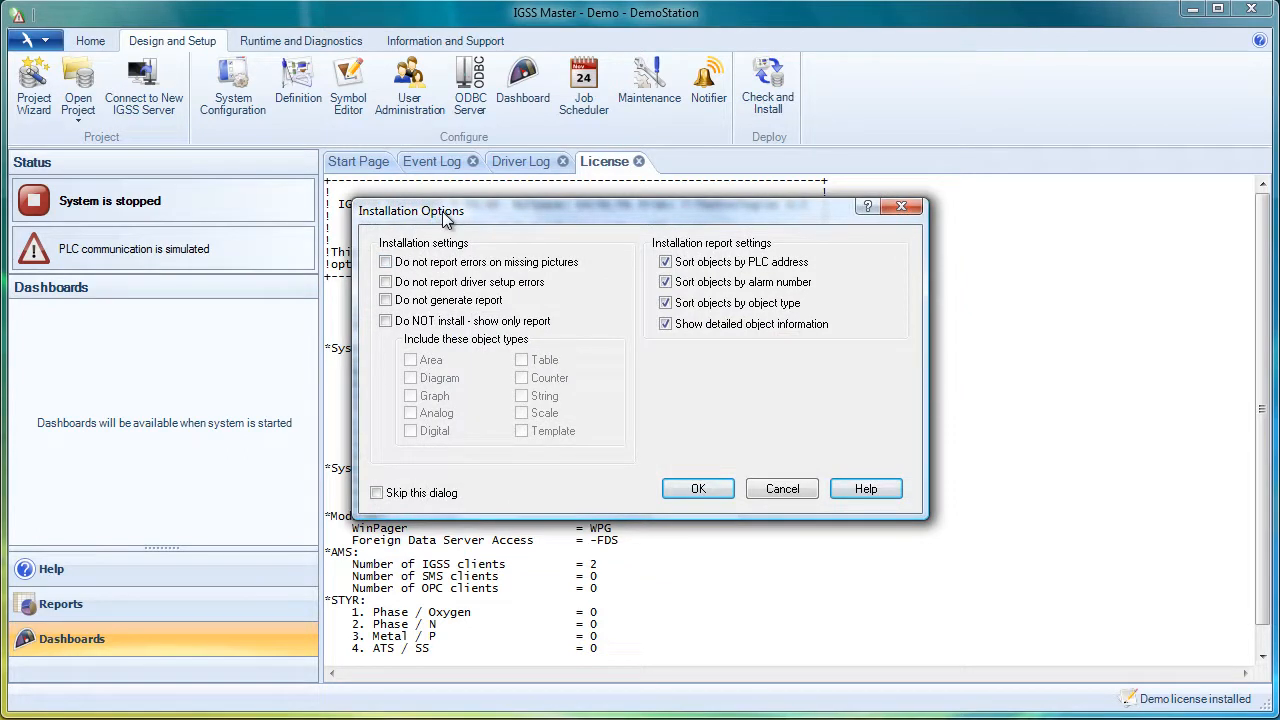
{"action": "mouse_move", "coordinate": [563, 293]}
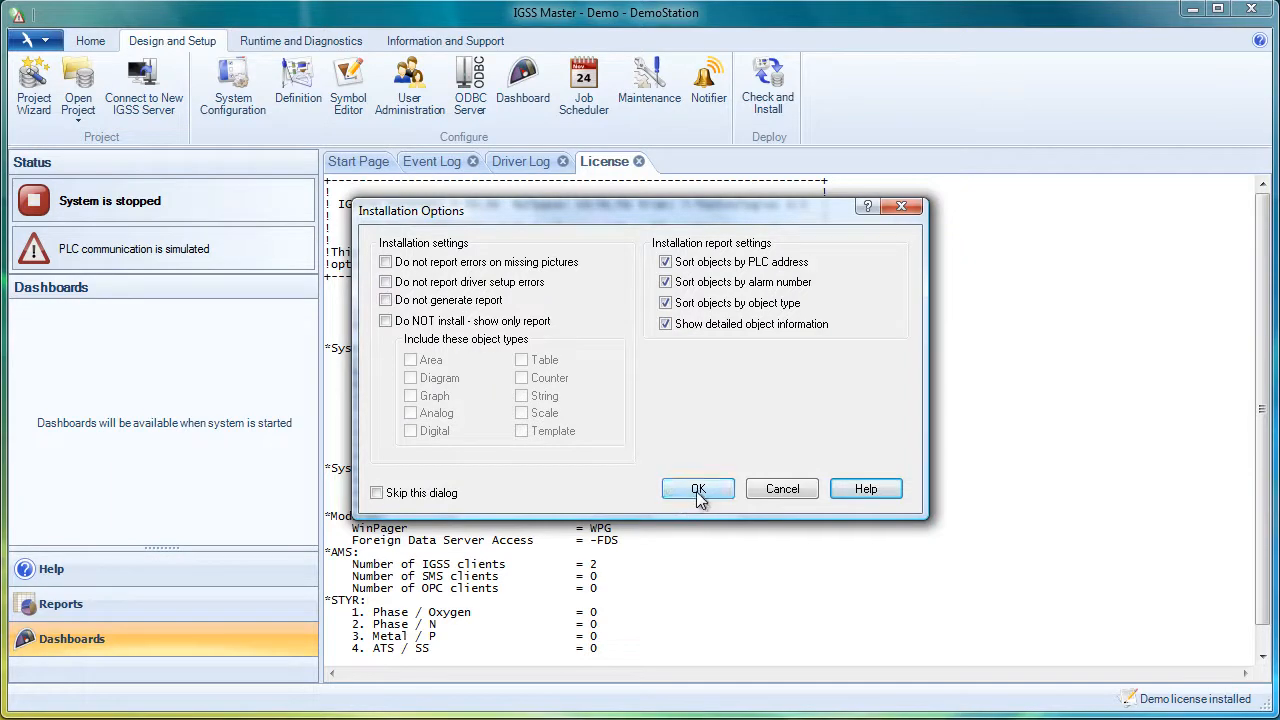
{"action": "left_click", "coordinate": [698, 489]}
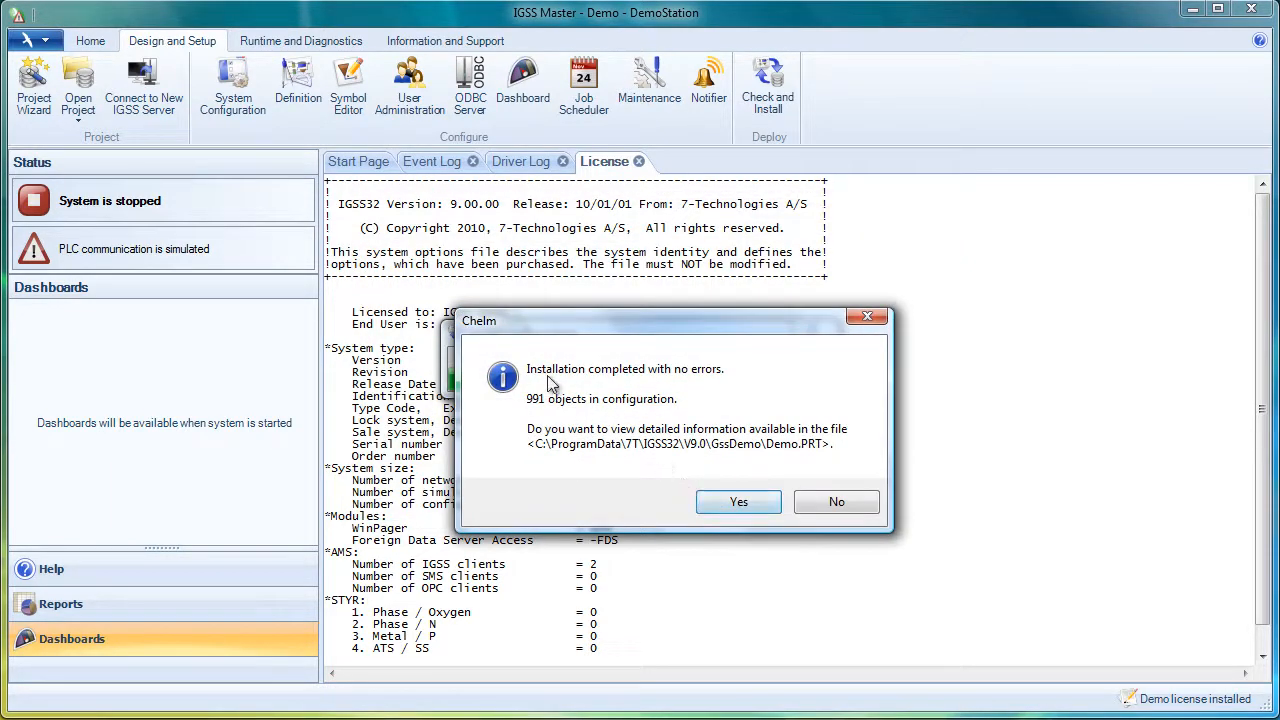
{"action": "mouse_move", "coordinate": [500, 332]}
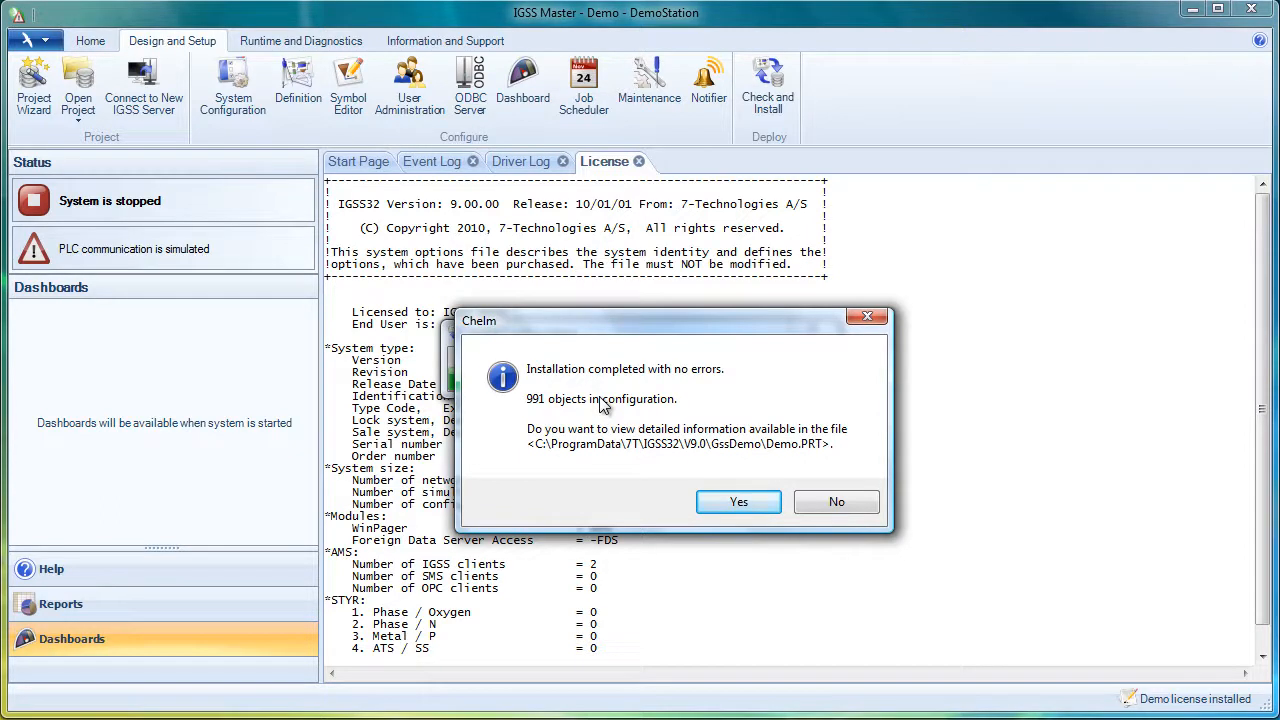
{"action": "mouse_move", "coordinate": [837, 501]}
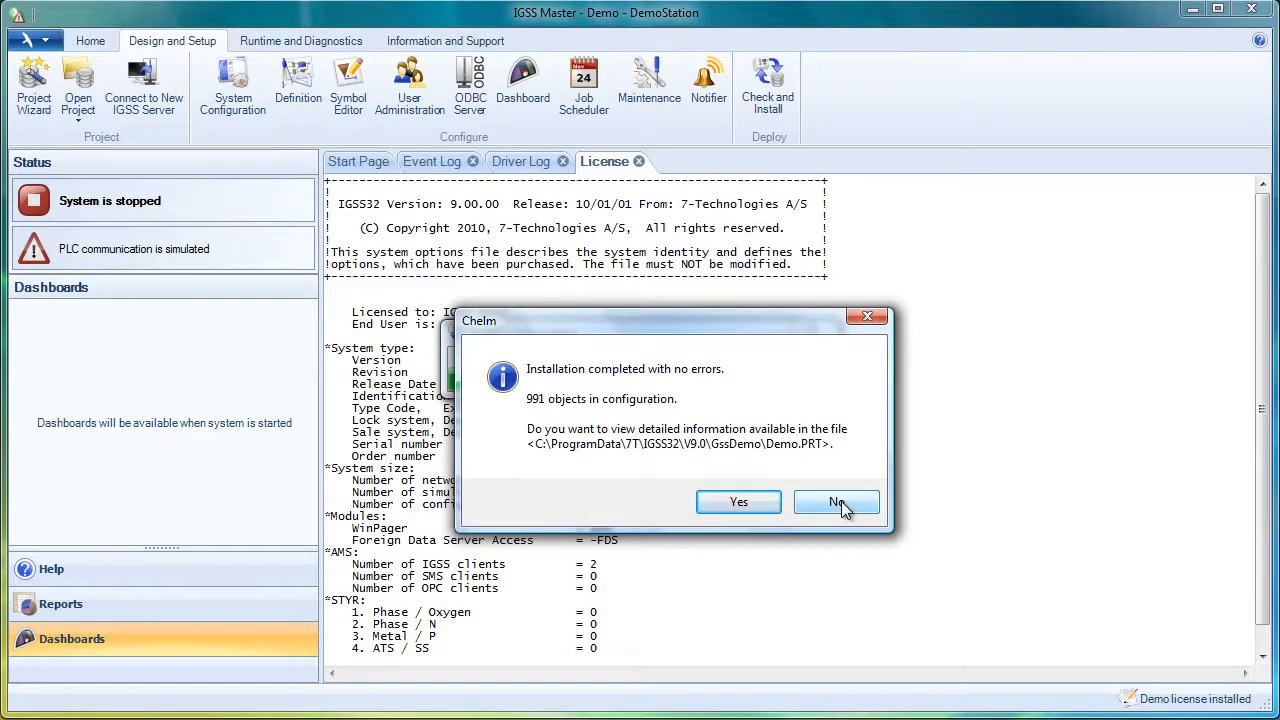
{"action": "left_click", "coordinate": [836, 501]}
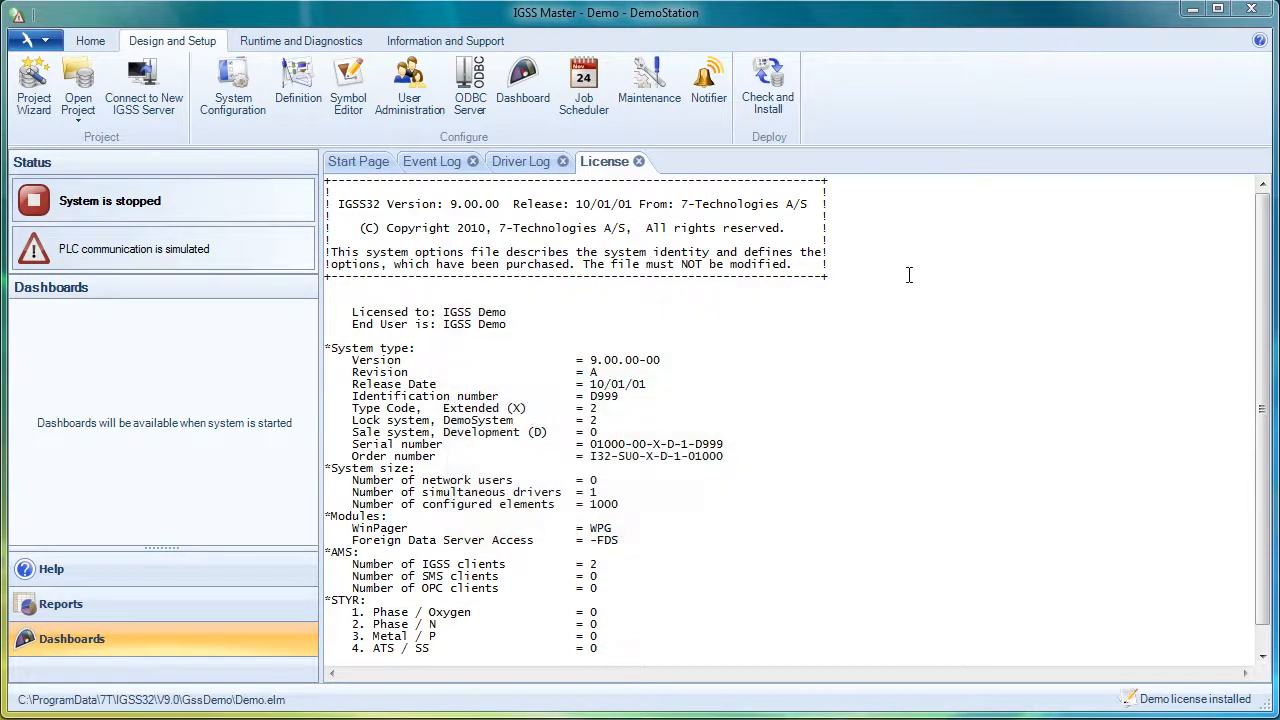
{"action": "mouse_move", "coordinate": [758, 289]}
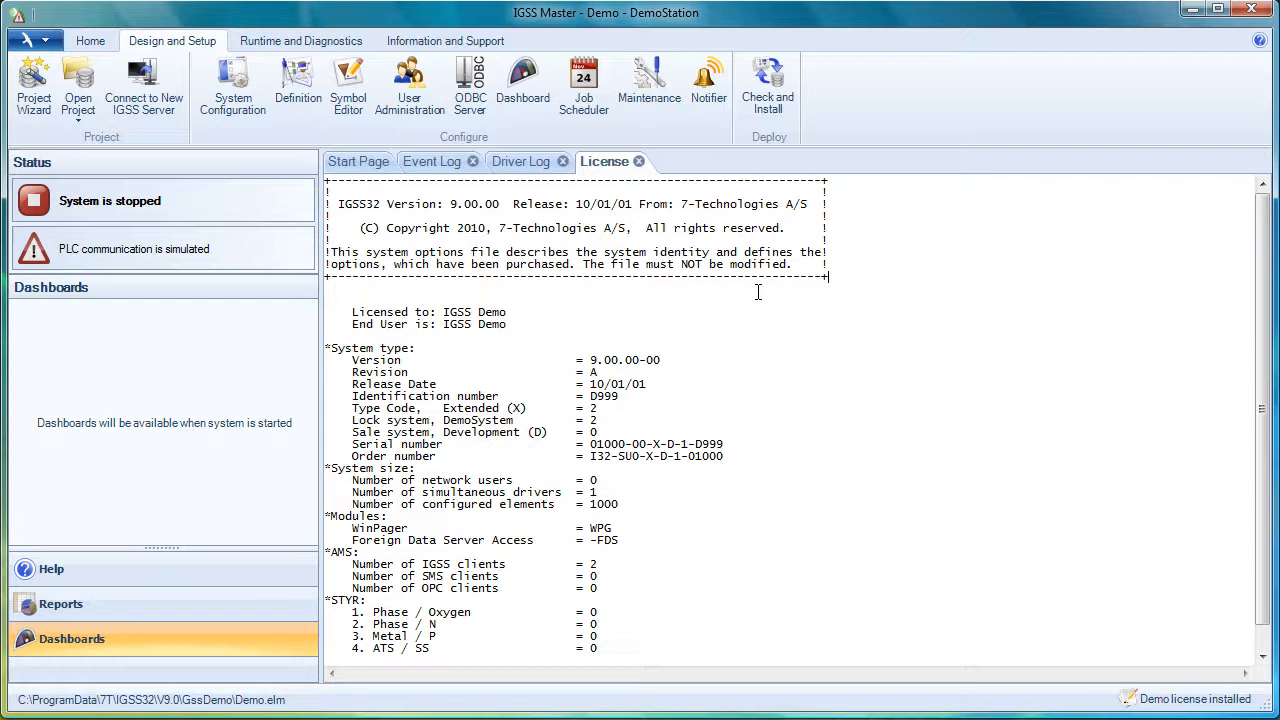
{"action": "mouse_move", "coordinate": [912, 399]}
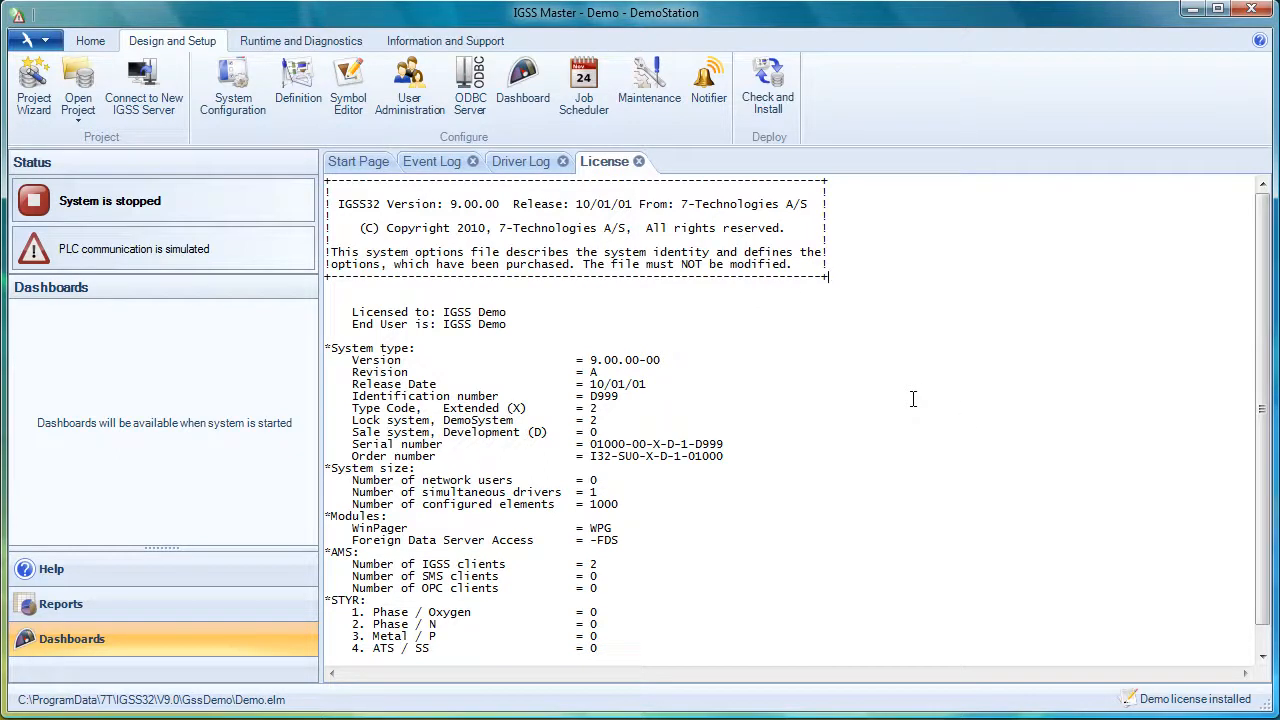
{"action": "mouse_move", "coordinate": [232, 85]}
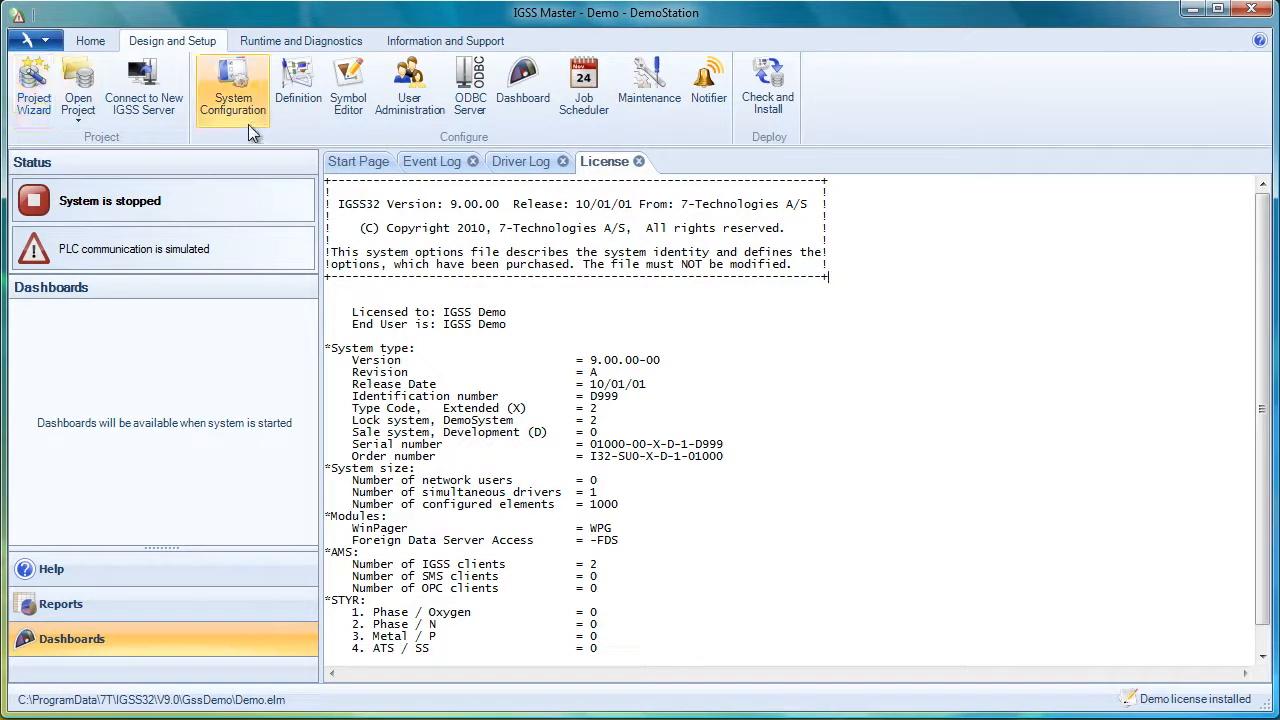
{"action": "mouse_move", "coordinate": [33, 85]}
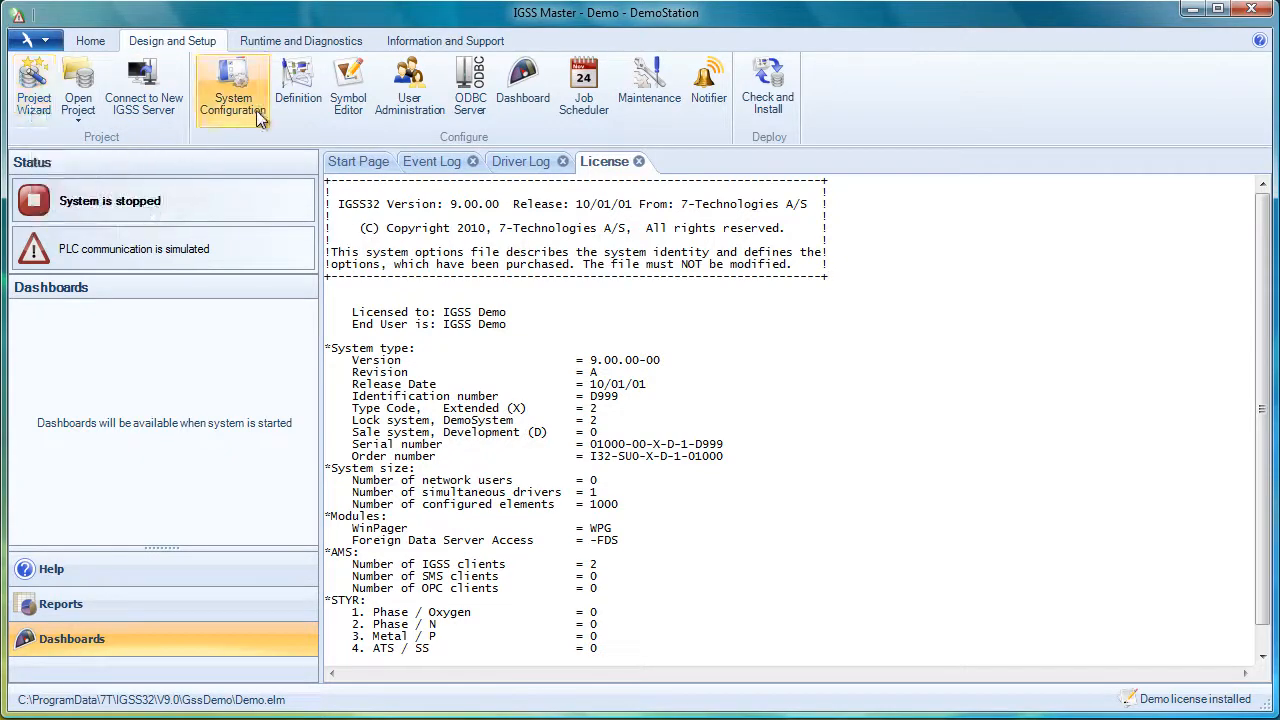
{"action": "mouse_move", "coordinate": [233, 90]}
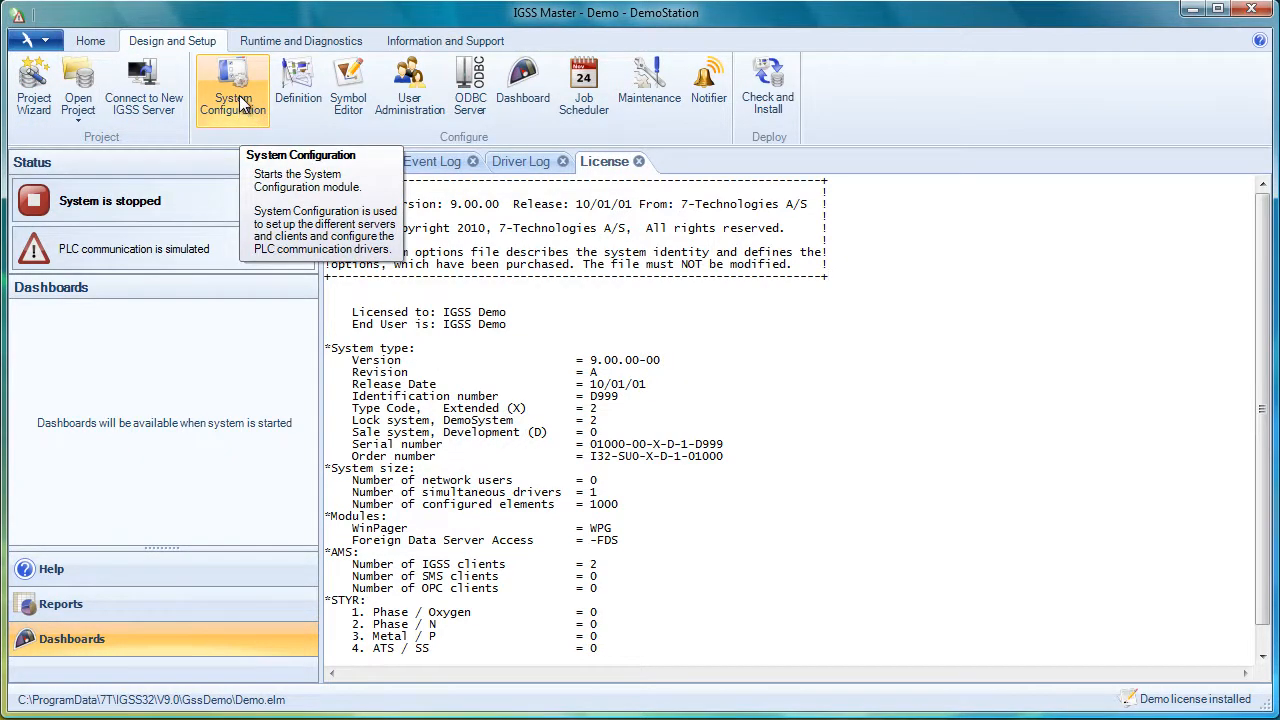
Open System Configuration from the Design and Setup tab
{"action": "left_click", "coordinate": [232, 85]}
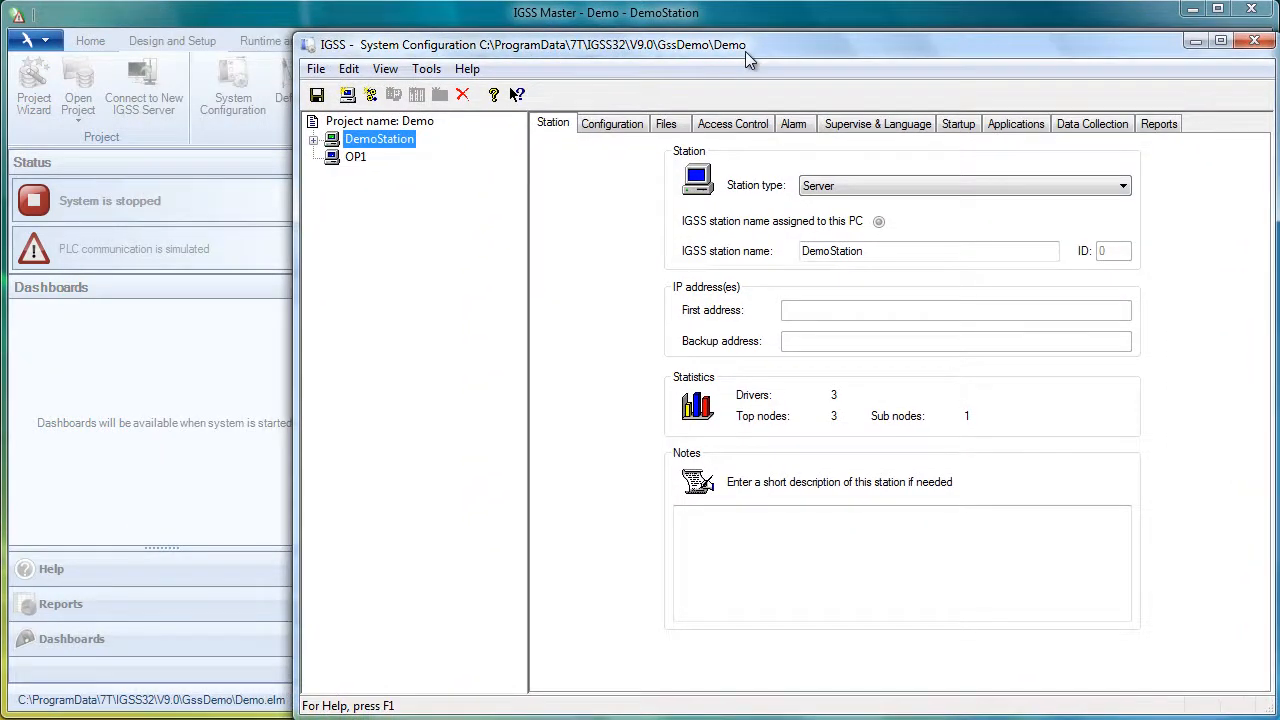
{"action": "mouse_move", "coordinate": [360, 158]}
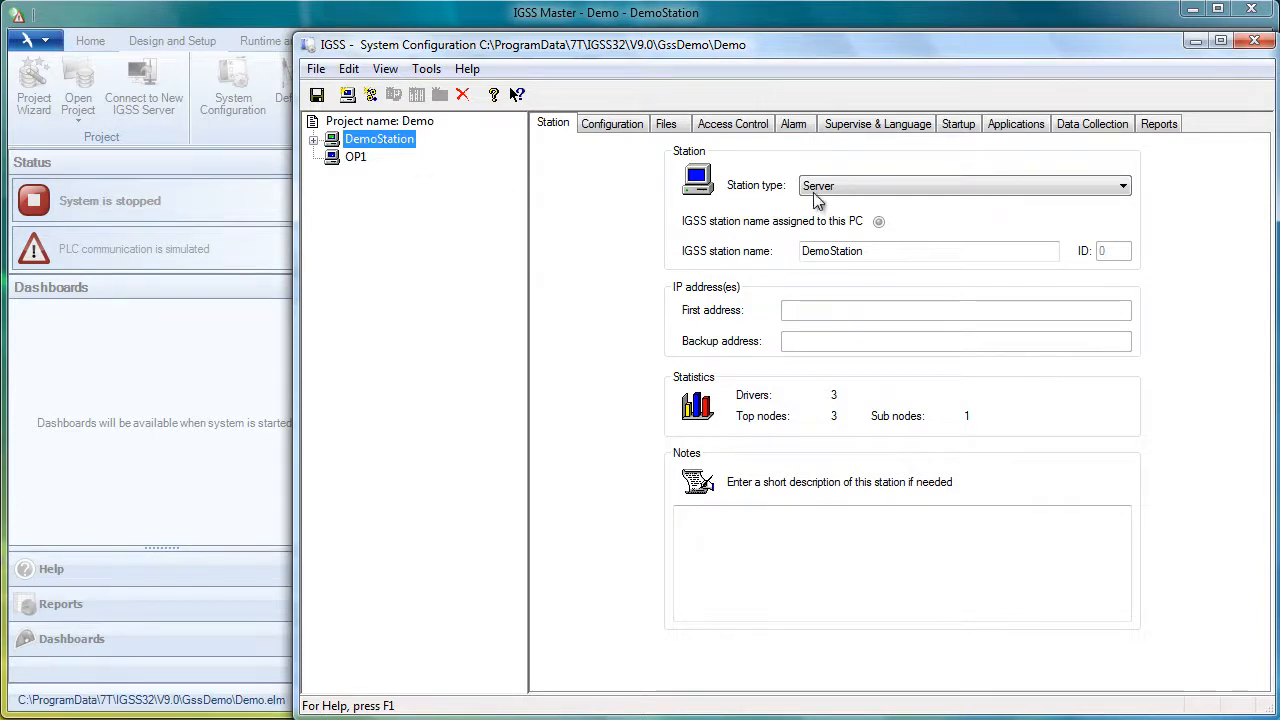
{"action": "mouse_move", "coordinate": [812, 110]}
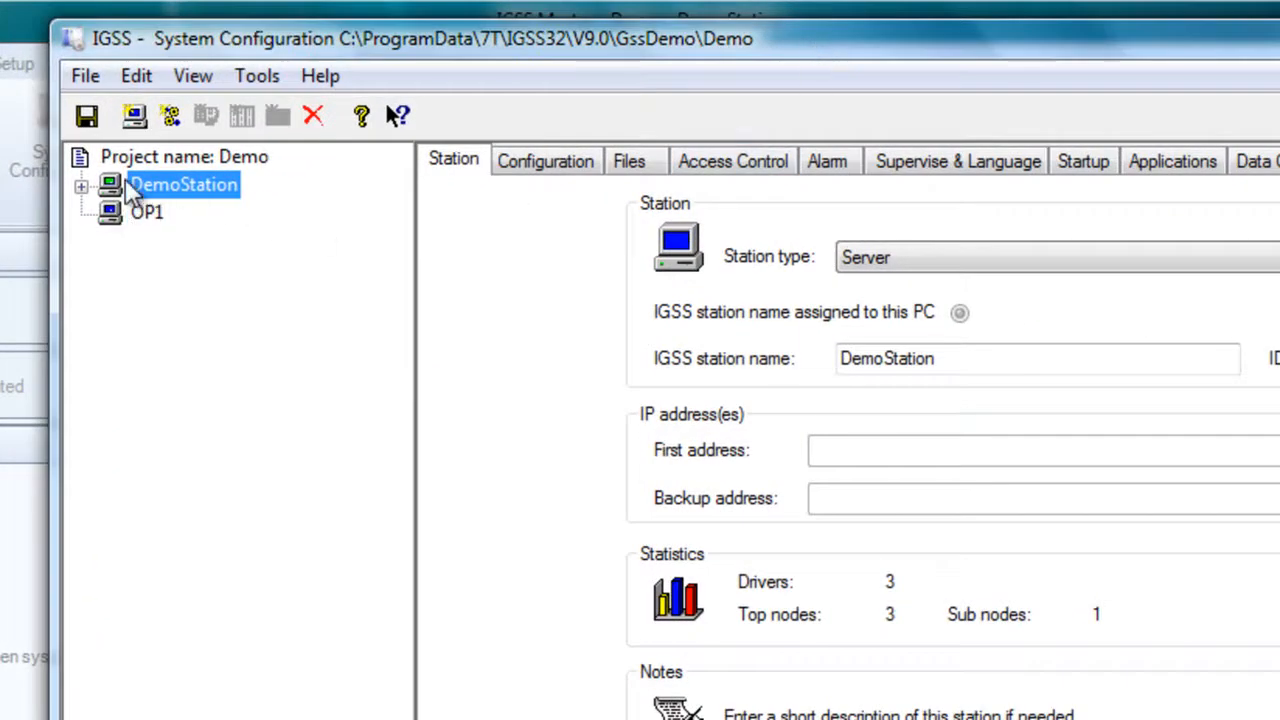
{"action": "mouse_move", "coordinate": [133, 160]}
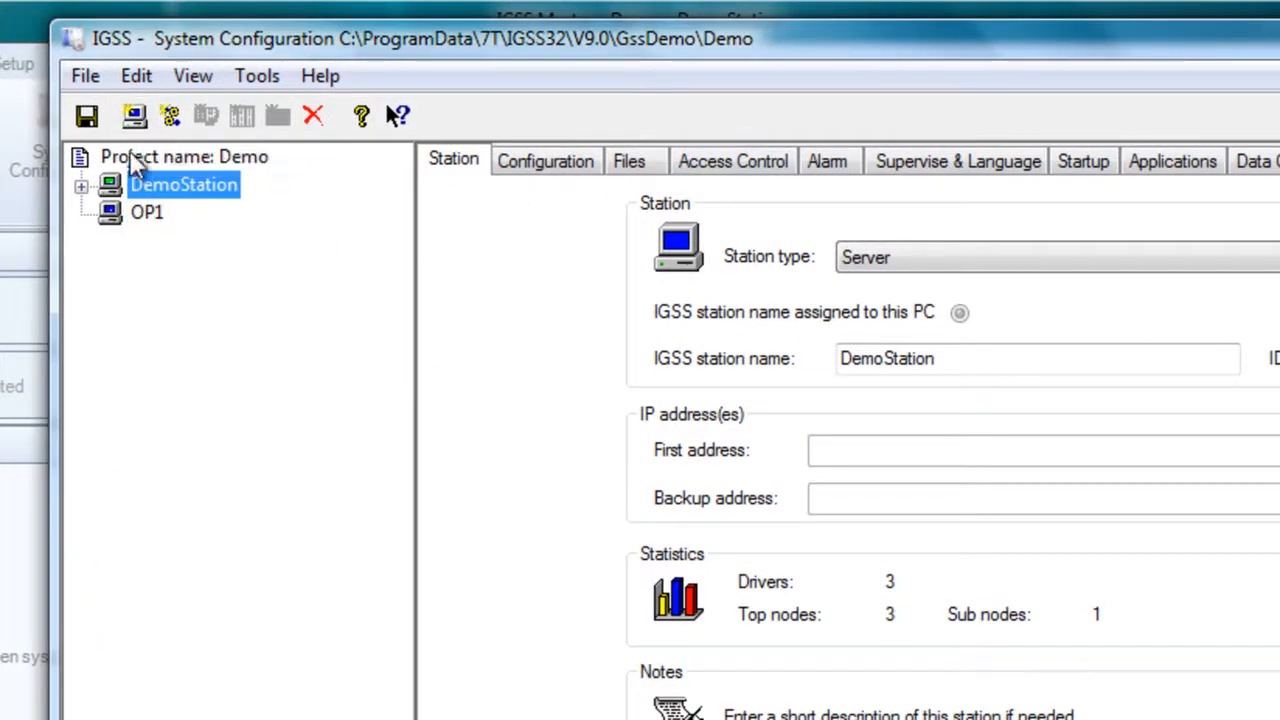
Add new operator stations named OP2 and OP3
{"action": "left_click", "coordinate": [134, 116]}
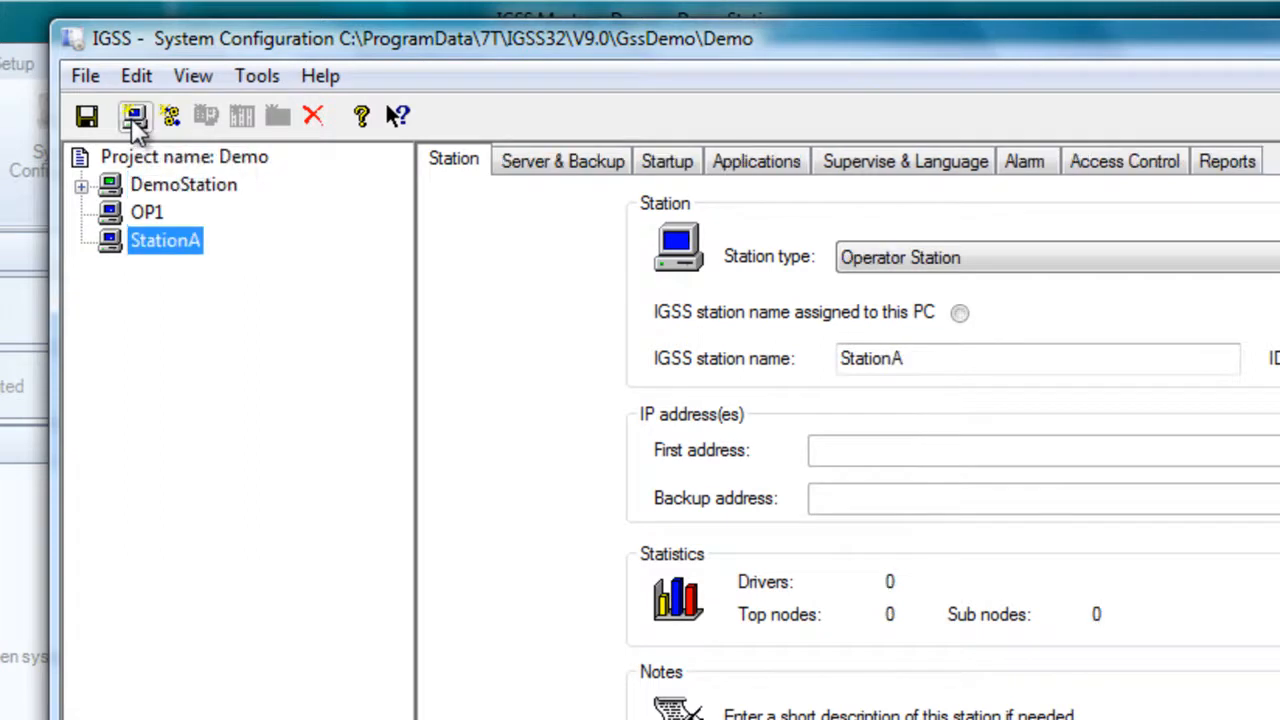
{"action": "left_click", "coordinate": [1037, 358]}
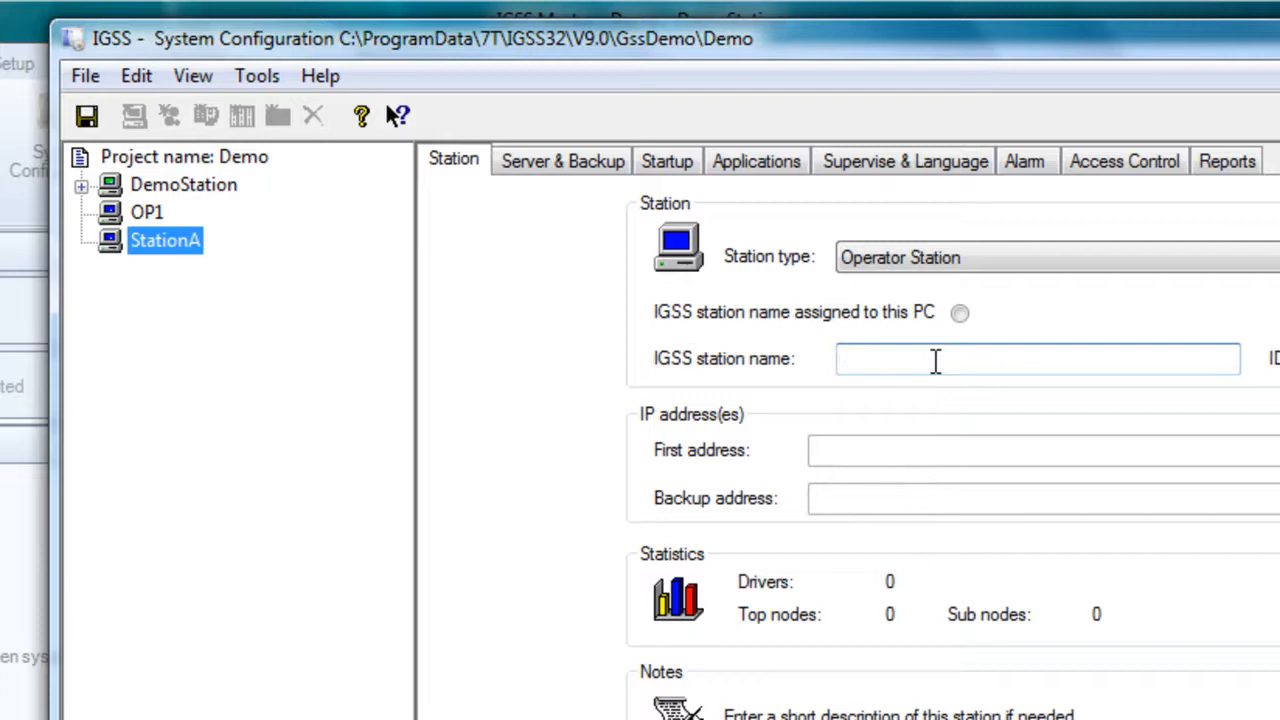
{"action": "type", "text": "OP2"}
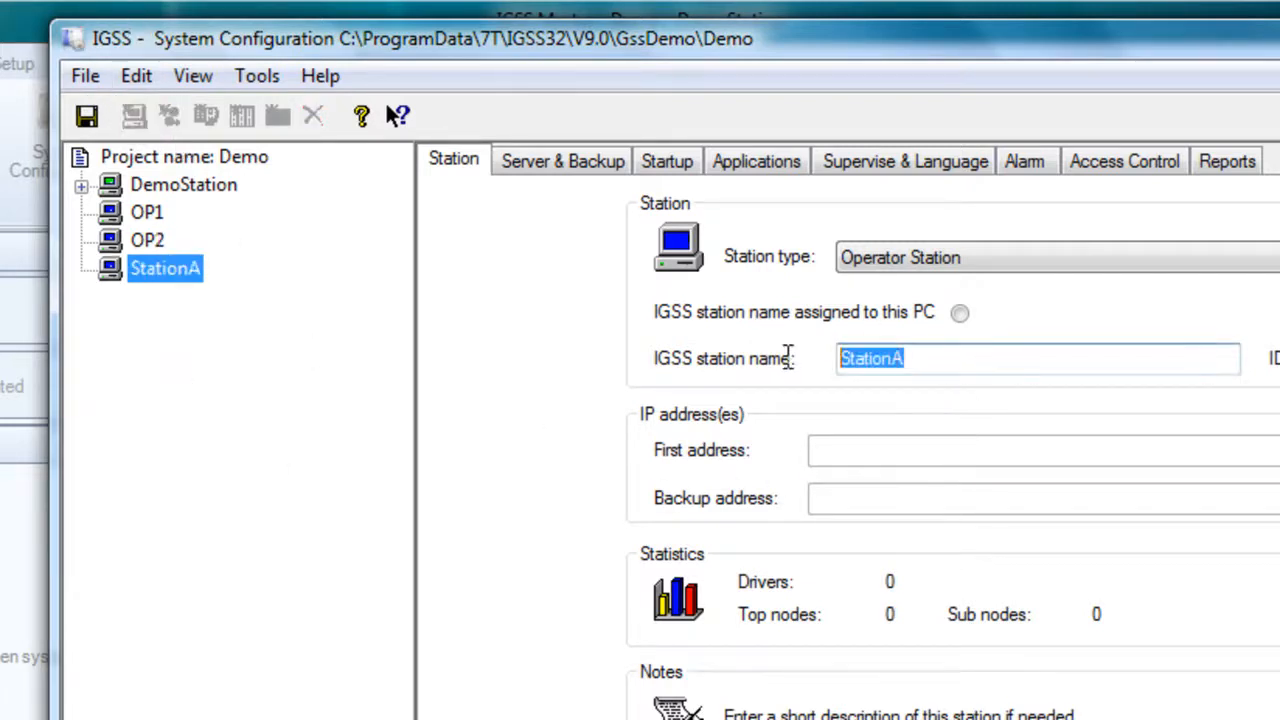
{"action": "type", "text": "OP3"}
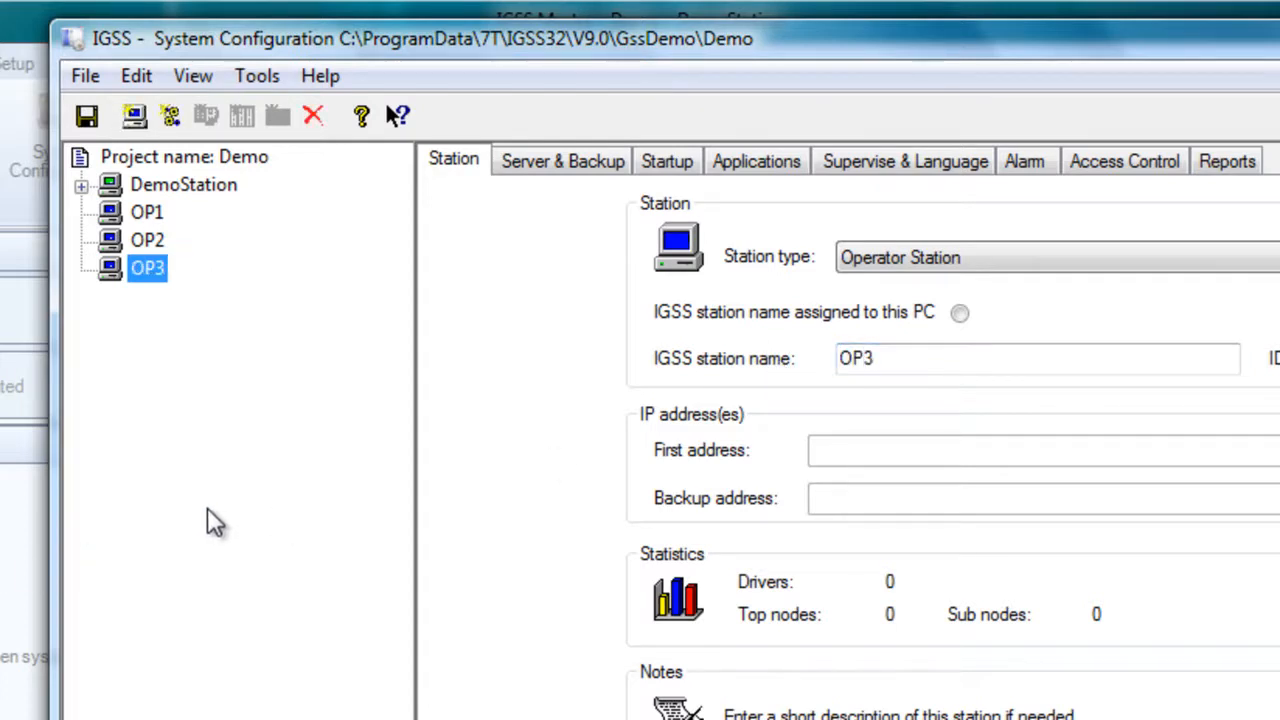
{"action": "mouse_move", "coordinate": [105, 160]}
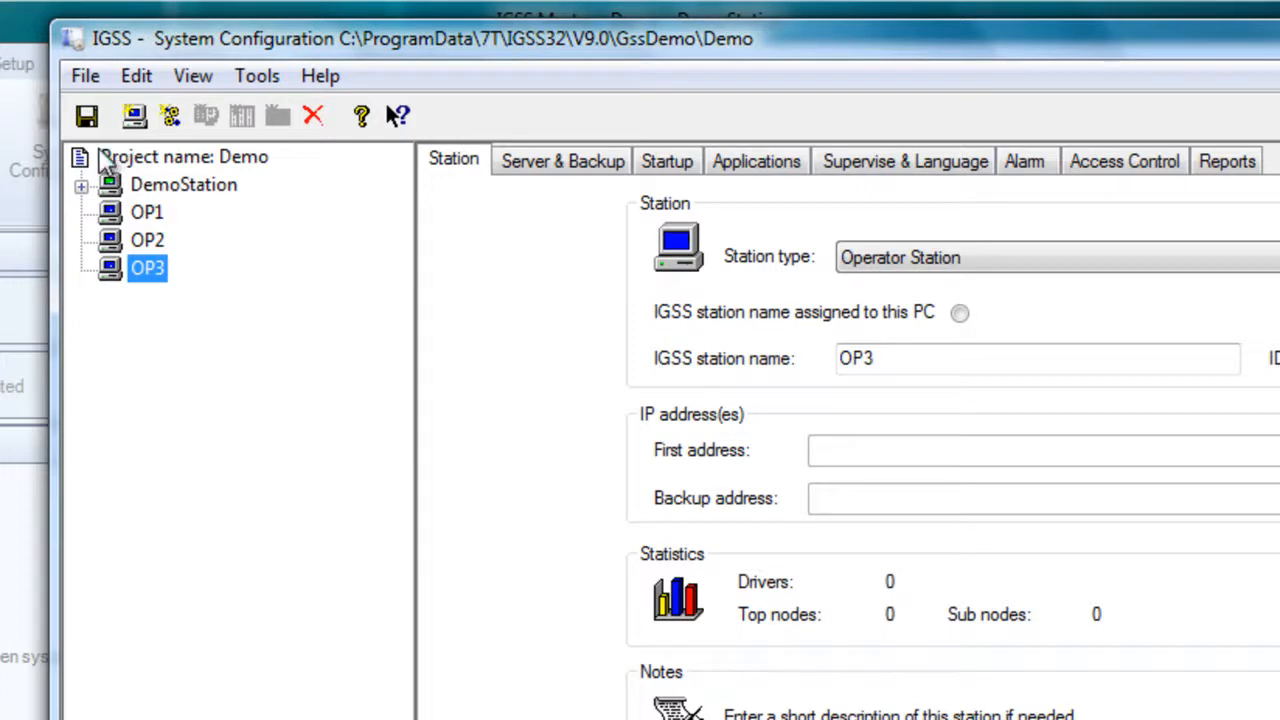
{"action": "mouse_move", "coordinate": [87, 116]}
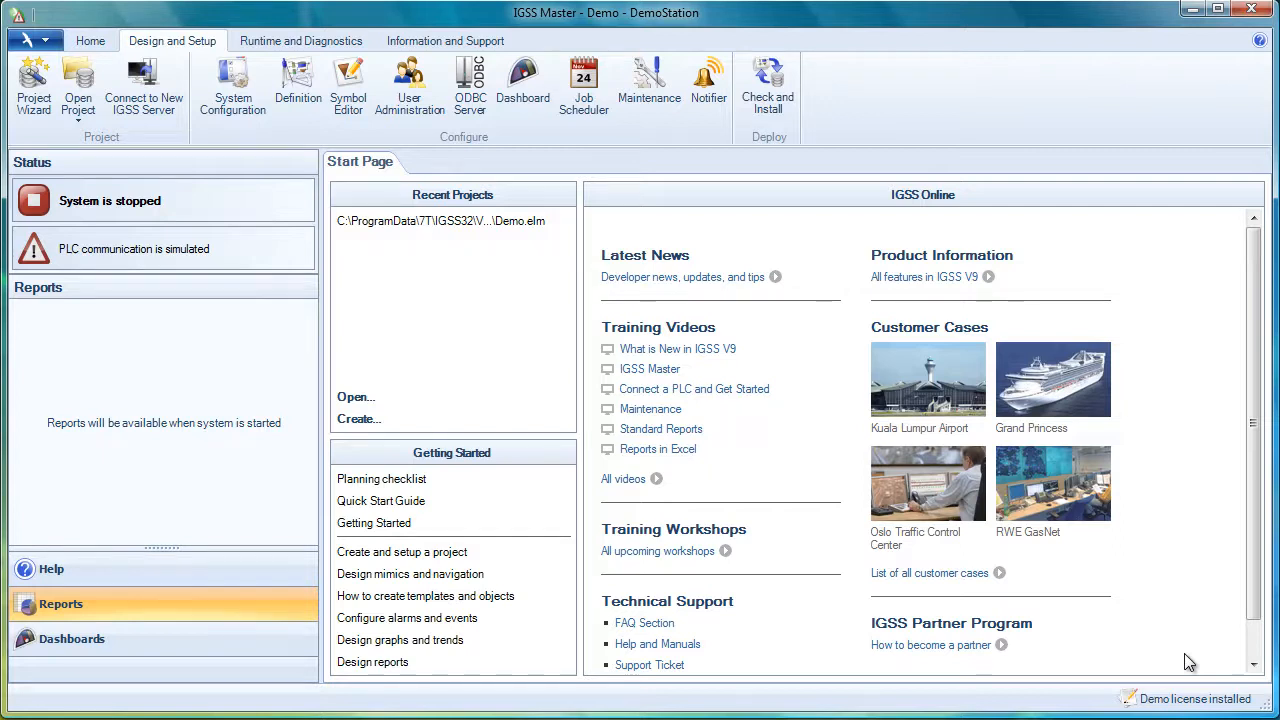
{"action": "mouse_move", "coordinate": [198, 145]}
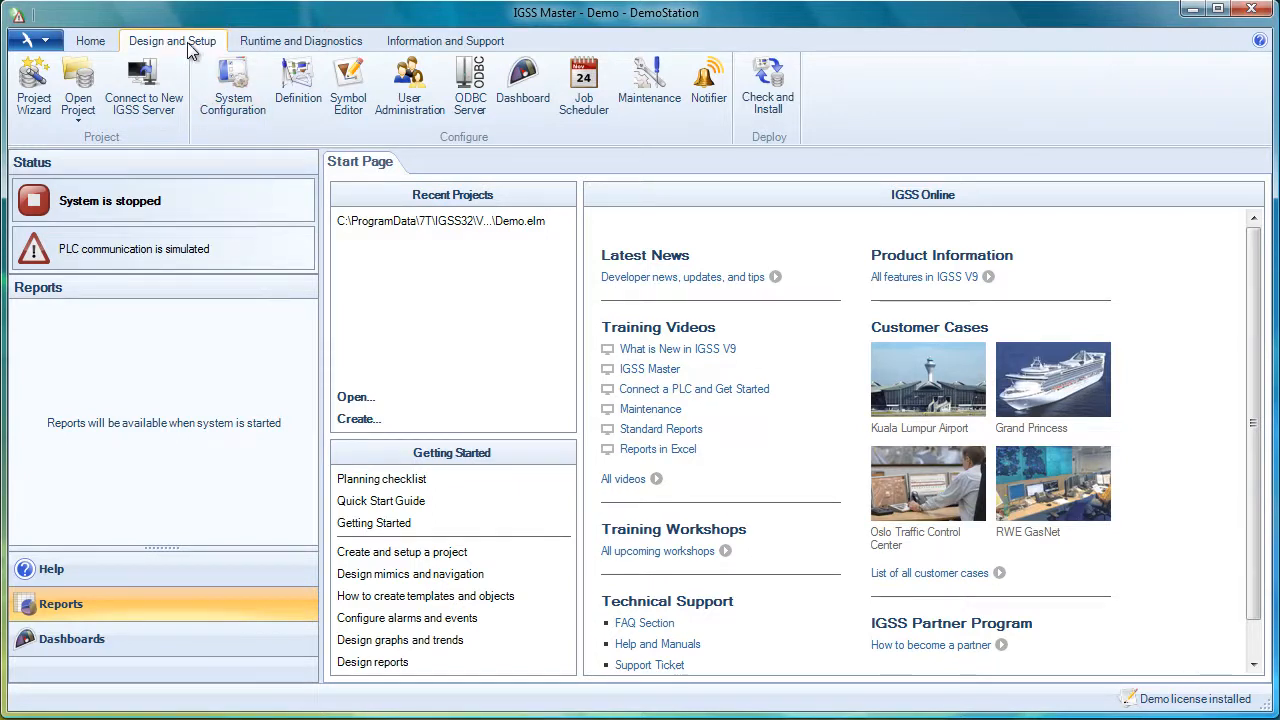
{"action": "mouse_move", "coordinate": [144, 85]}
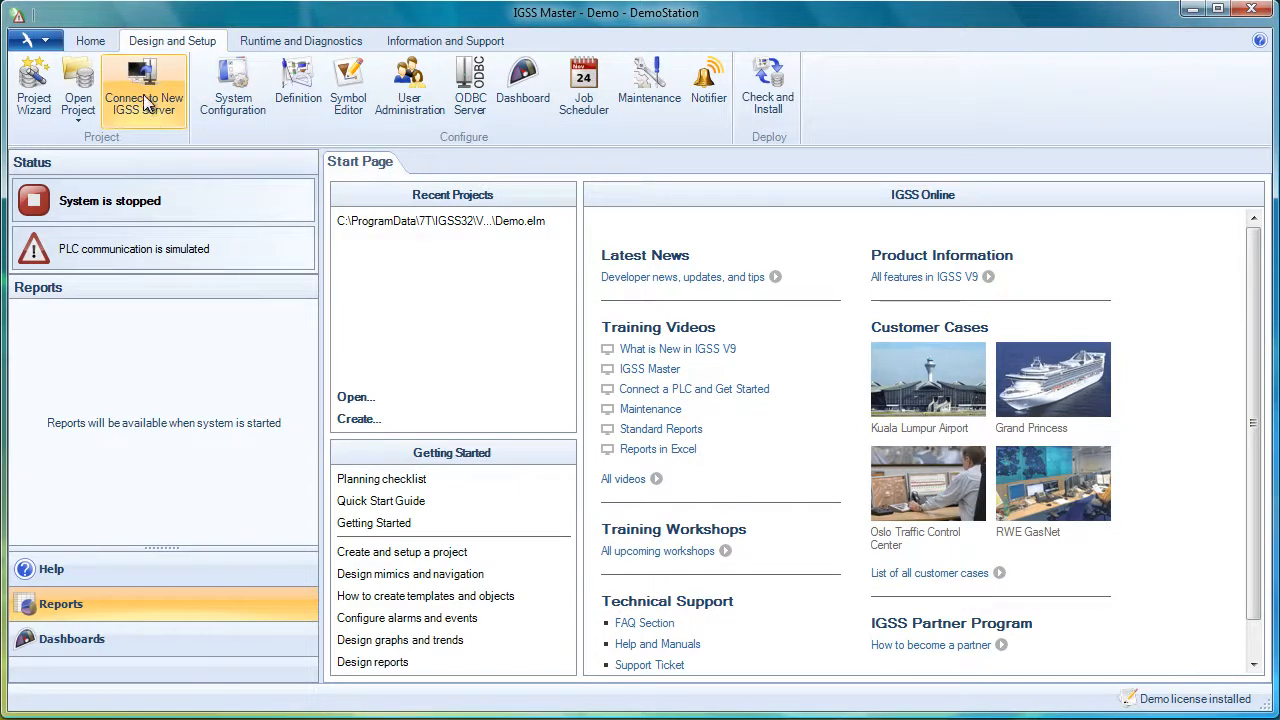
Connect IGSS Master to the new IGSS server at address 172.32.22.104
{"action": "left_click", "coordinate": [144, 85]}
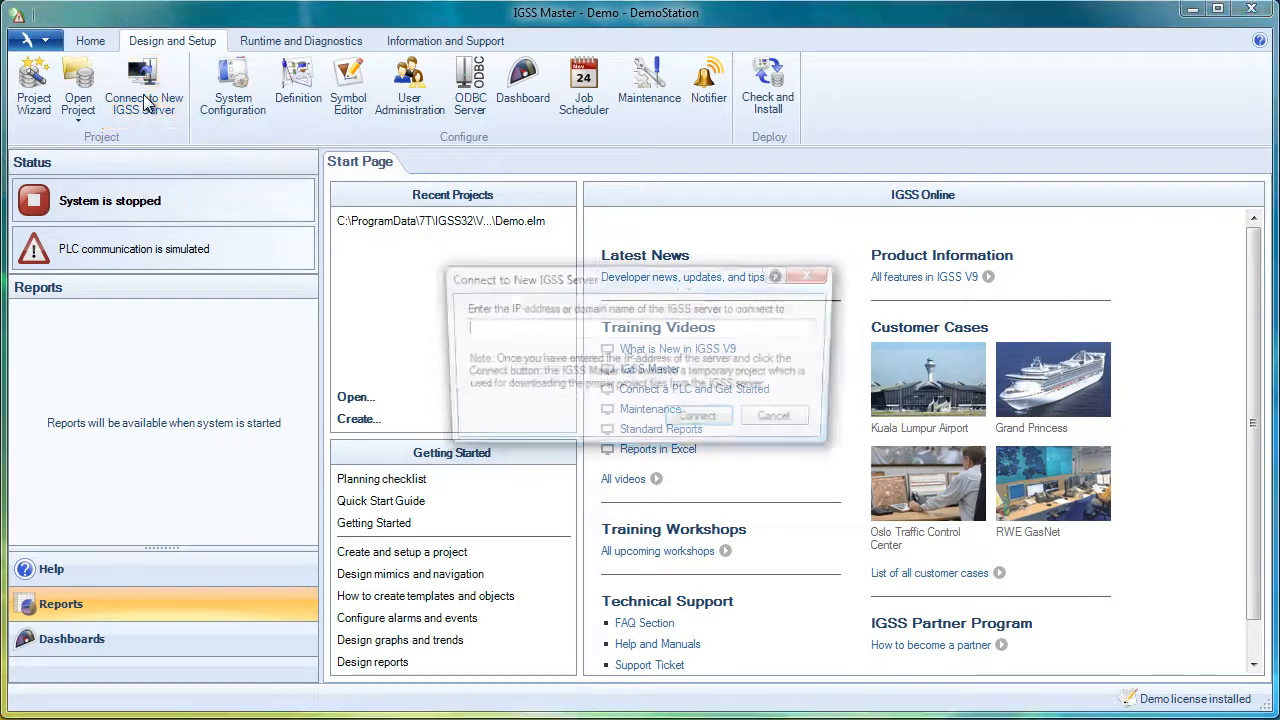
{"action": "left_click", "coordinate": [144, 85]}
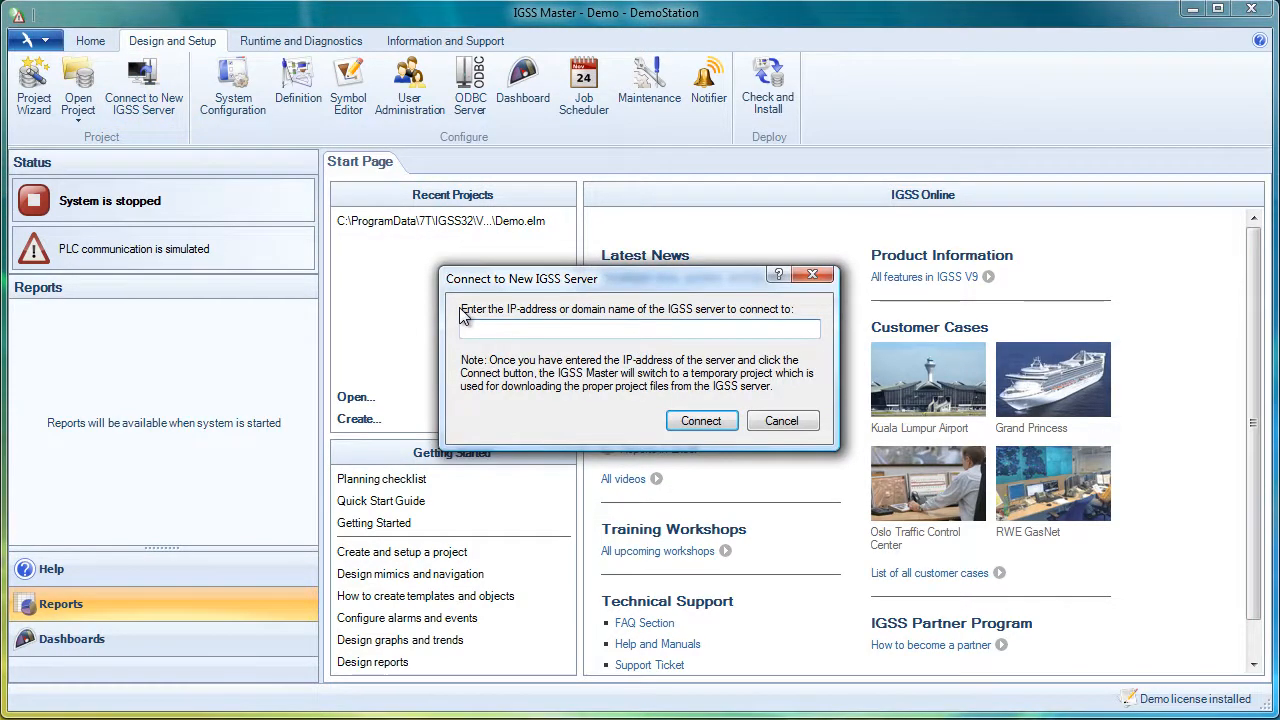
{"action": "mouse_move", "coordinate": [785, 382]}
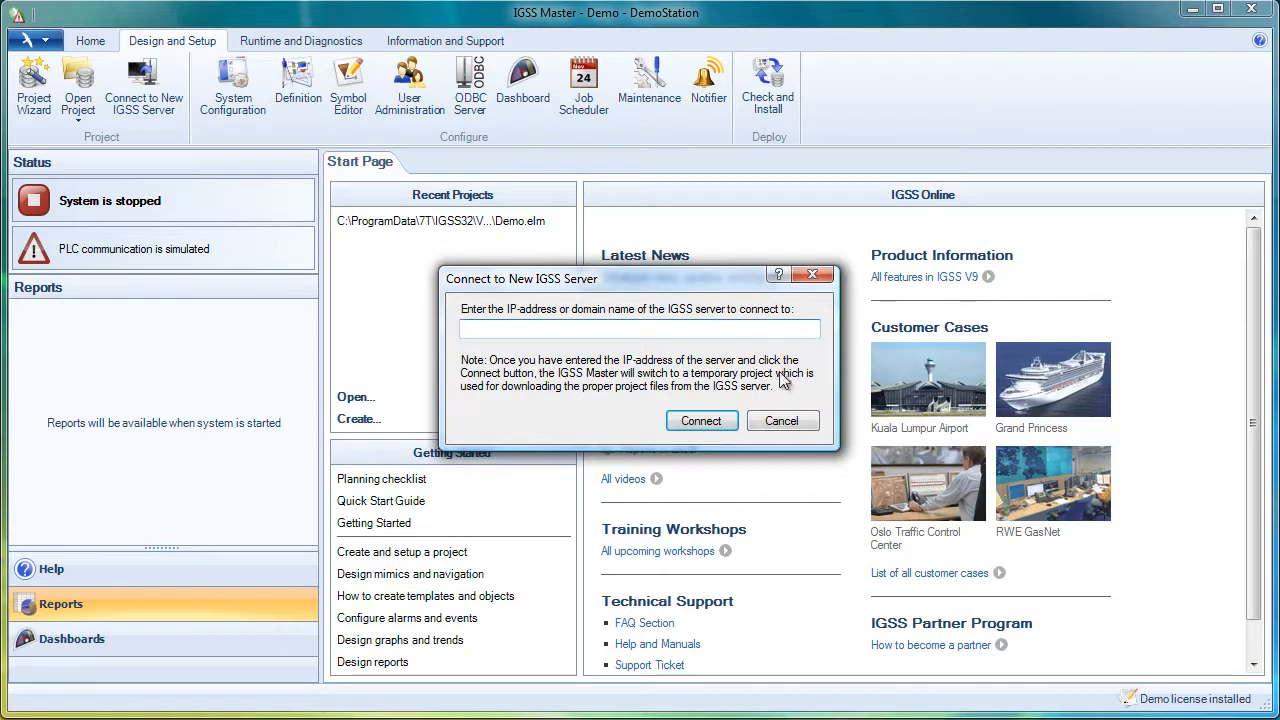
{"action": "type", "text": "172."}
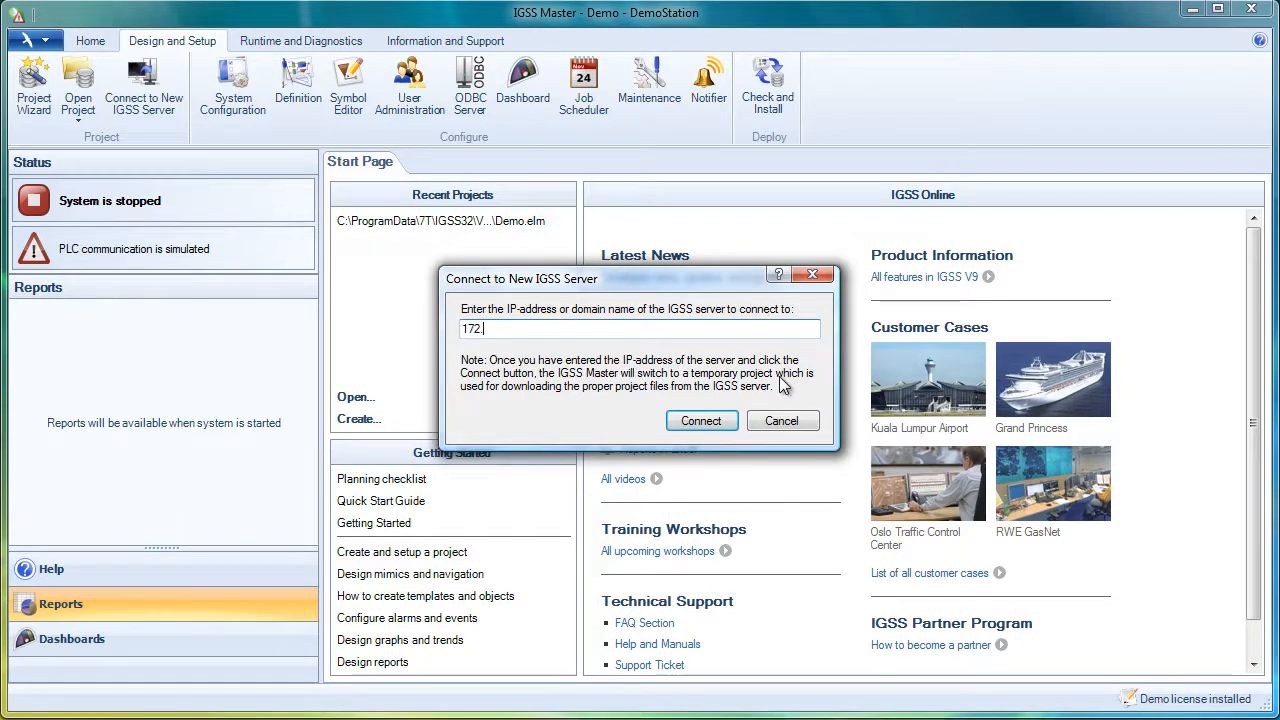
{"action": "type", "text": "32.22.1"}
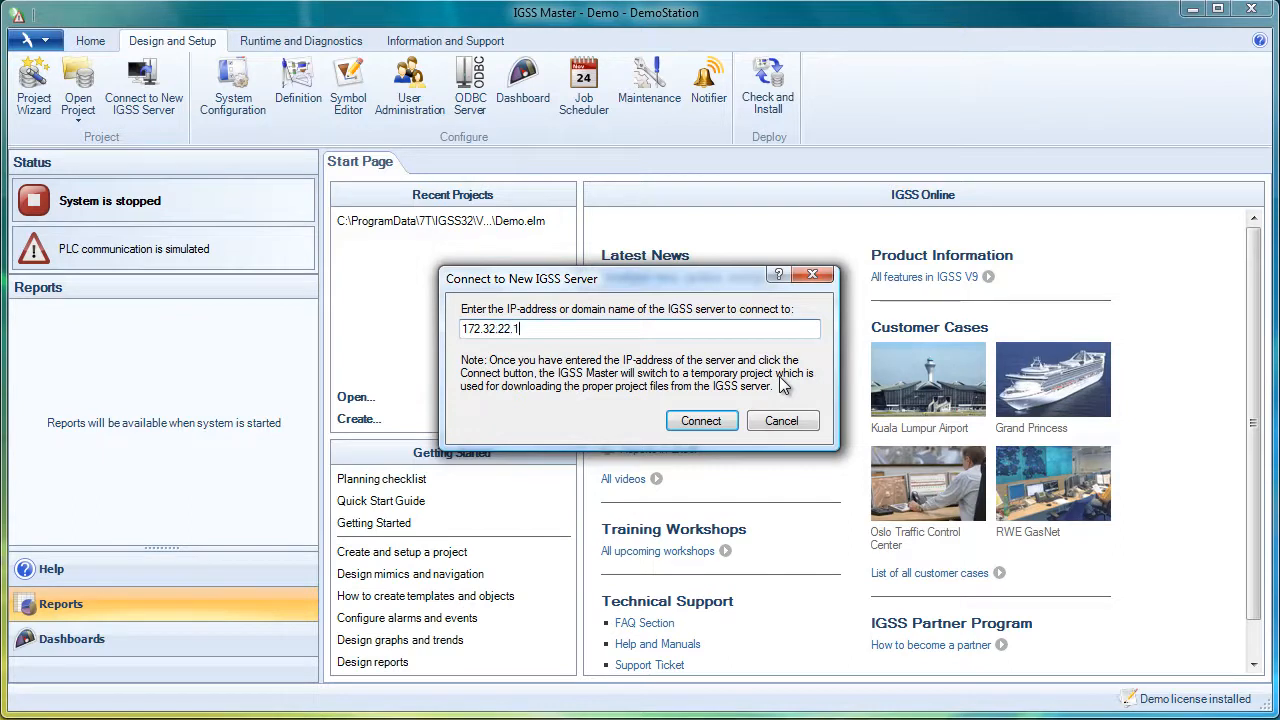
{"action": "type", "text": "04"}
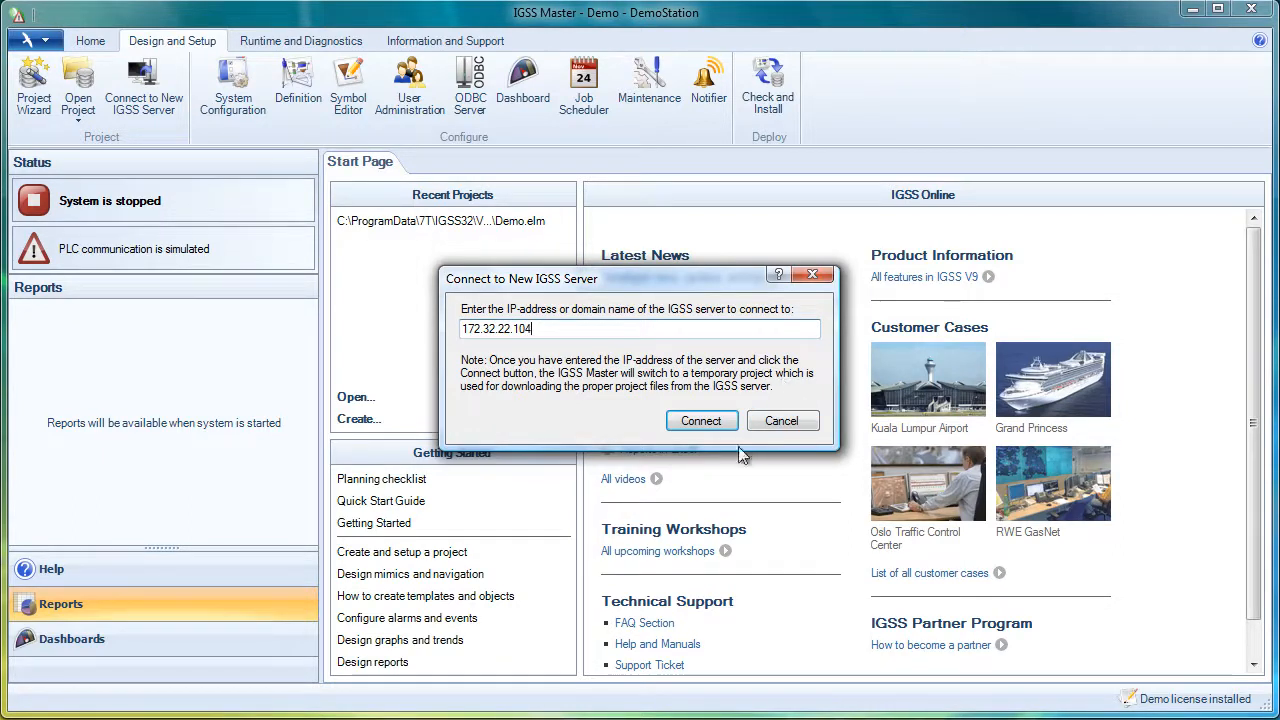
{"action": "mouse_move", "coordinate": [701, 420]}
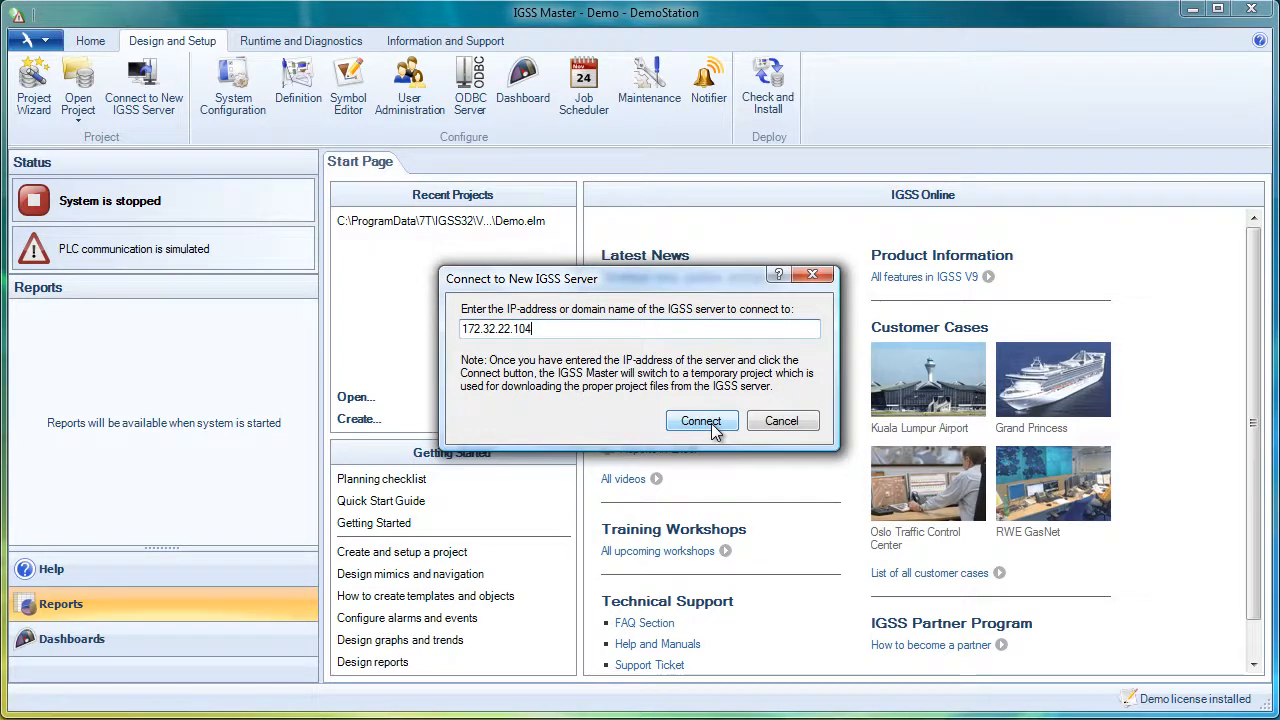
{"action": "left_click", "coordinate": [701, 420]}
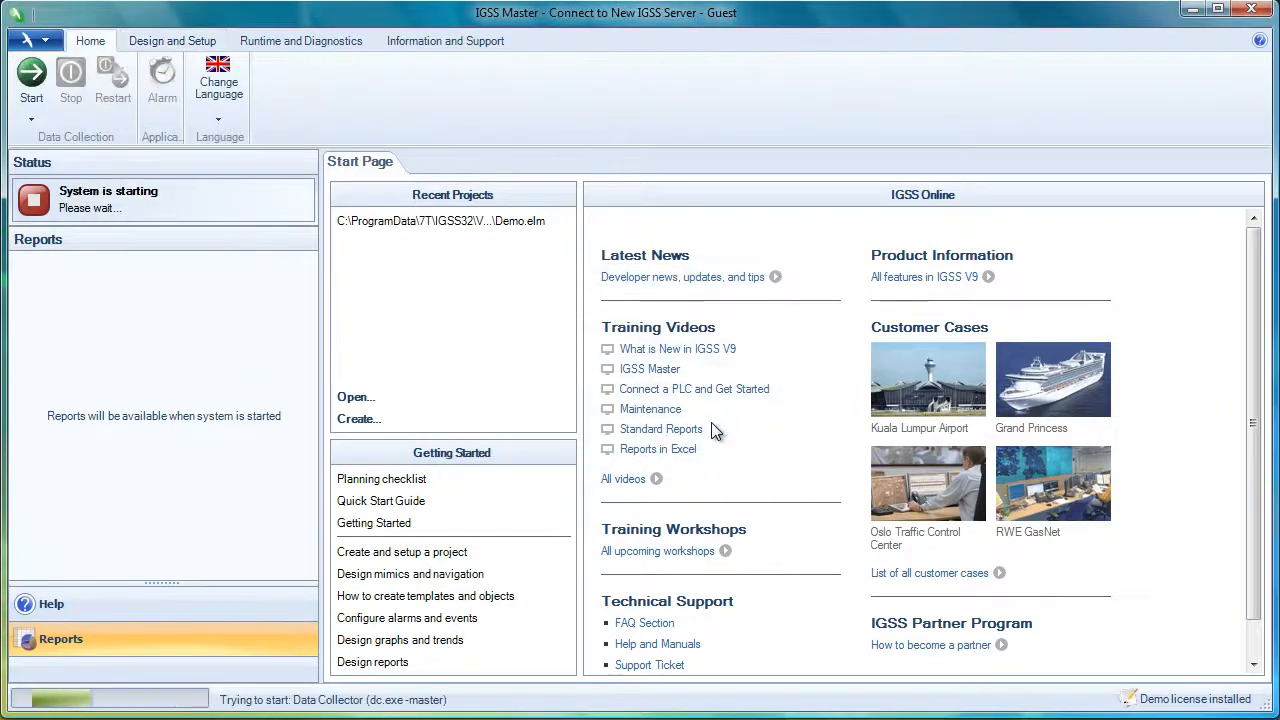